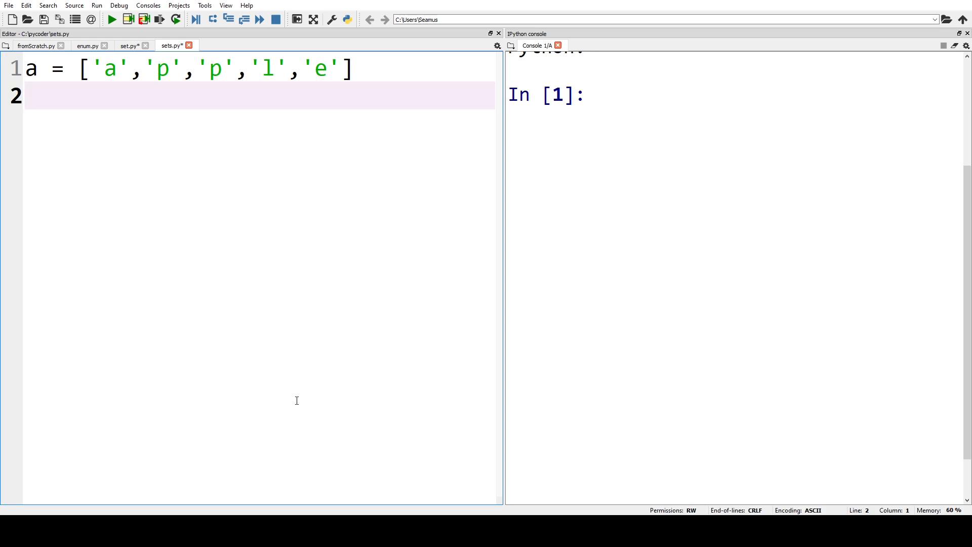
- Add a 'for i in a:' loop with an indented print(i) under list a
text(for i)
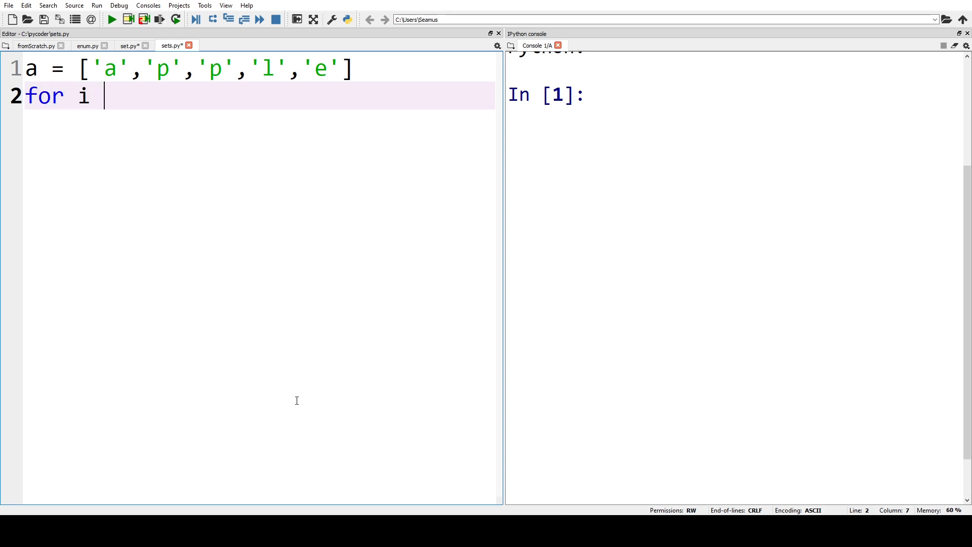
text(i)
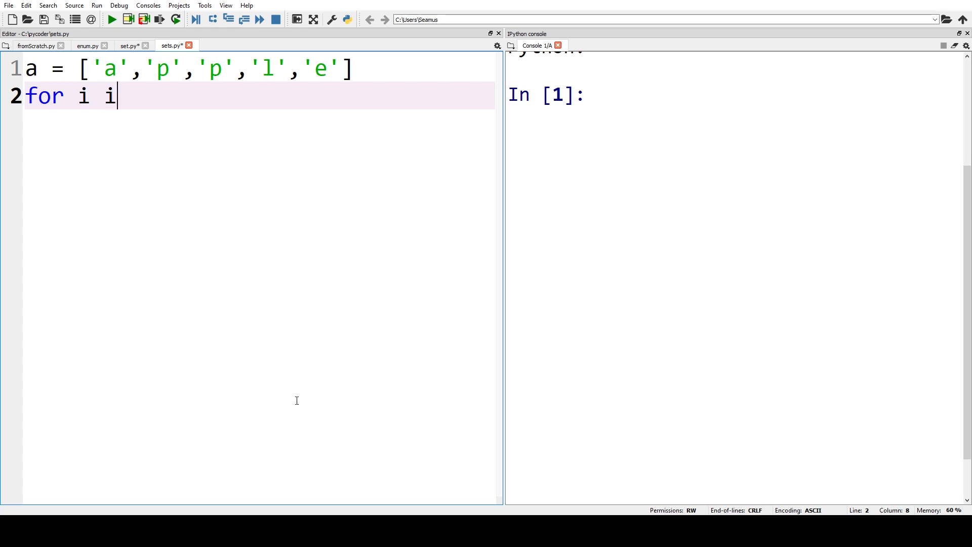
text(n a)
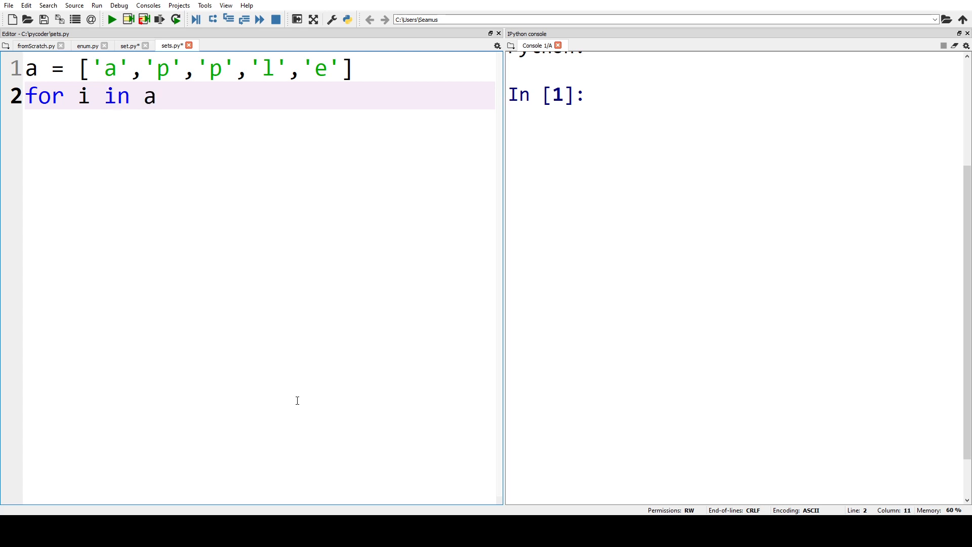
text(:)
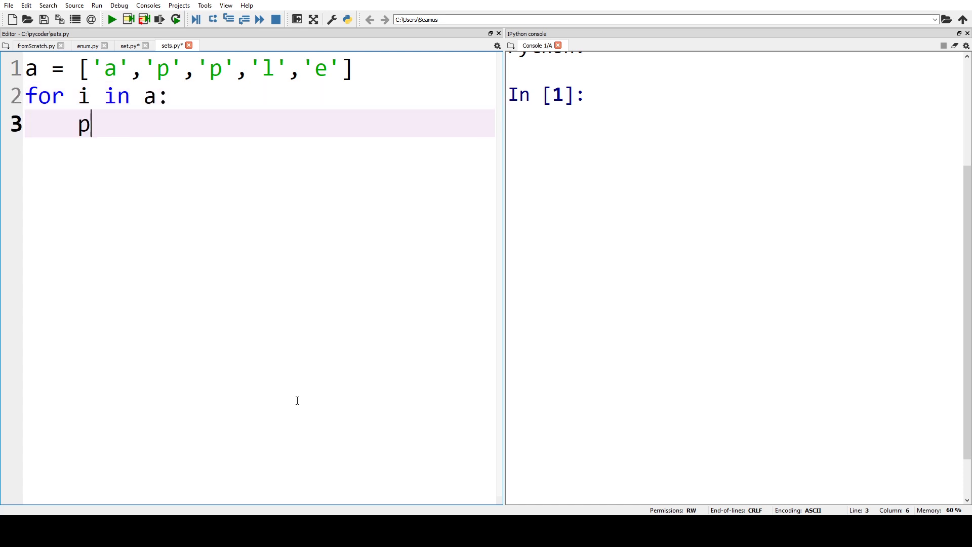
text(rint)
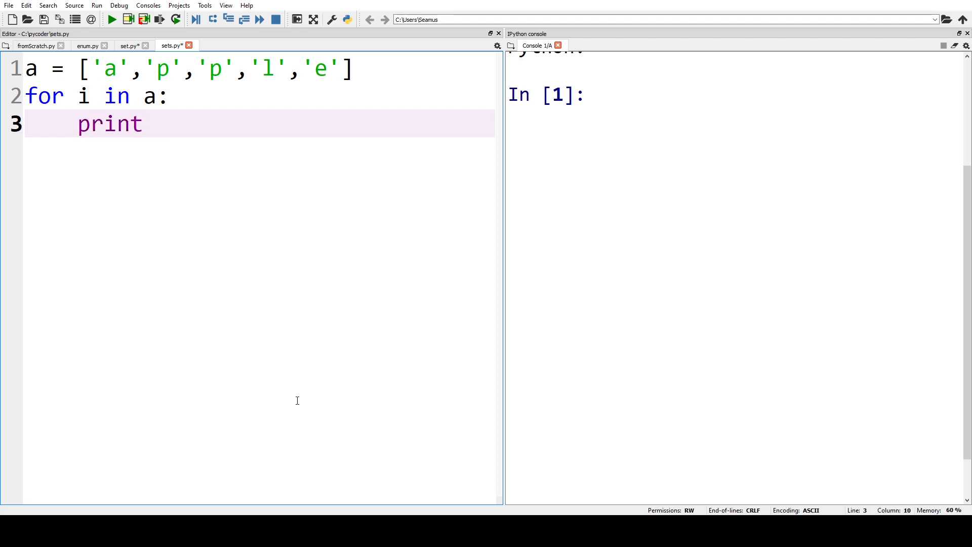
text((i))
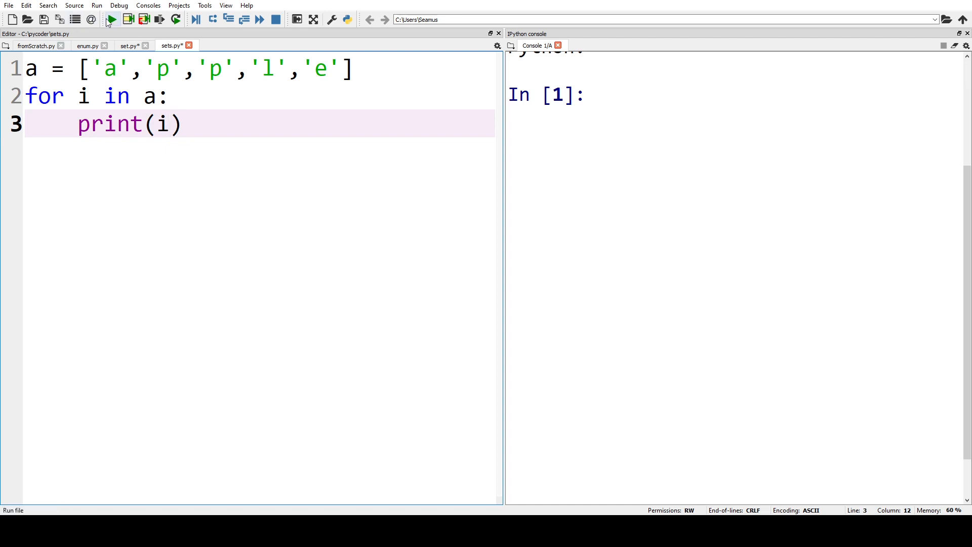
- Run the script to print a, p, p, l, e, then make the loop iterate over set(a)
click(111, 20)
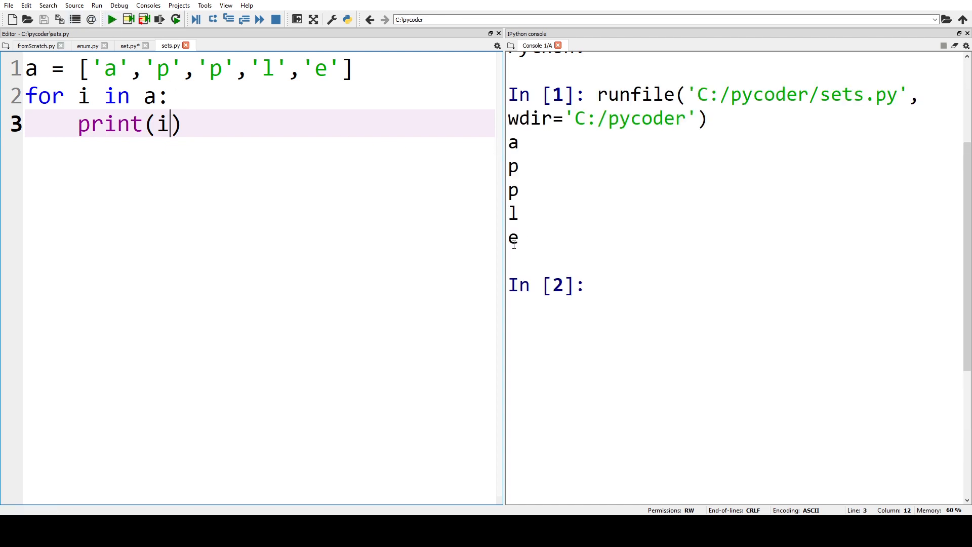
click(142, 96)
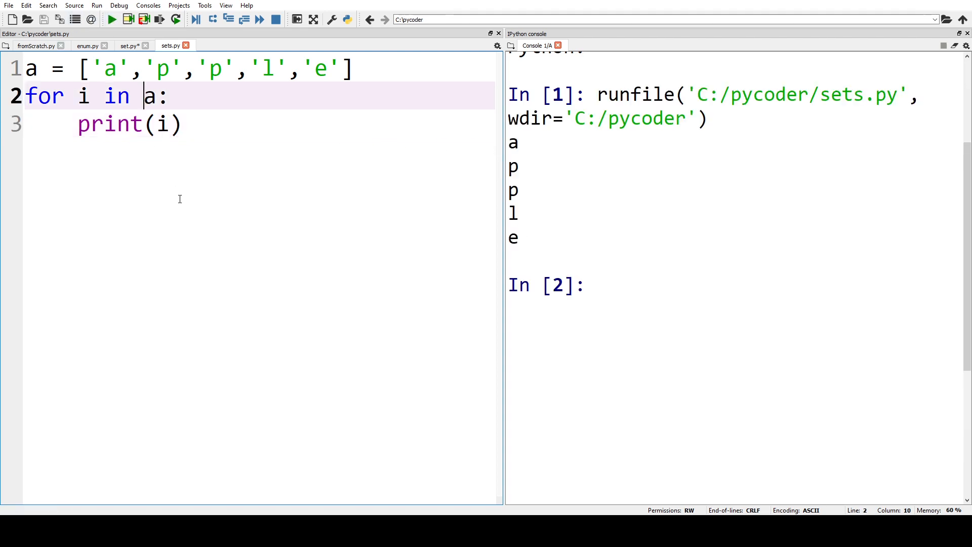
text(set()
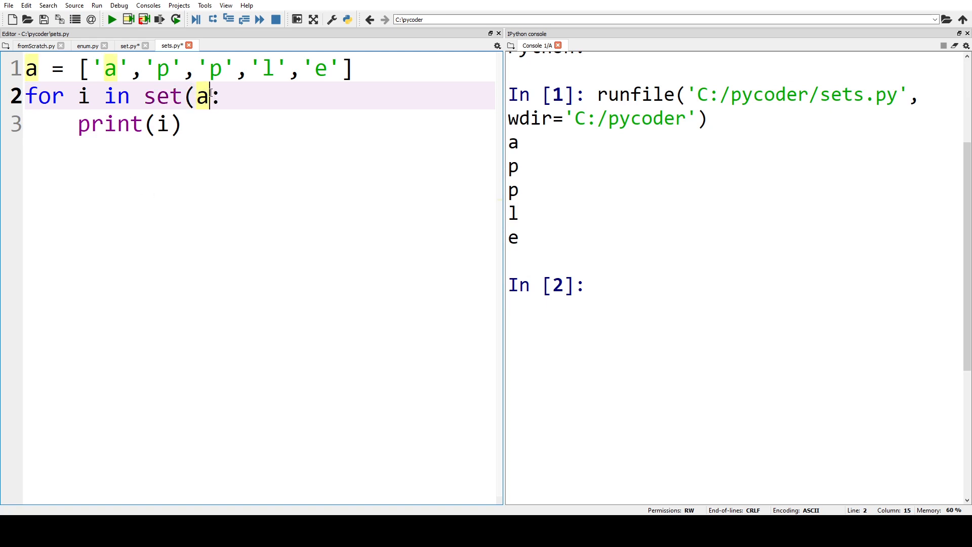
text())
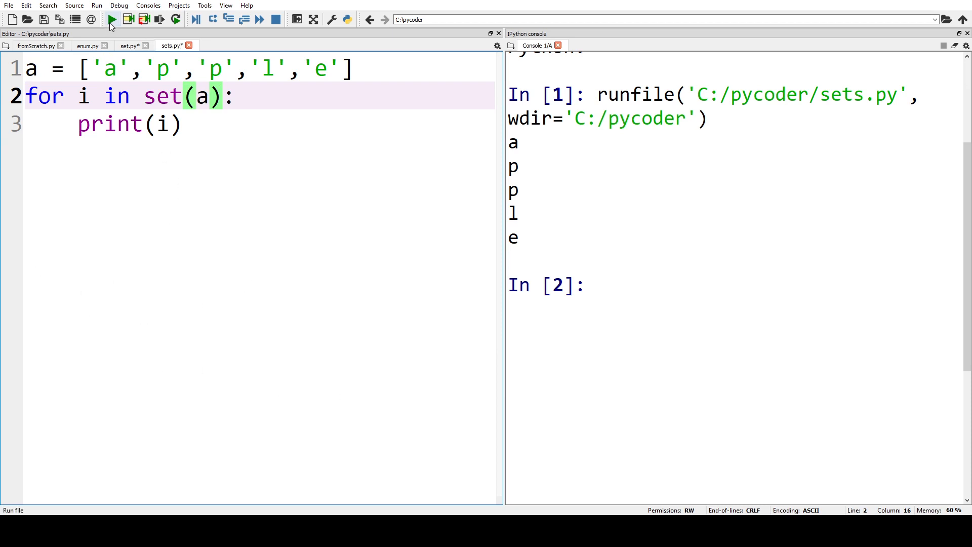
- Re-run sets.py so it prints only the unique letters e, a, p, l
click(110, 19)
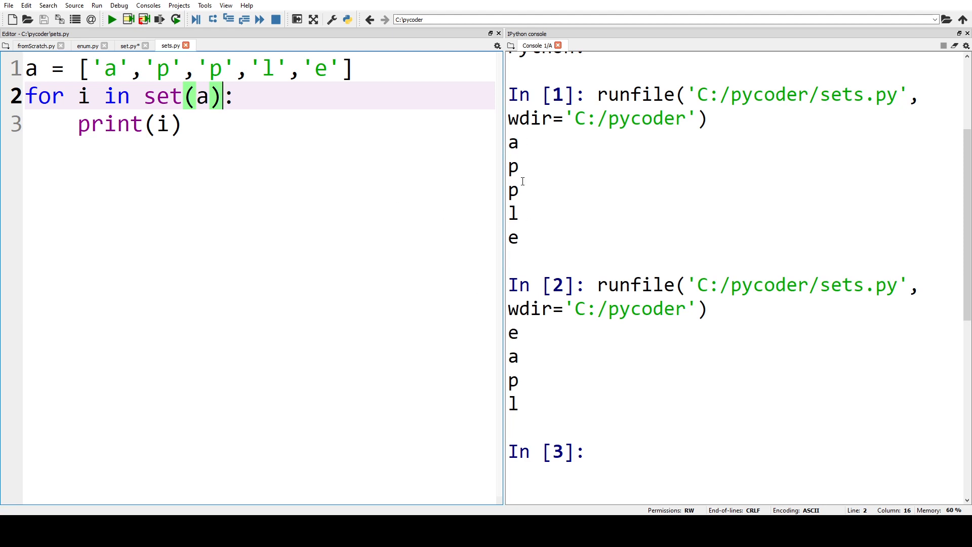
mouse_move(516, 411)
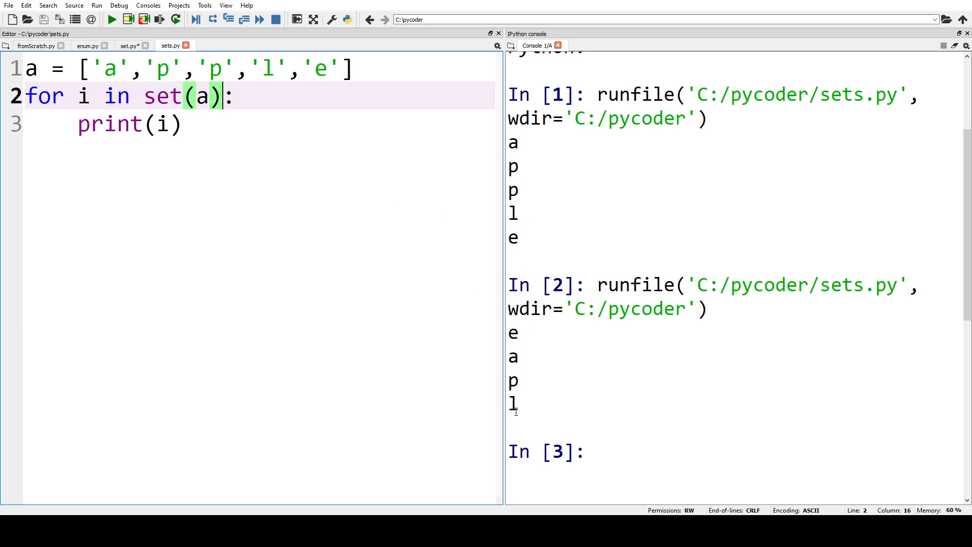
mouse_move(526, 383)
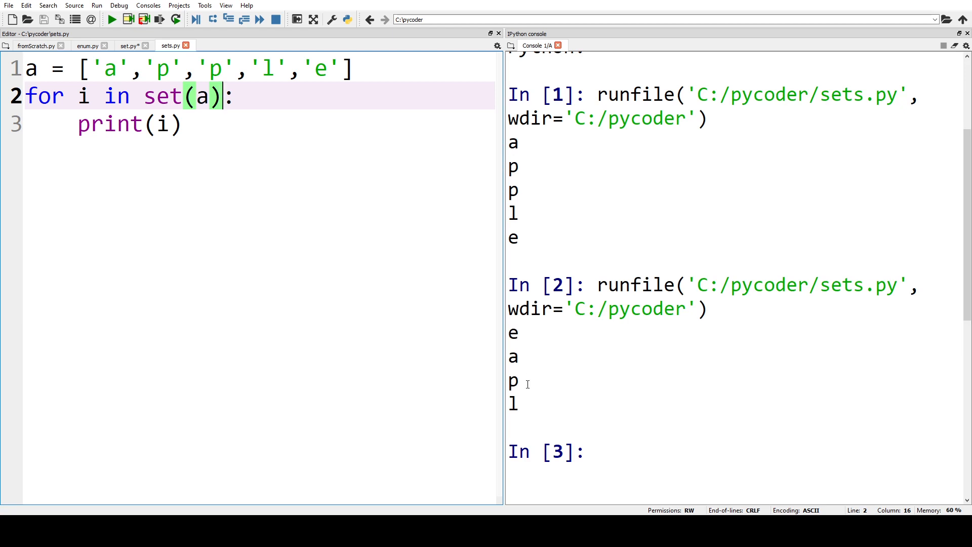
mouse_move(518, 371)
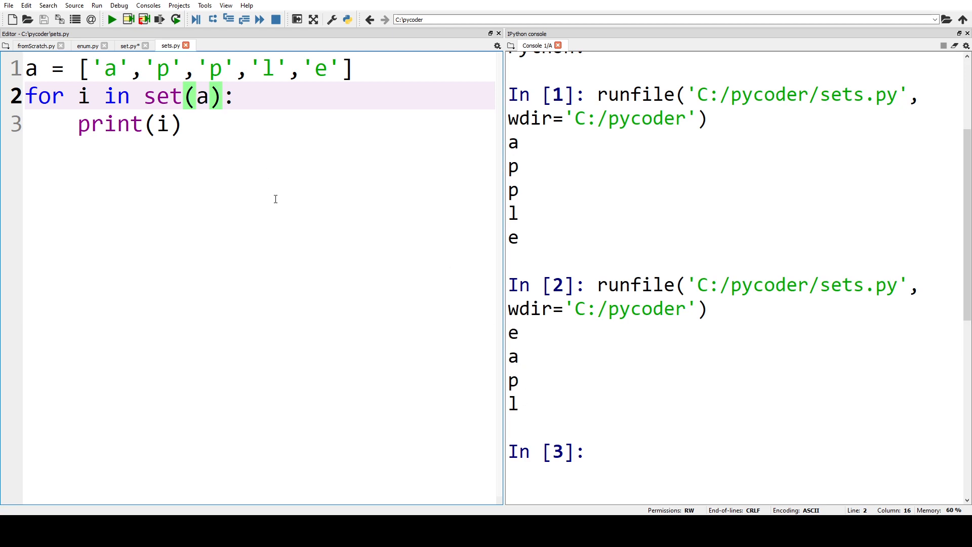
mouse_move(340, 293)
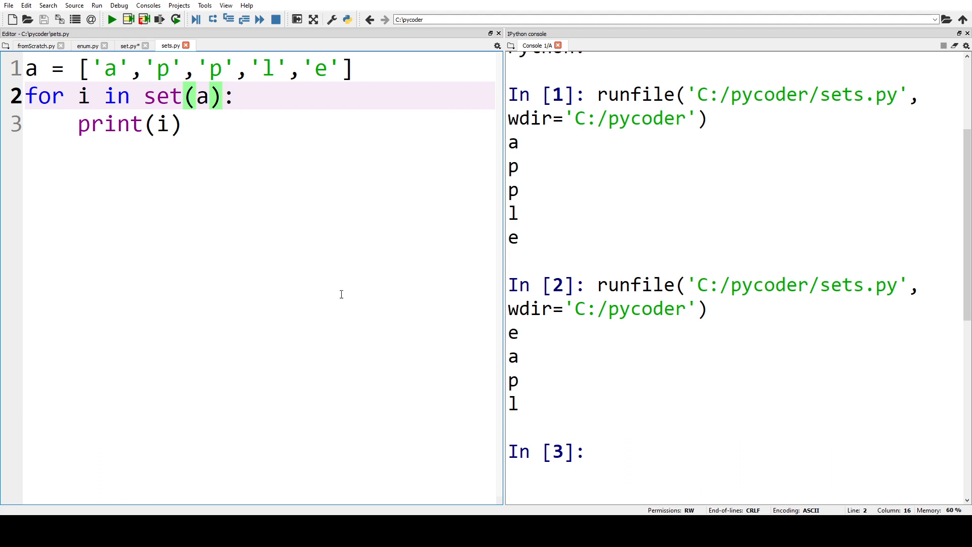
mouse_move(524, 399)
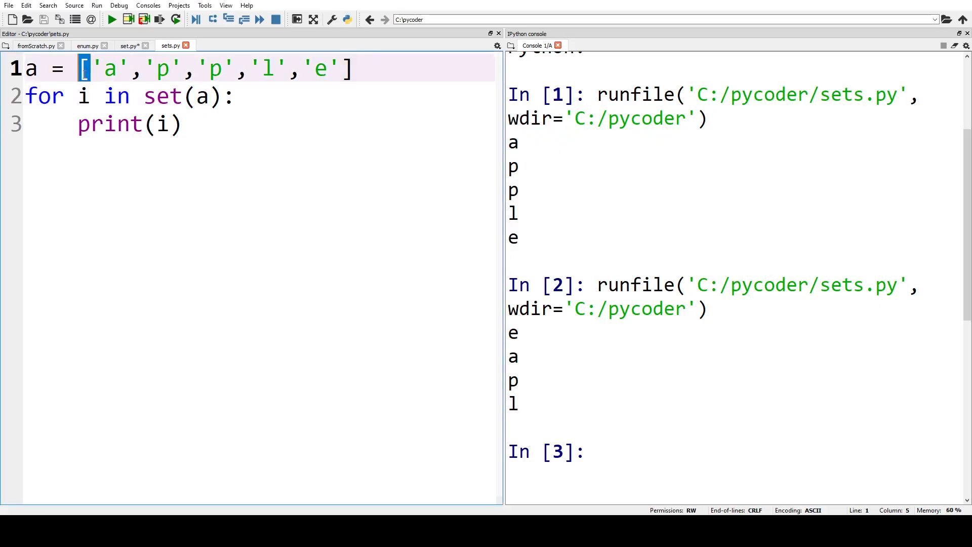
- Define a with set() and a brace literal, then run print(type(a)), showing <class 'set'>
text({)
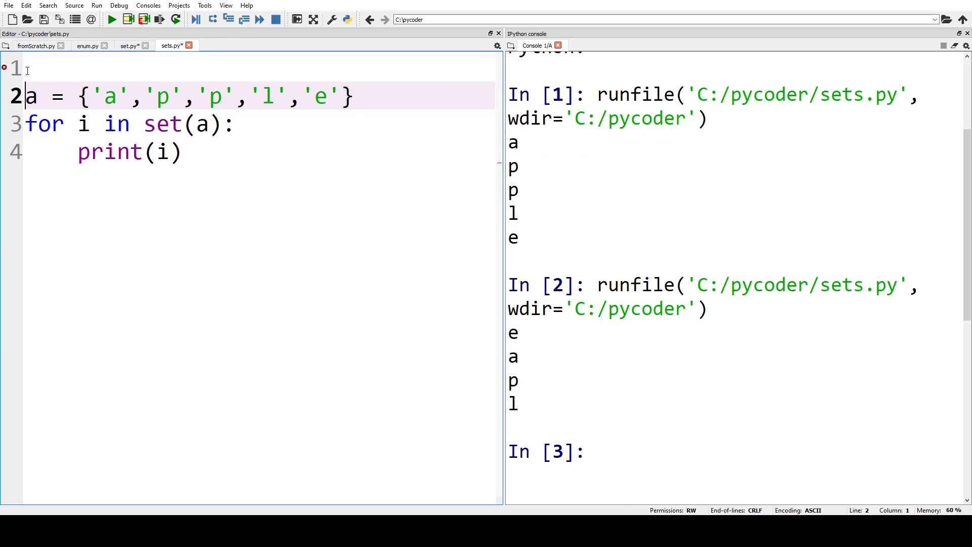
text(a =)
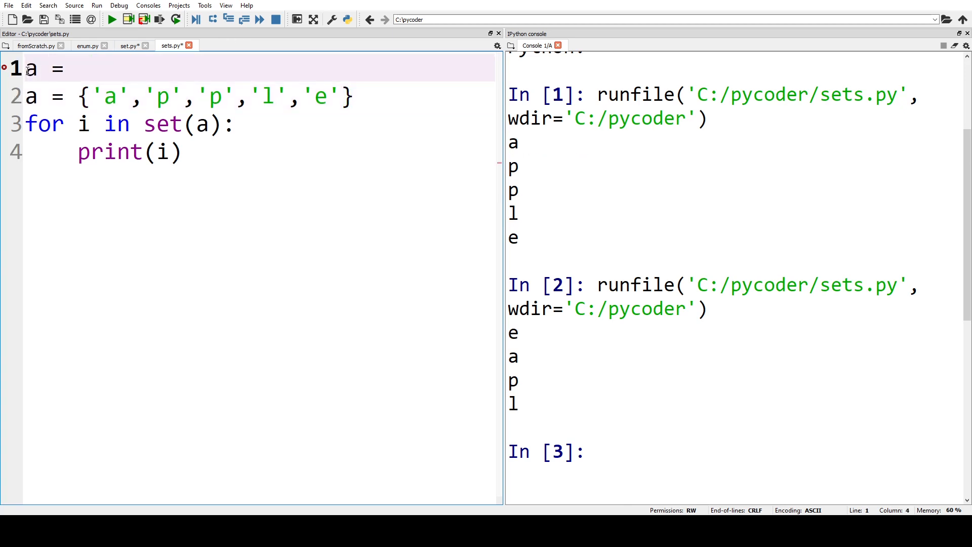
text(set())
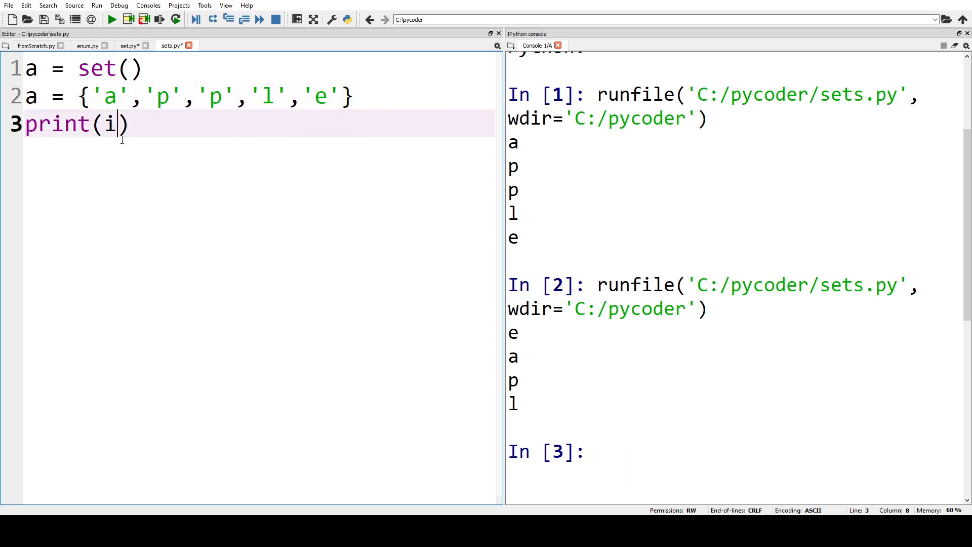
key(Backspace)
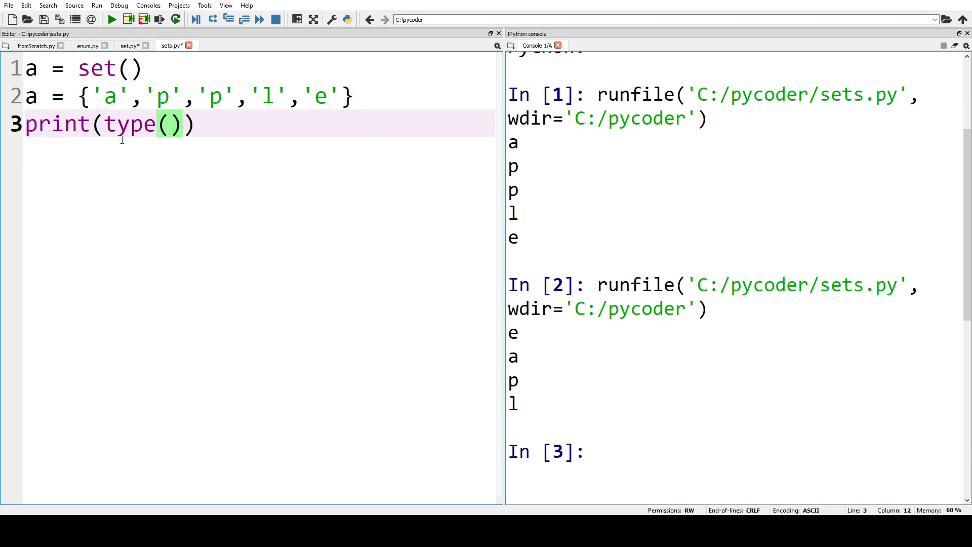
text(a)
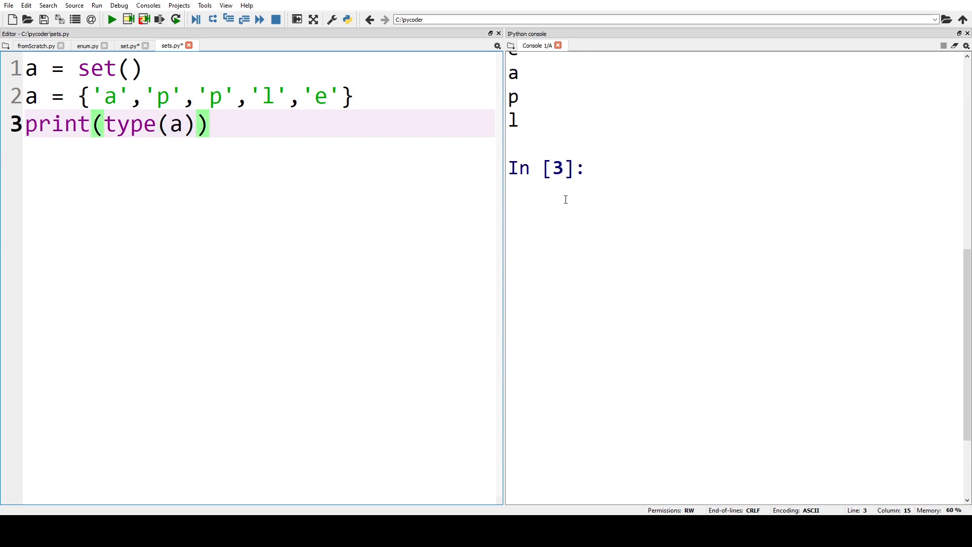
click(111, 19)
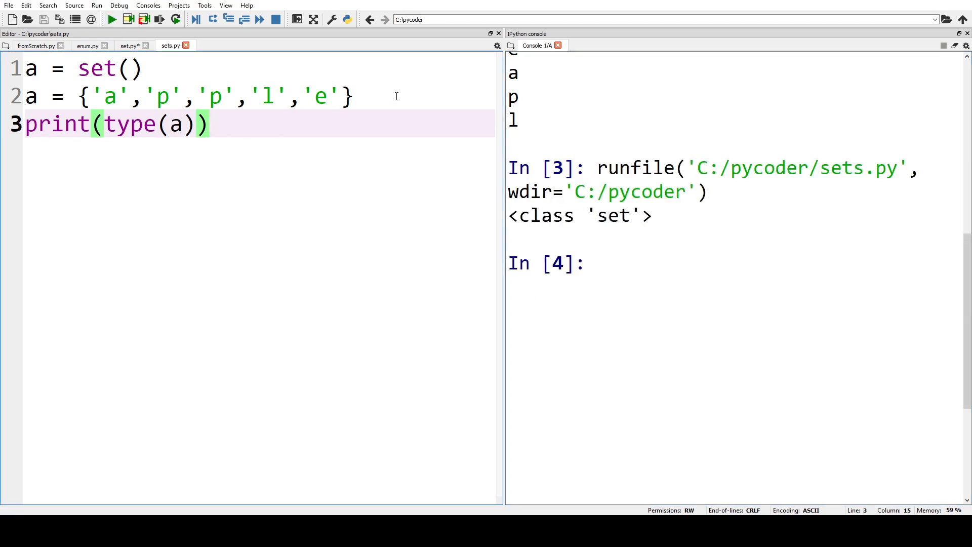
- Insert a.add('s') before the print line and run the script
key(enter)
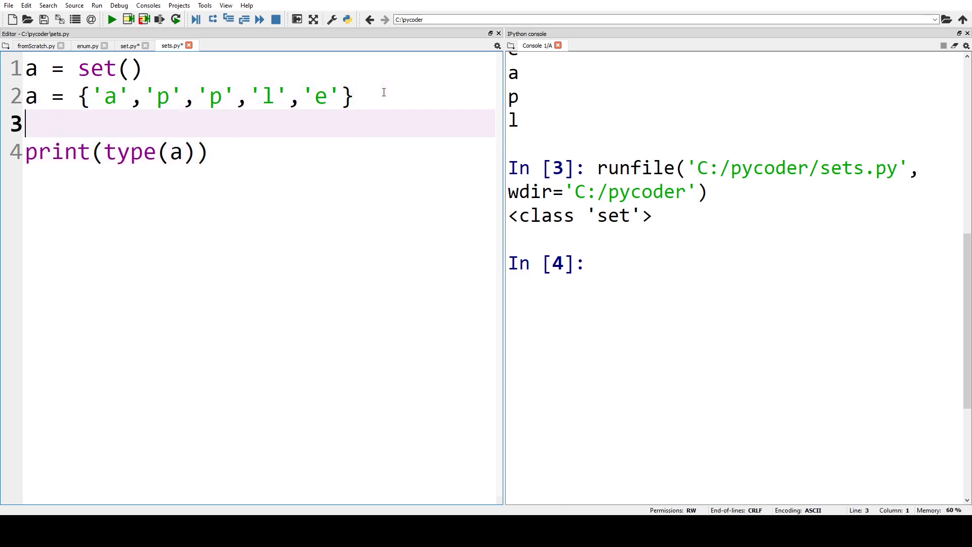
text(a.add)
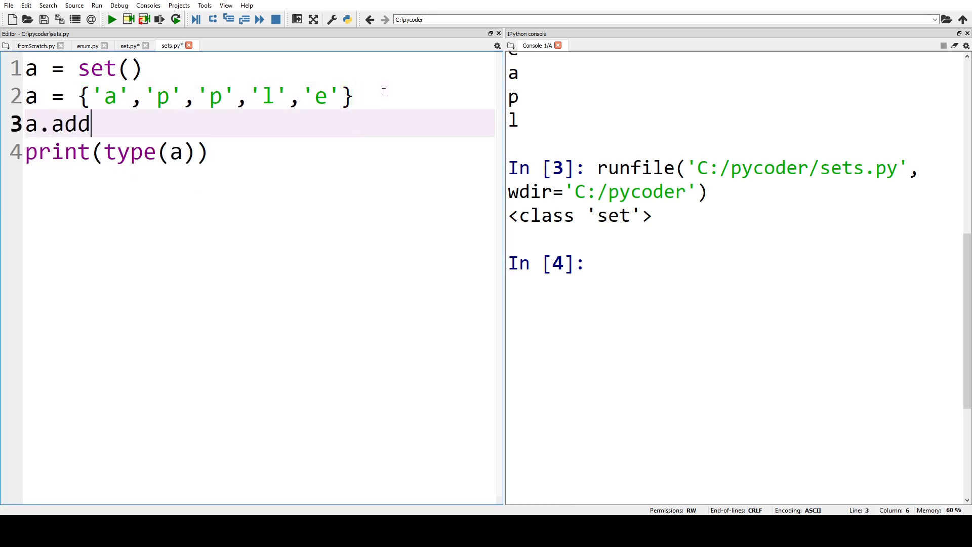
text((')
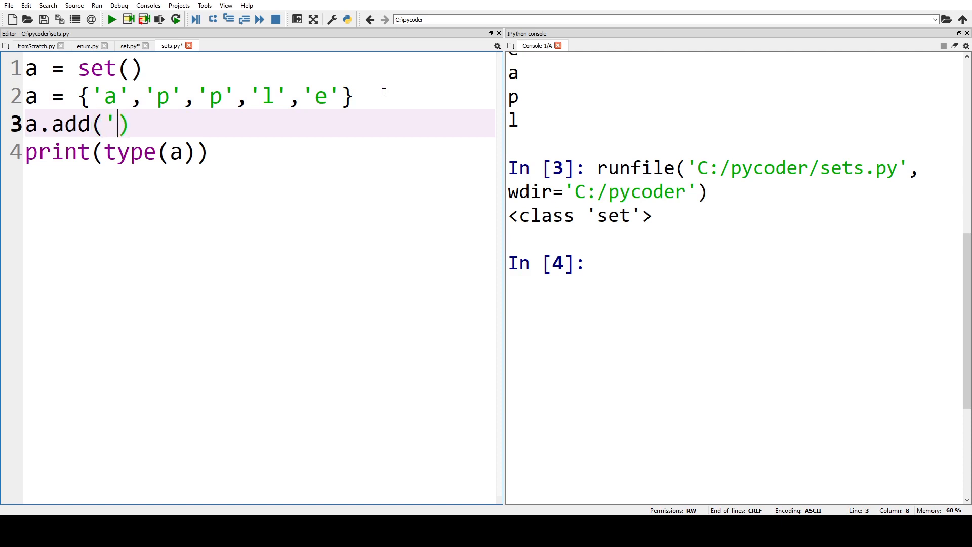
text(s)
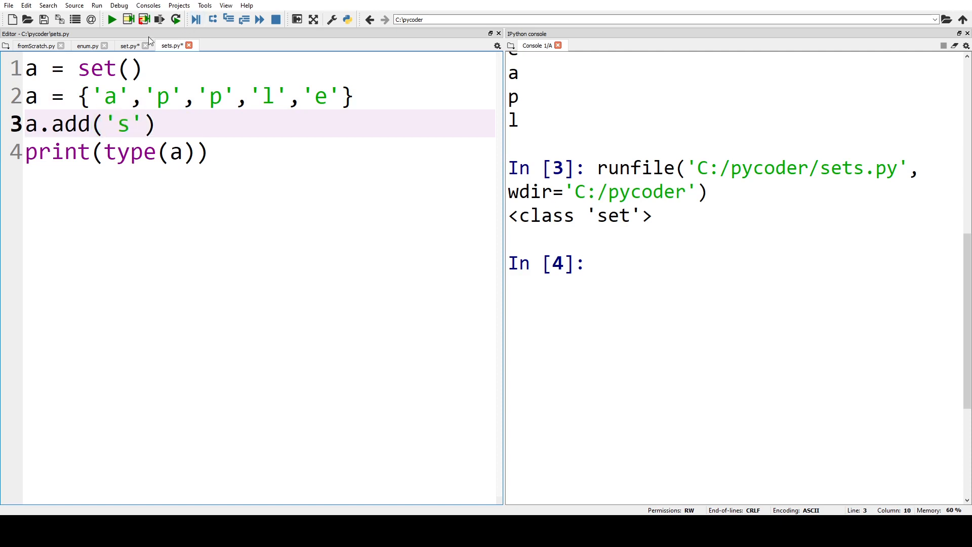
click(110, 19)
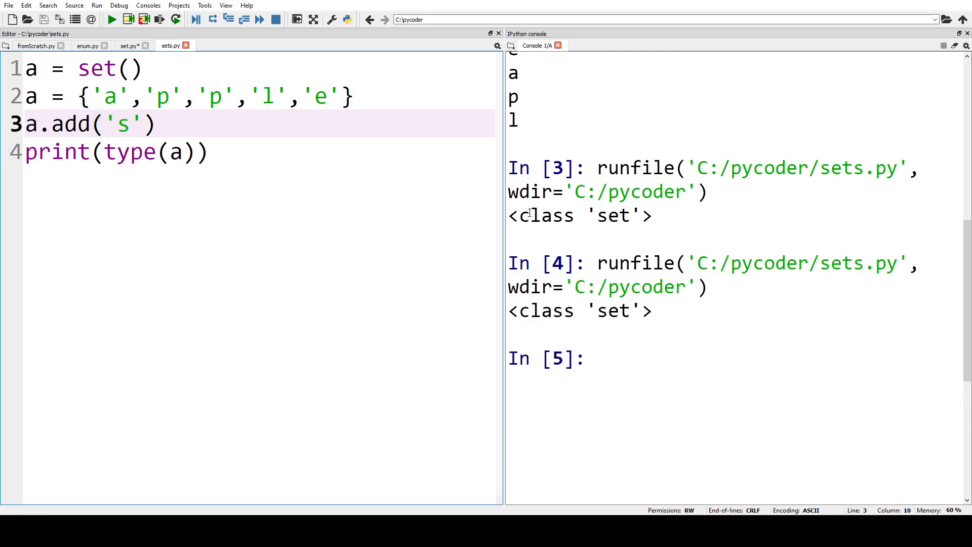
click(182, 152)
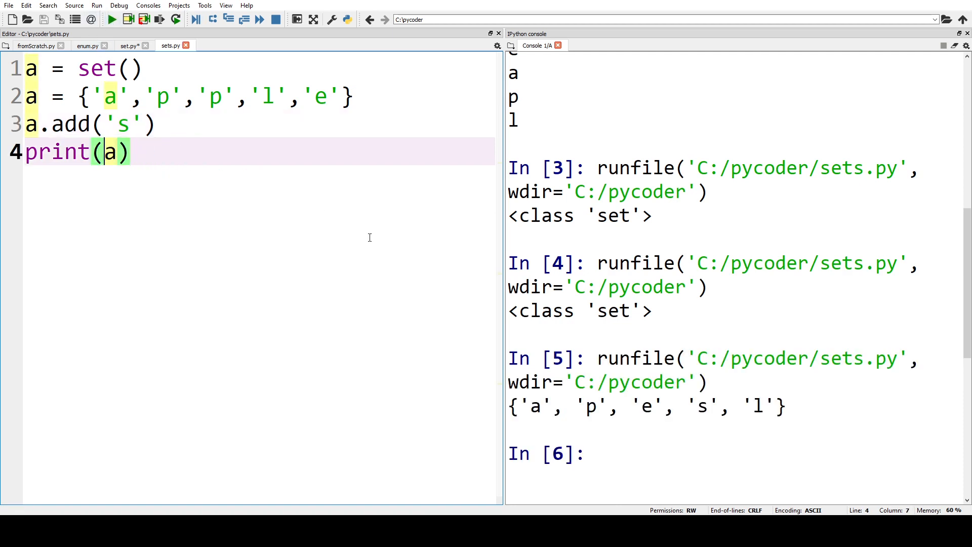
mouse_move(616, 430)
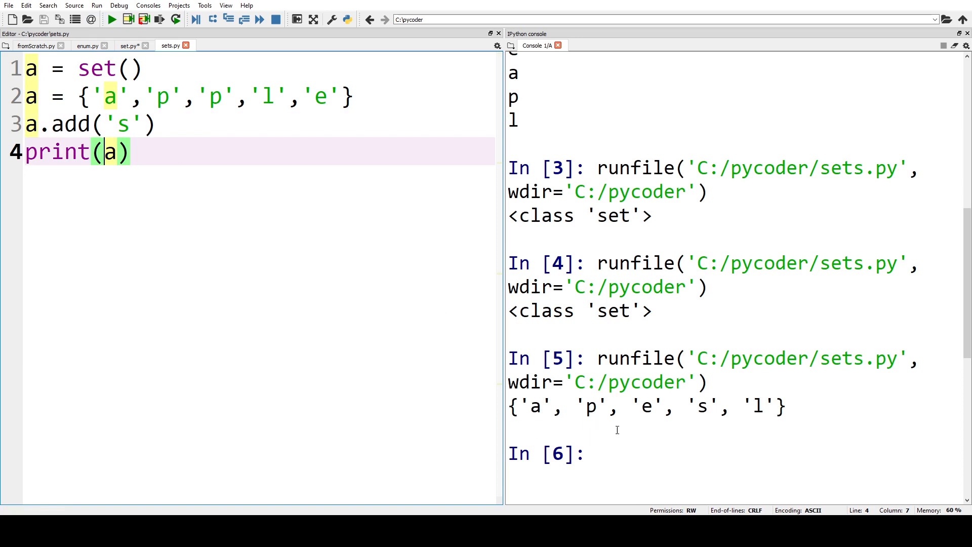
mouse_move(750, 430)
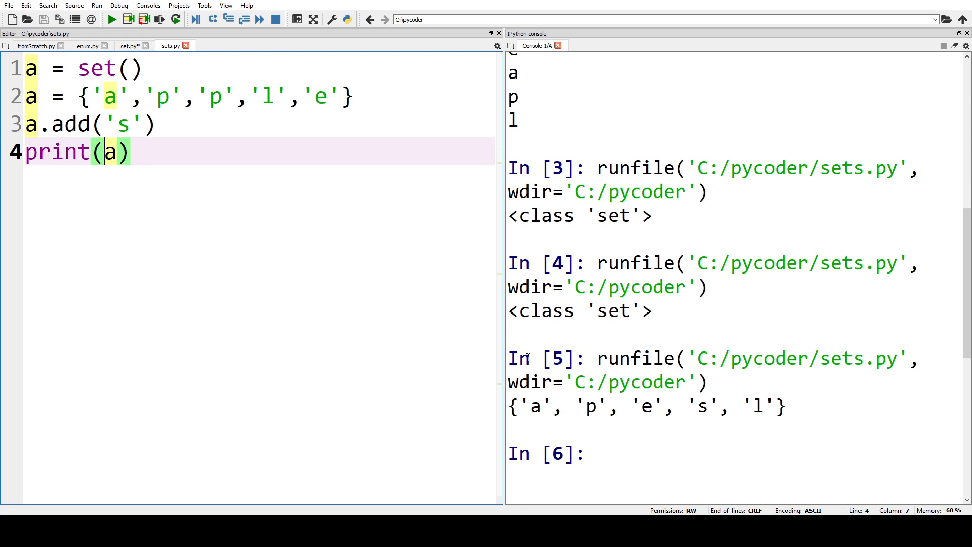
mouse_move(151, 127)
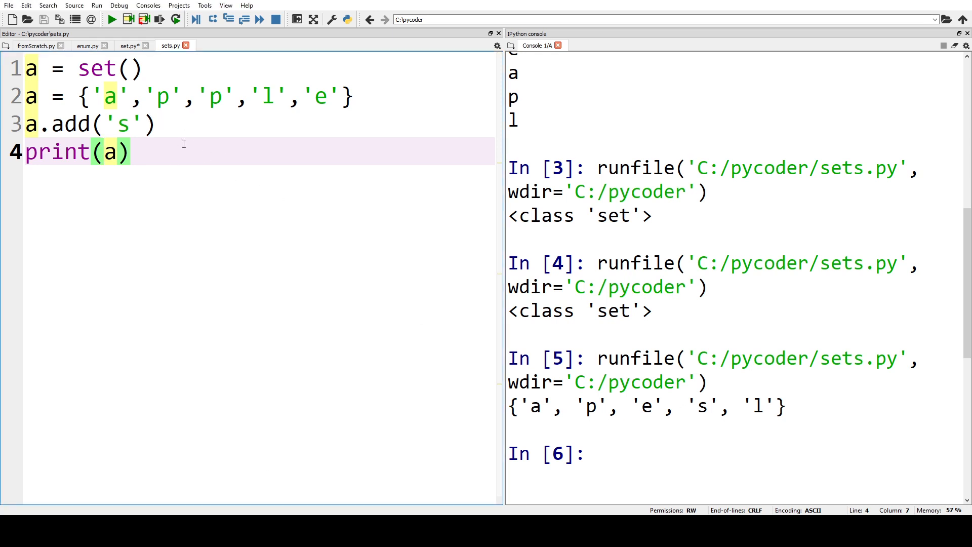
- Add a.remove('p') on line 4 and run, showing {'a', 'e', 's', 'l'}
text(a)
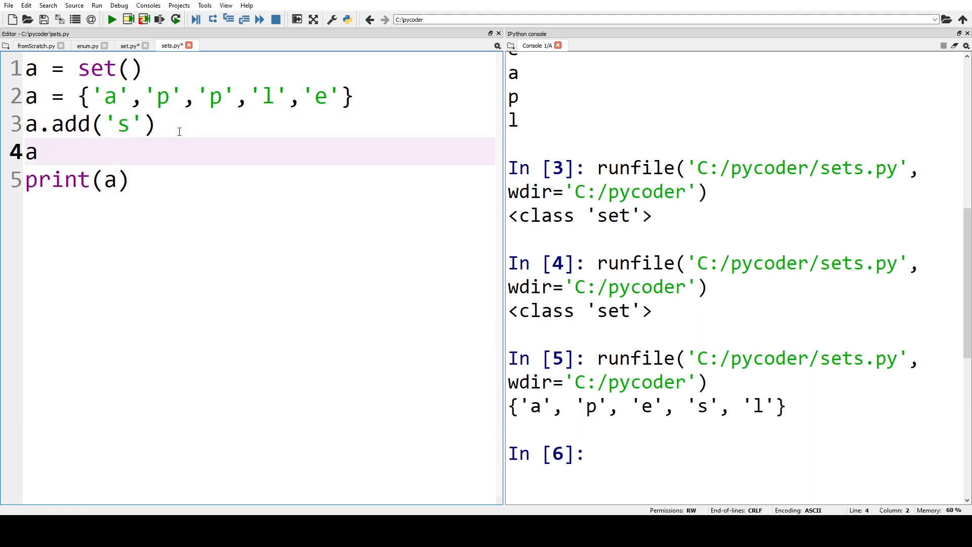
text(.remove)
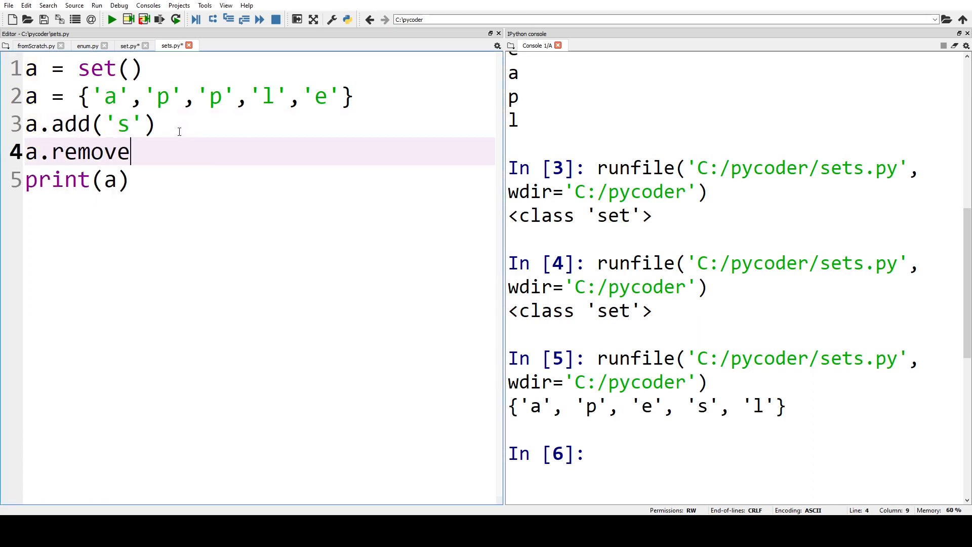
text(('p'))
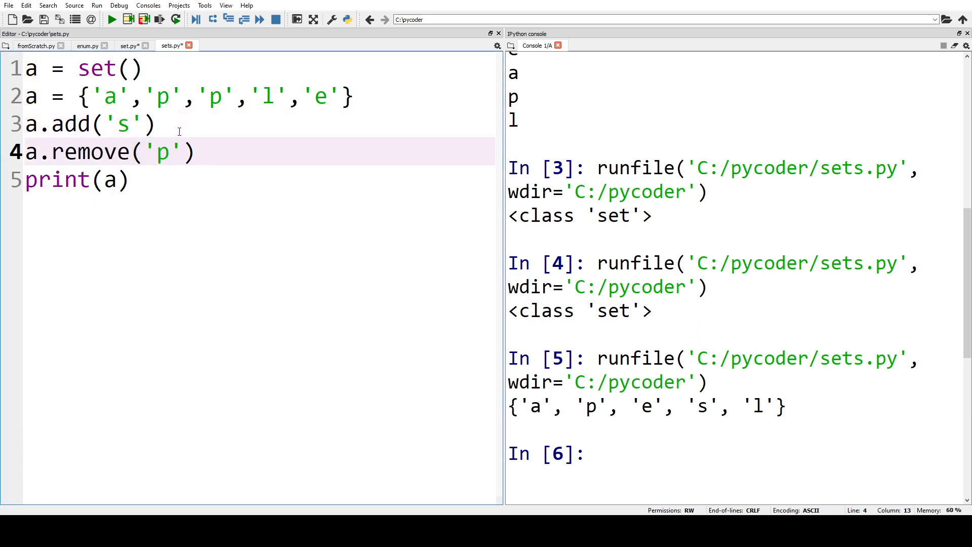
click(110, 19)
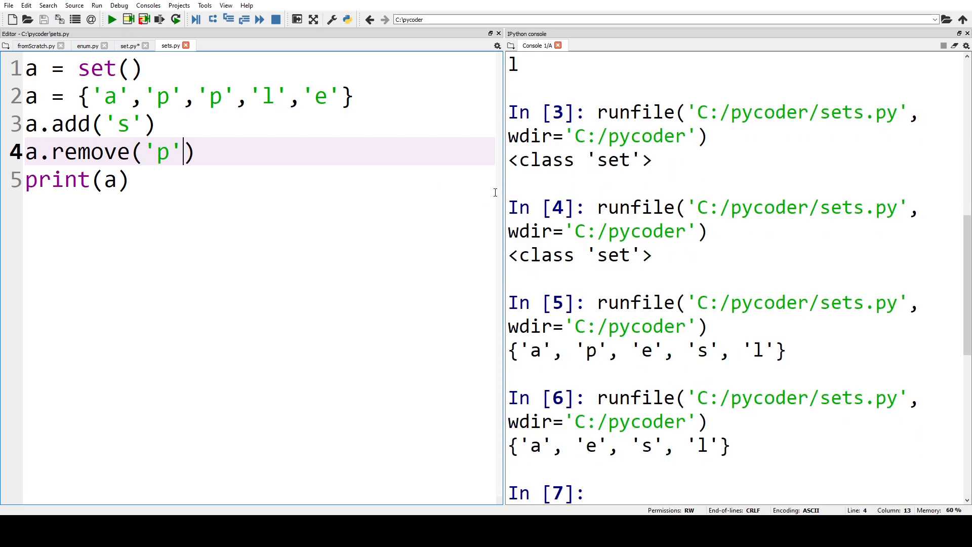
scroll(down, 3)
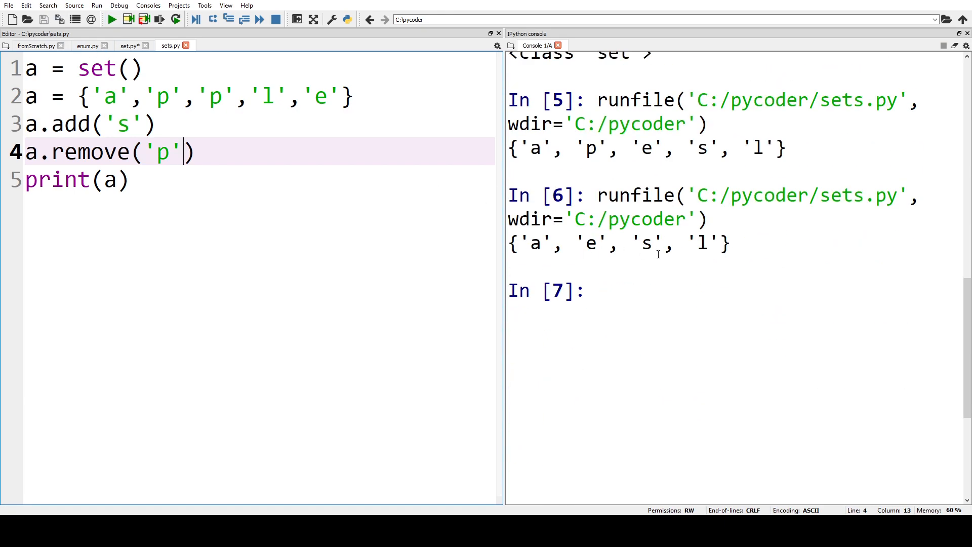
mouse_move(398, 479)
text(a.remove('p'))
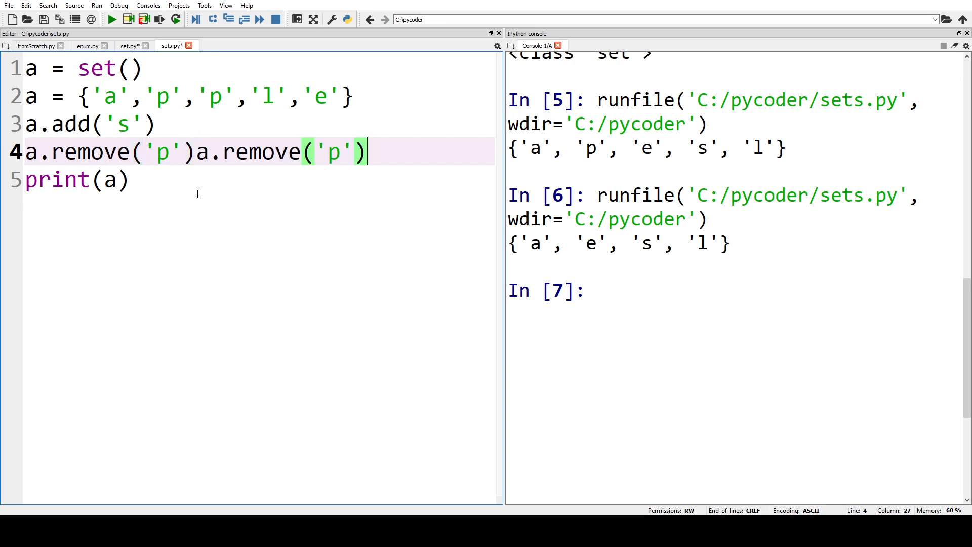
- Put the repeated remove('p') on line 5 and run, raising KeyError: 'p'
key(enter)
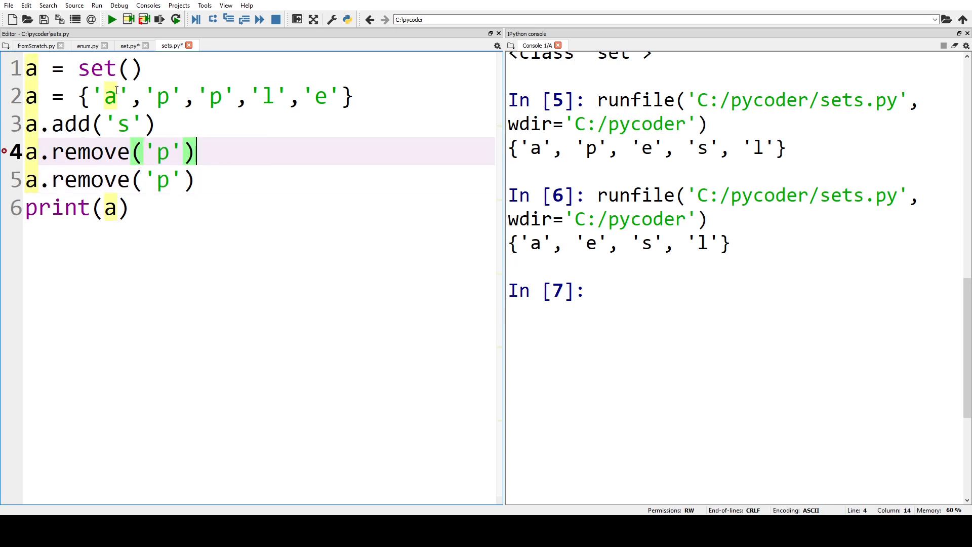
click(111, 19)
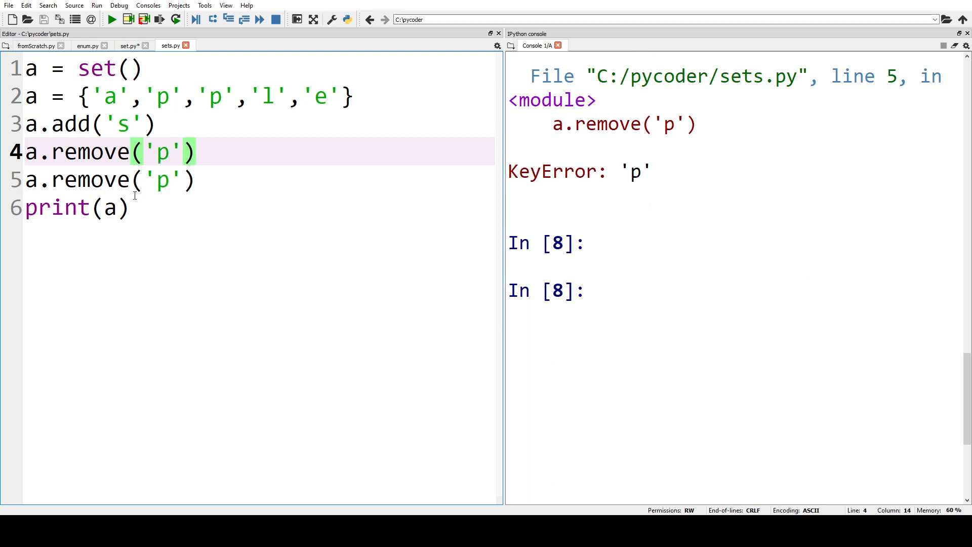
- Replace the second remove with discard('p') so the script runs without error
double_click(89, 180)
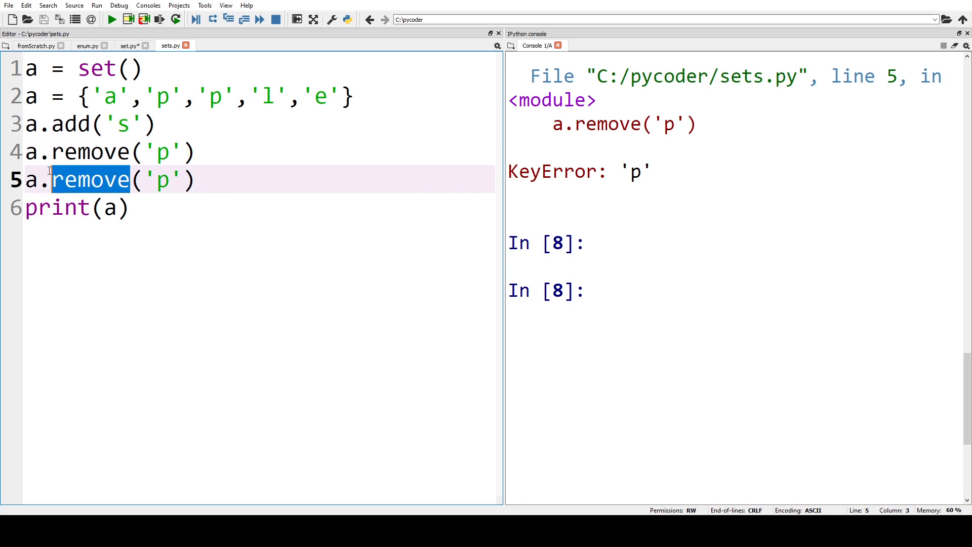
text(discard)
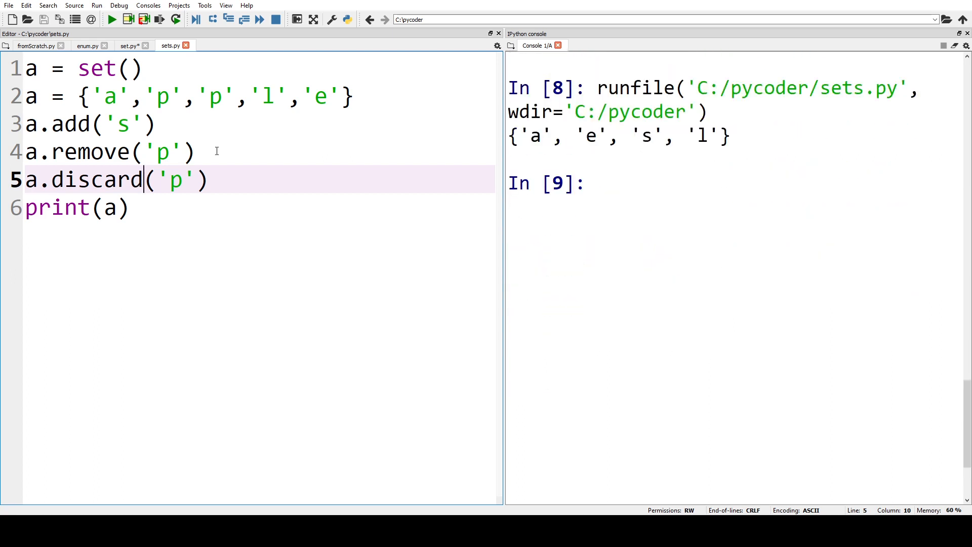
drag(77, 179, 209, 179)
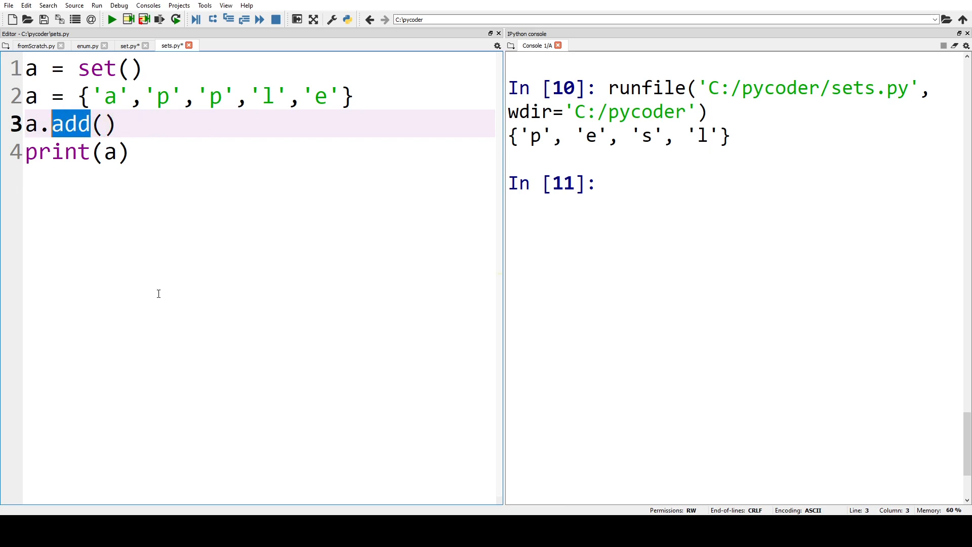
- Use a.pop() in place of the extra lines and run, printing {'a', 'p', 'l'}
text(pop)
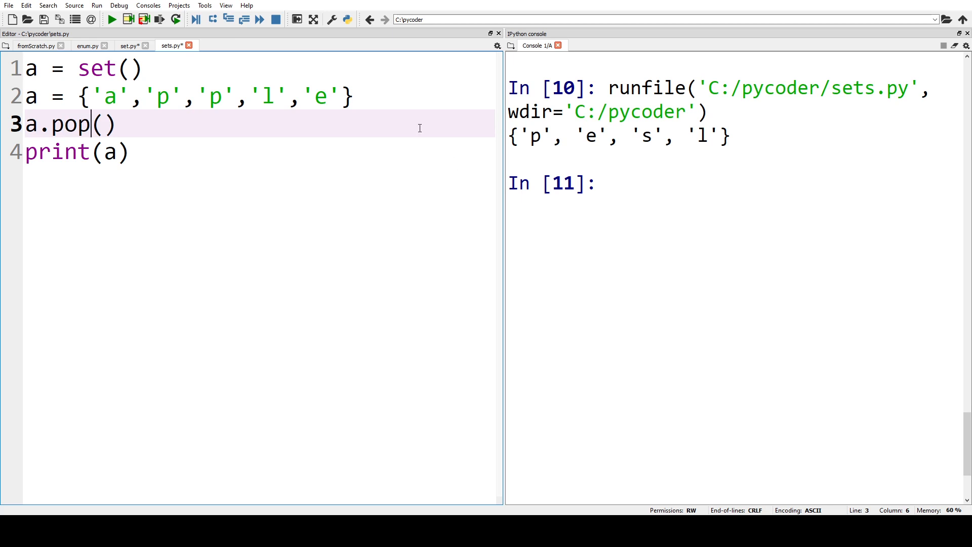
click(111, 20)
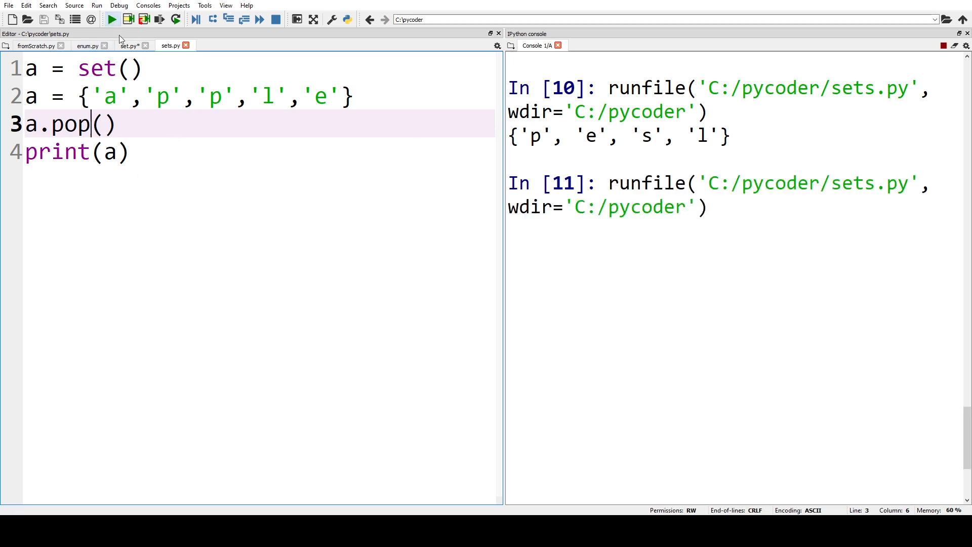
click(110, 19)
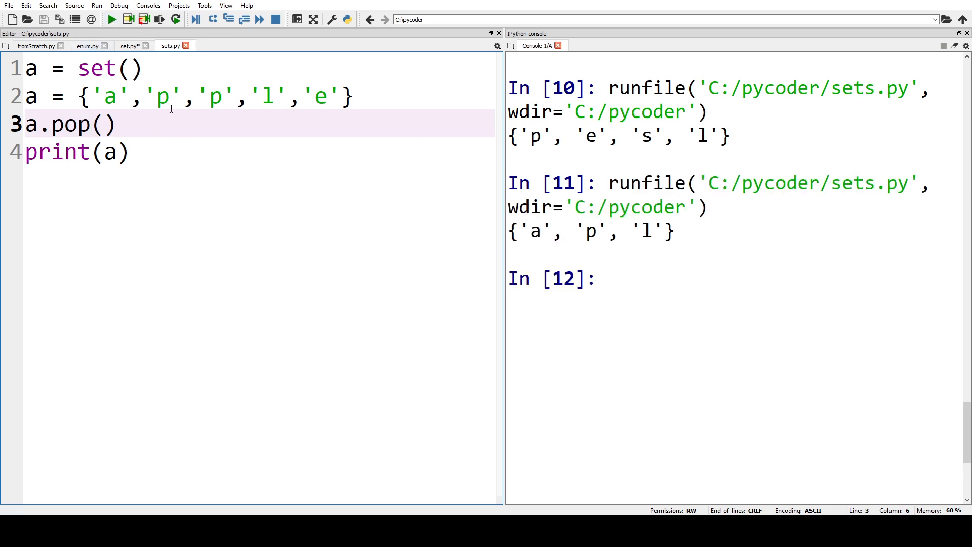
mouse_move(127, 124)
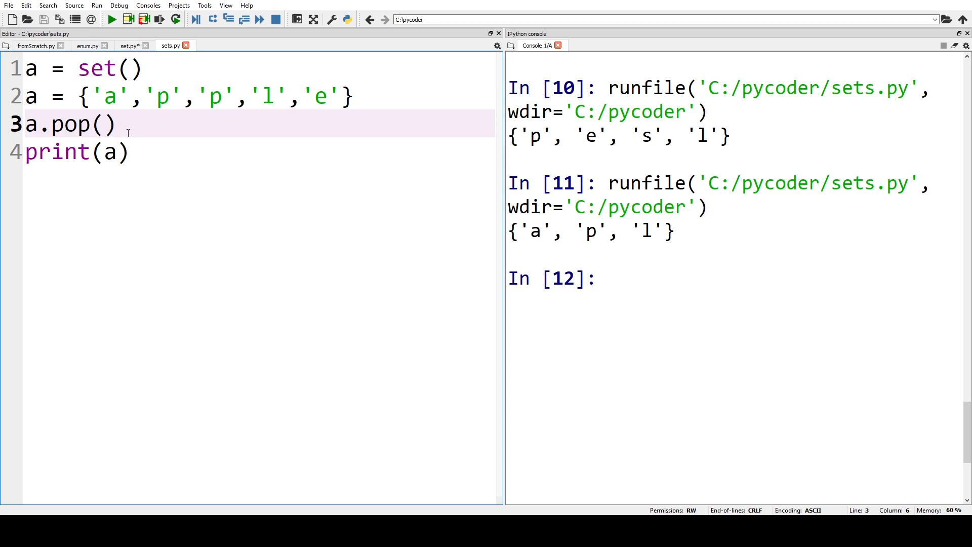
- Change pop to clear() and run, showing set()
double_click(70, 124)
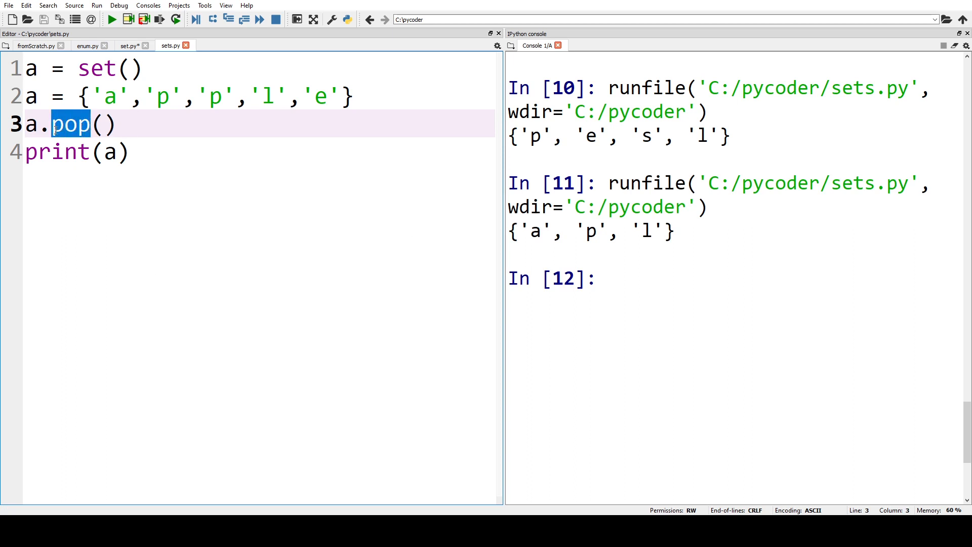
text(clear)
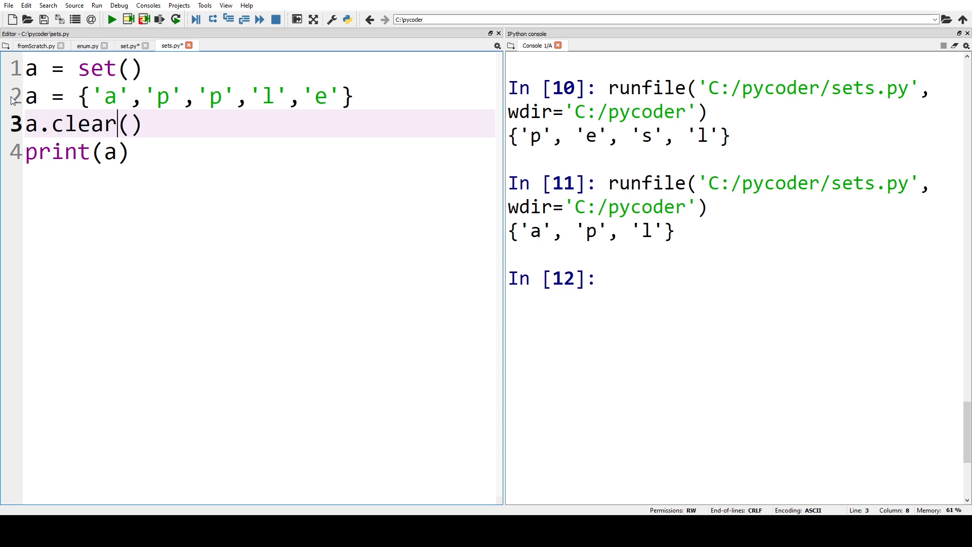
click(111, 20)
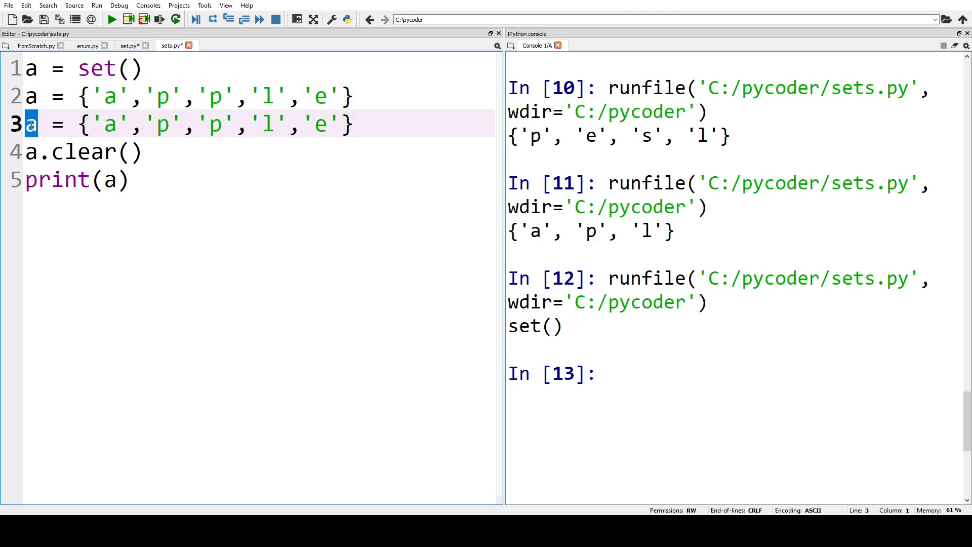
- Define set b = {'p', 'e', 'a', 'r'} on line 3, then select clear on line 4
text(b)
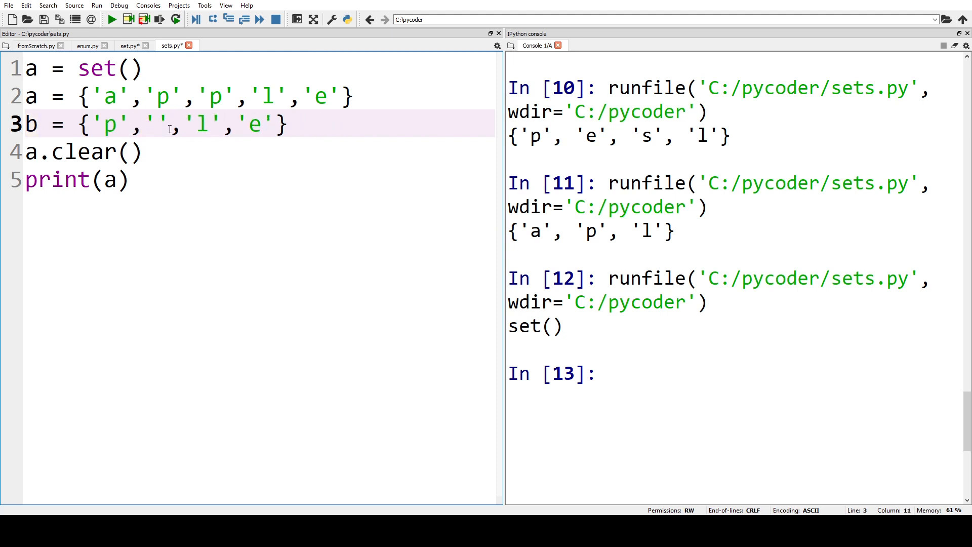
text(e)
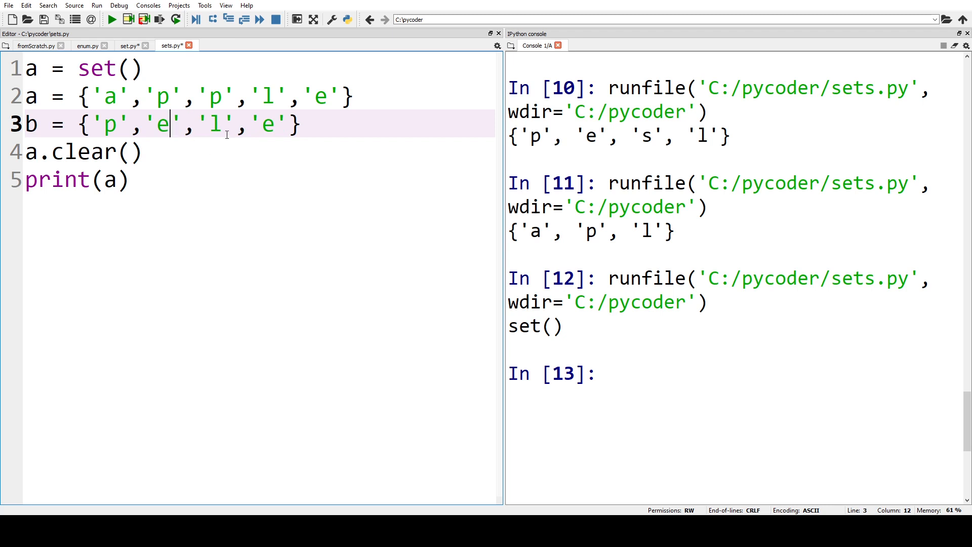
text(a)
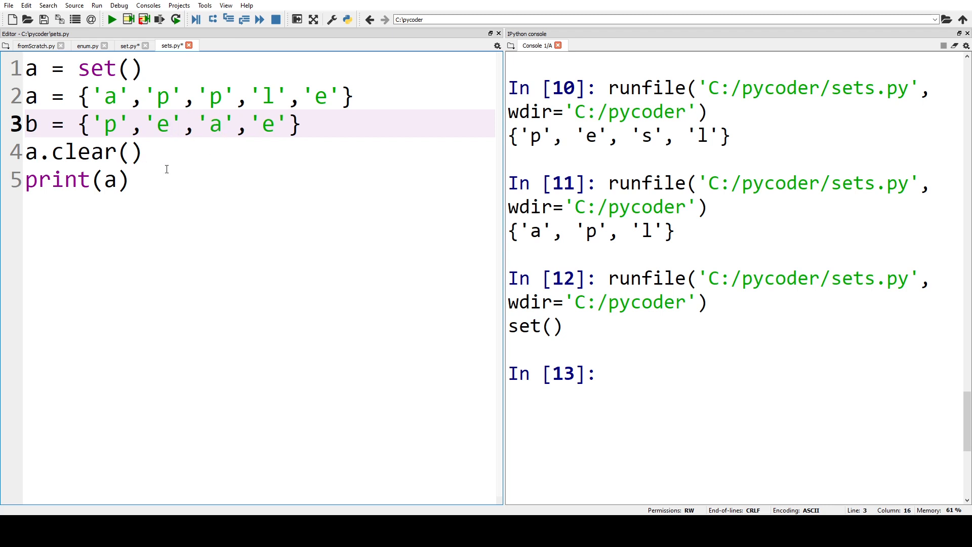
text(r)
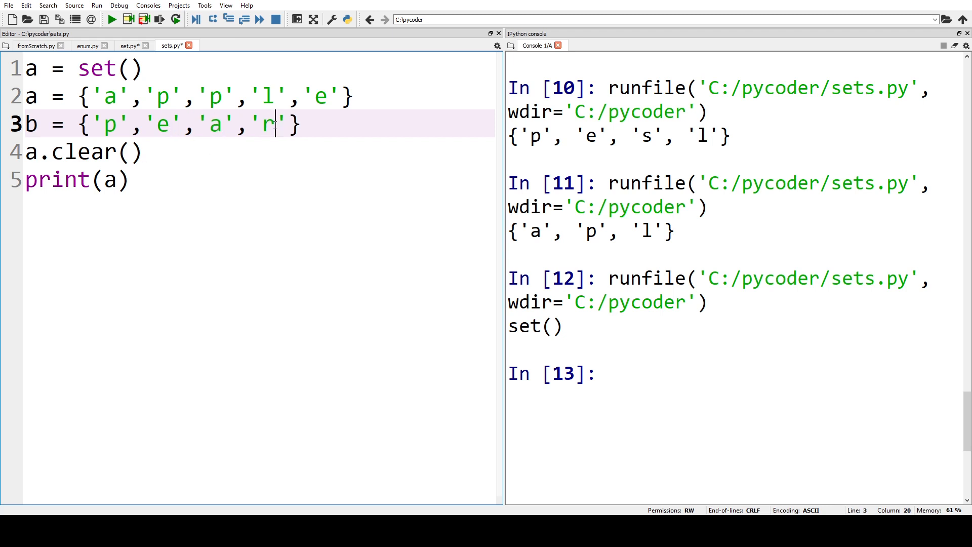
double_click(102, 152)
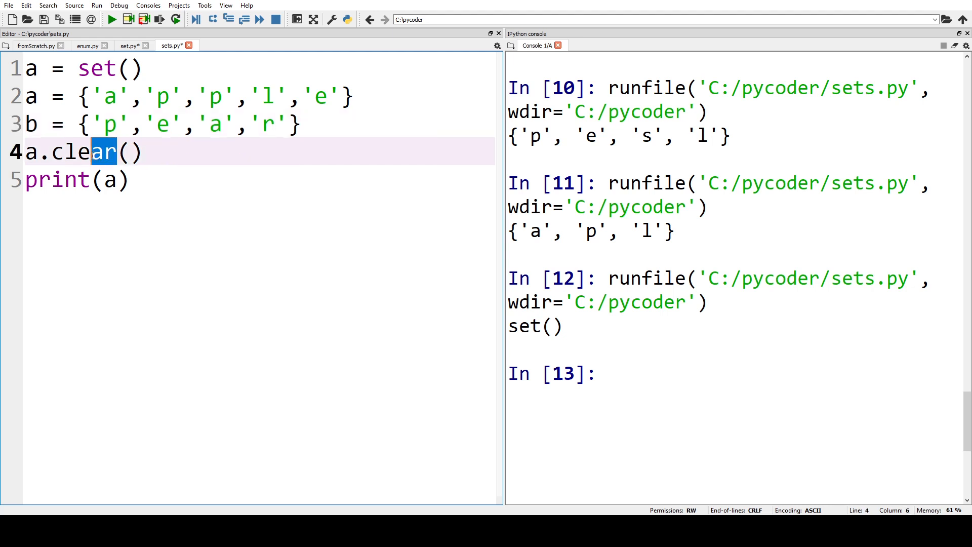
double_click(80, 152)
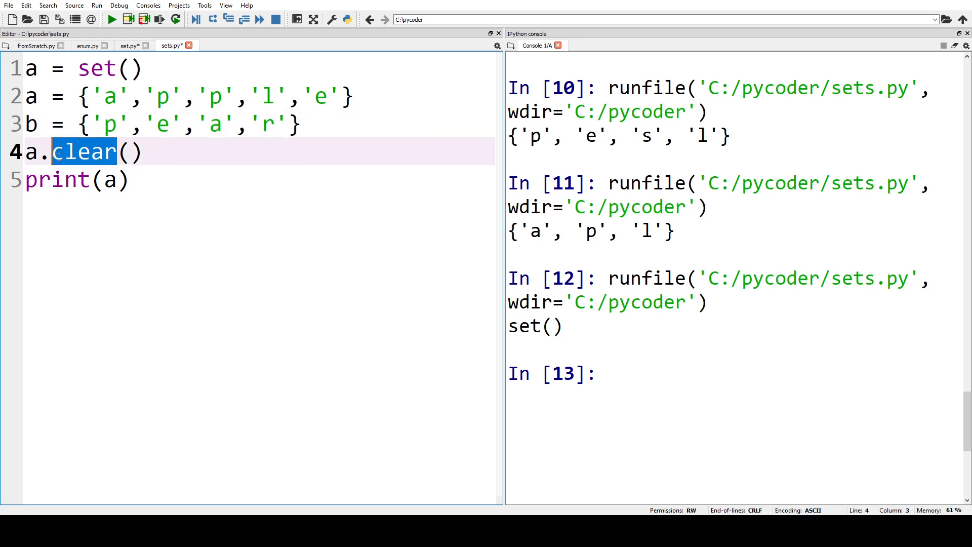
- Store a.union(b) in c, print c, and run to get {'r', 'a', 'p', 'e', 'l'}
text(union()
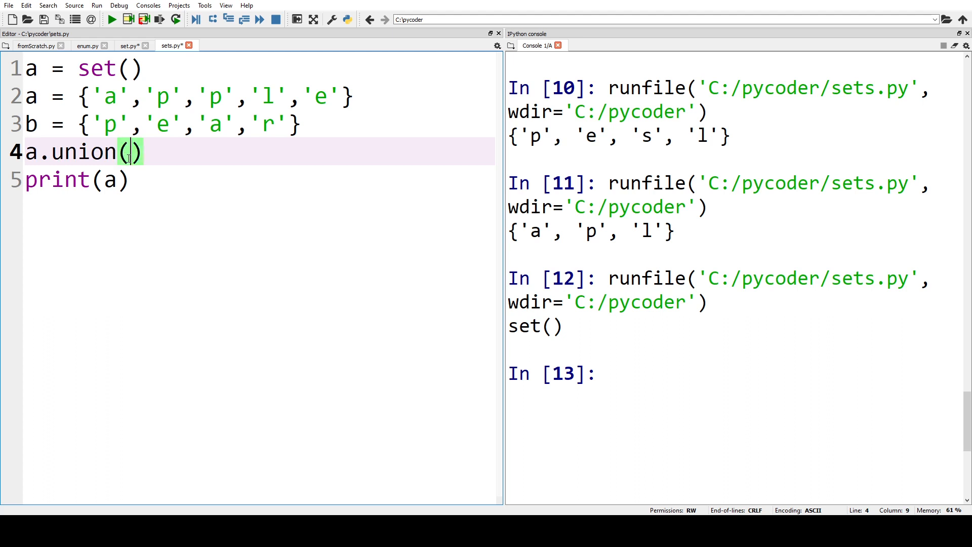
text(b)
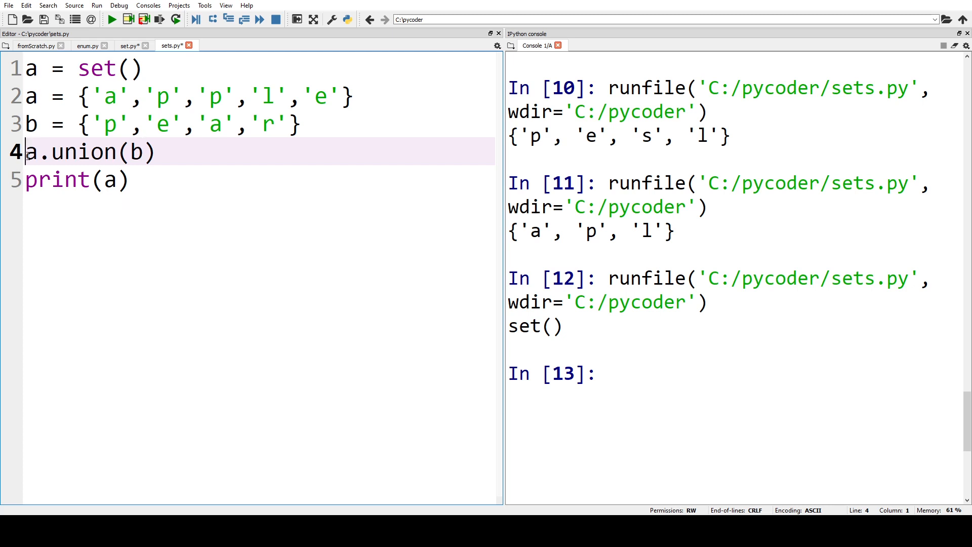
text(c =)
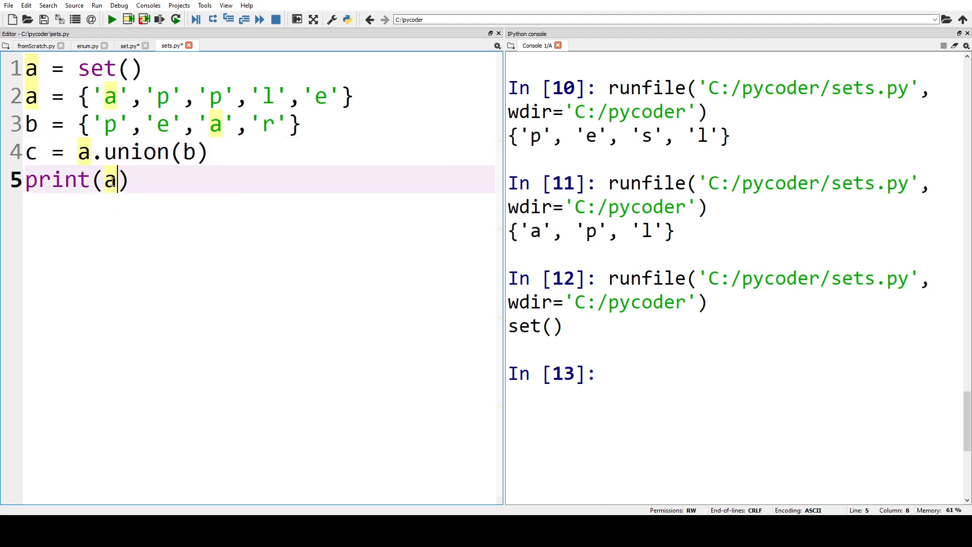
text(c)
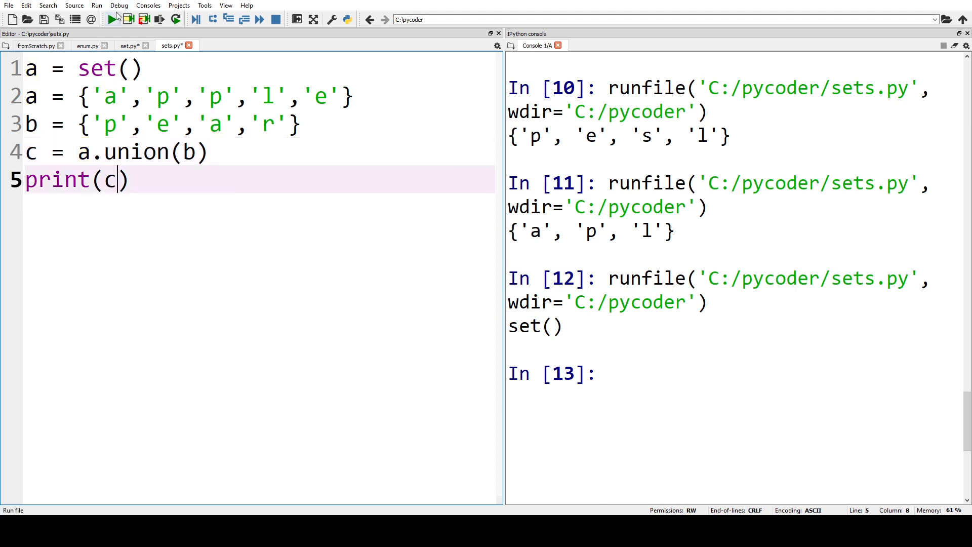
click(111, 19)
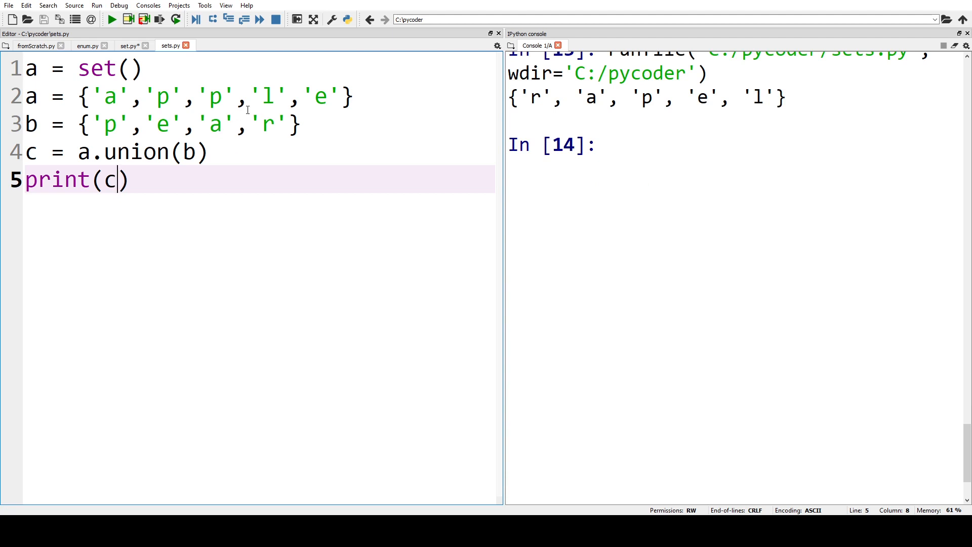
mouse_move(245, 104)
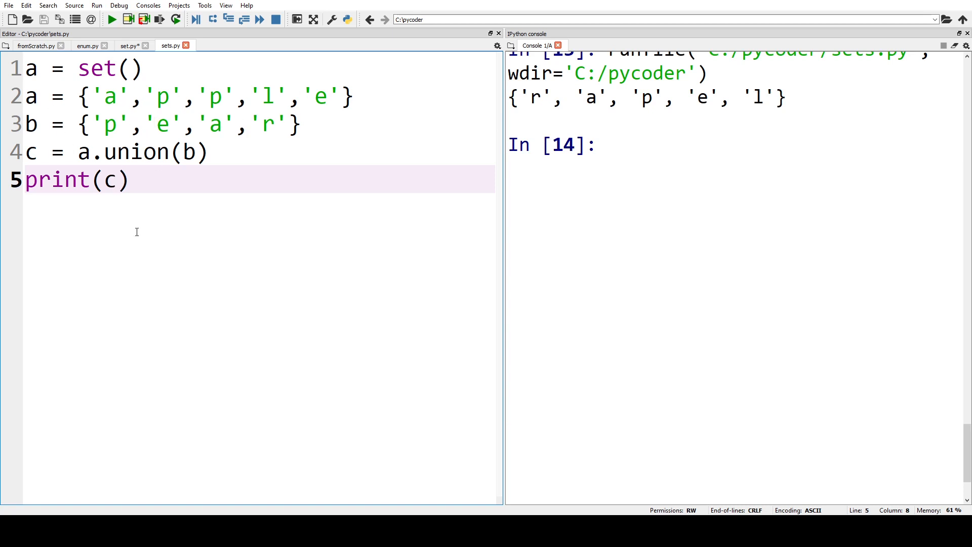
mouse_move(134, 200)
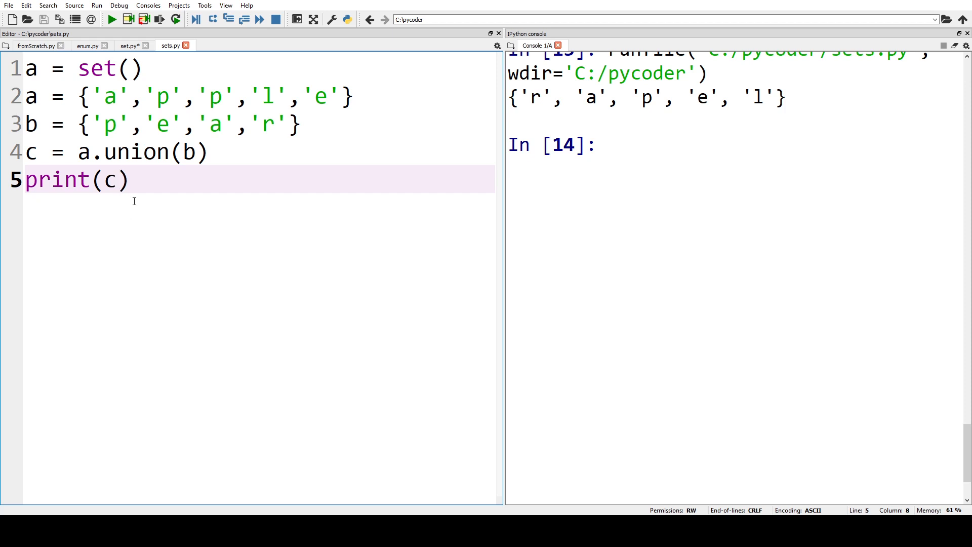
- Change line 4 to a.intersection(b) and rerun, printing {'e', 'p', 'a'}
click(116, 179)
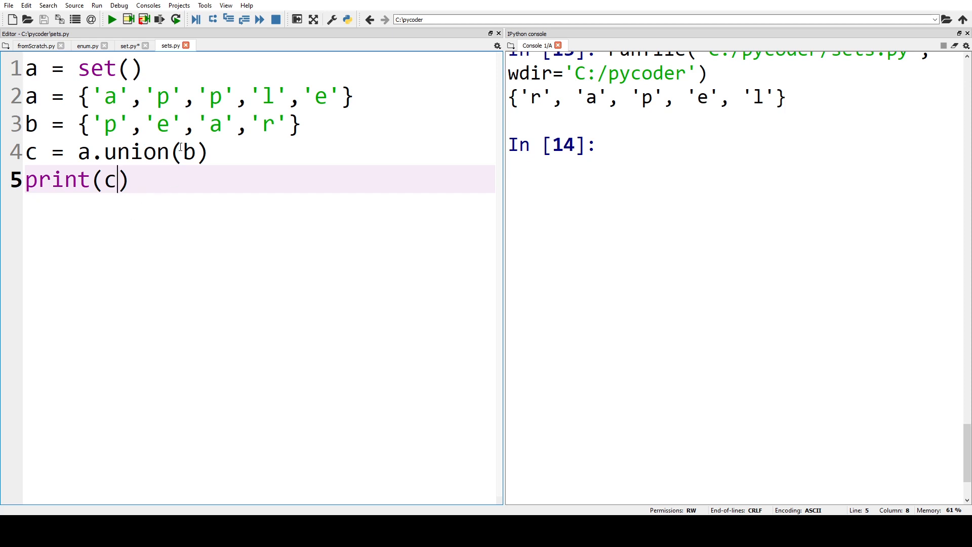
double_click(136, 153)
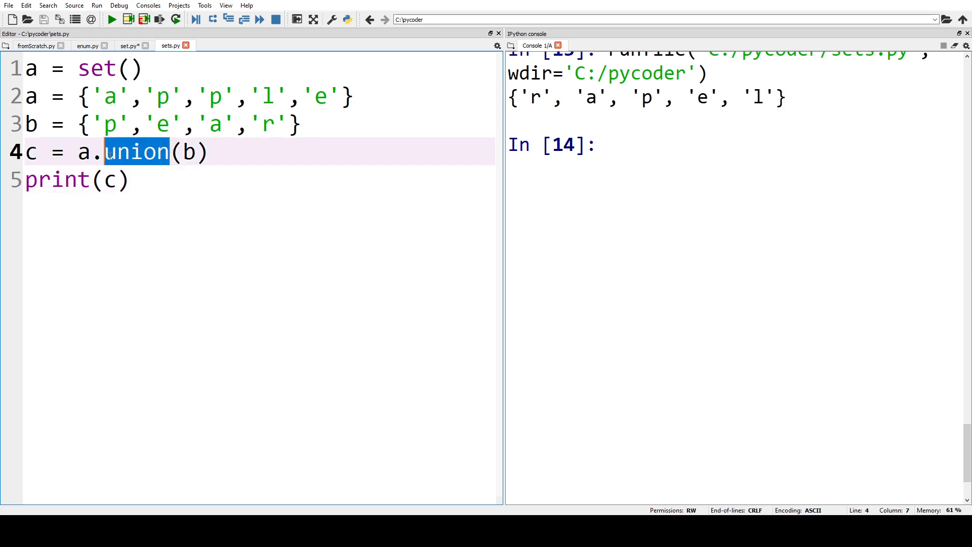
text(in)
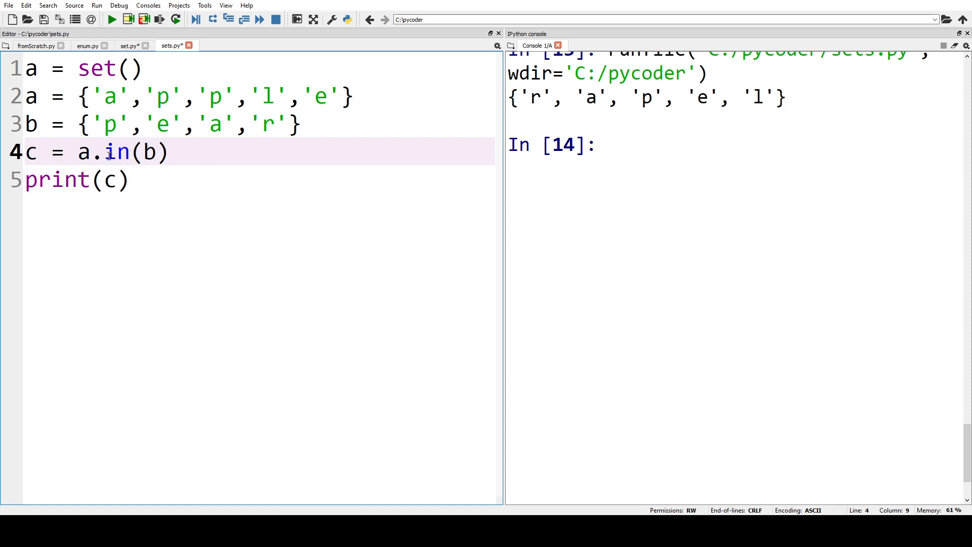
click(130, 153)
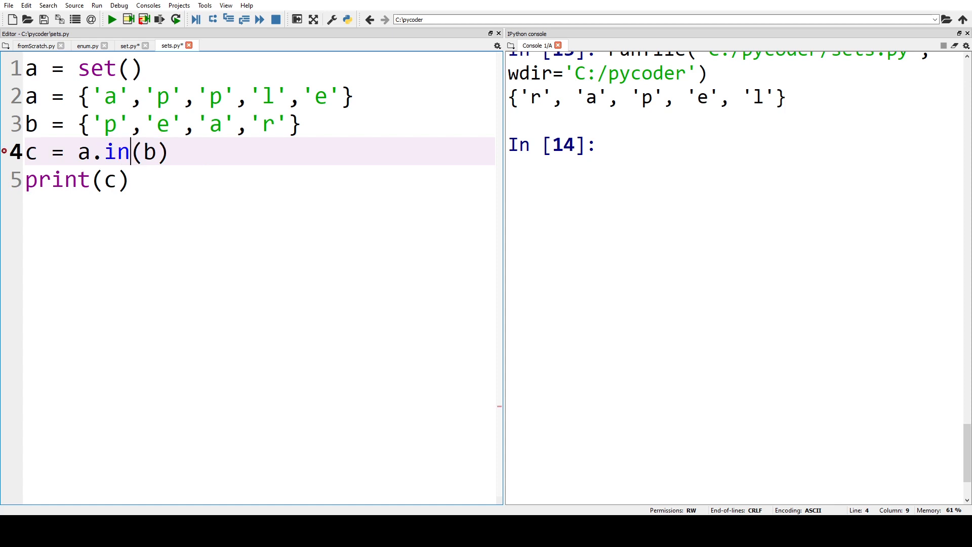
text(ter)
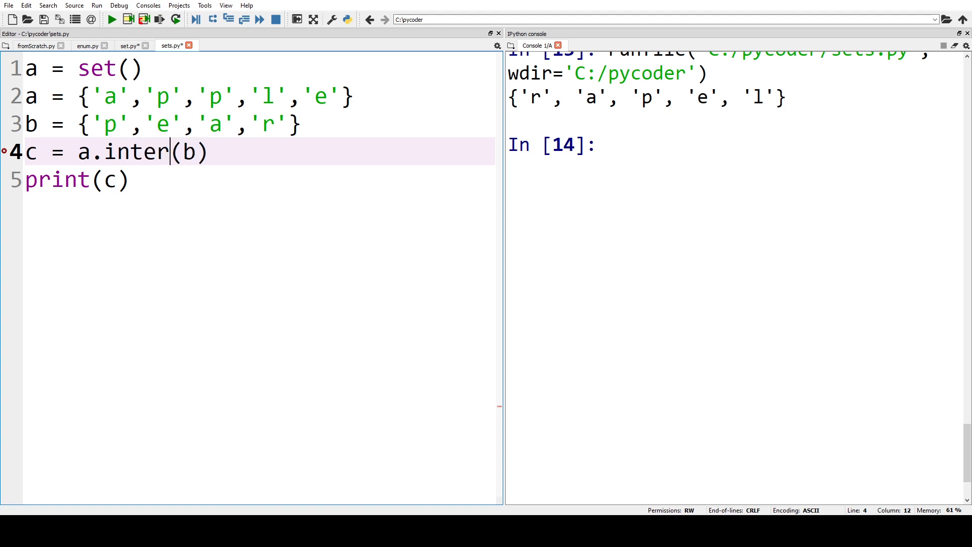
text(scection)
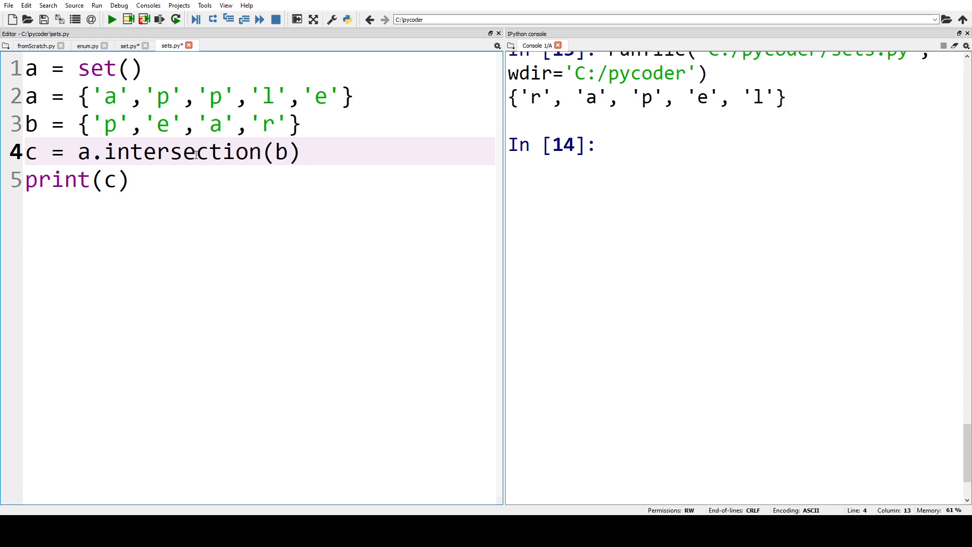
double_click(182, 152)
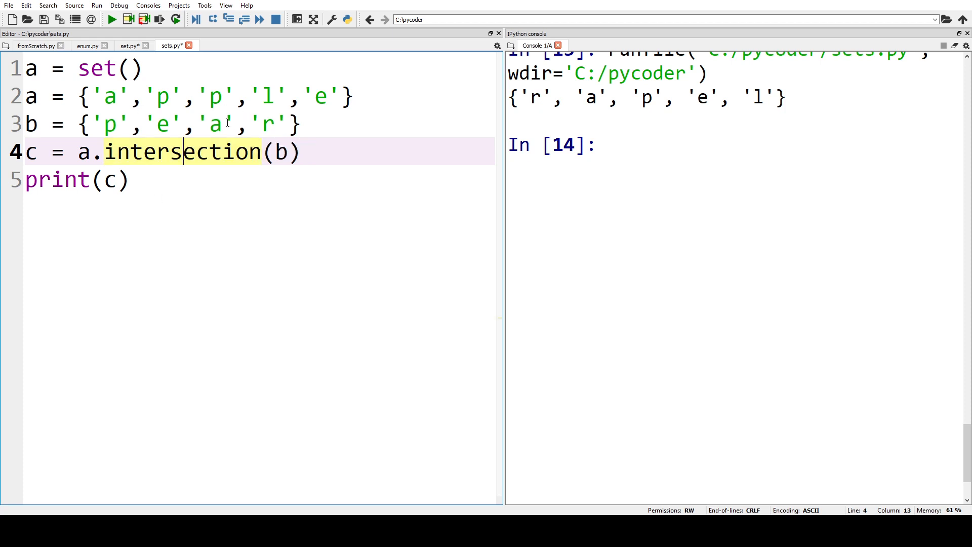
click(111, 19)
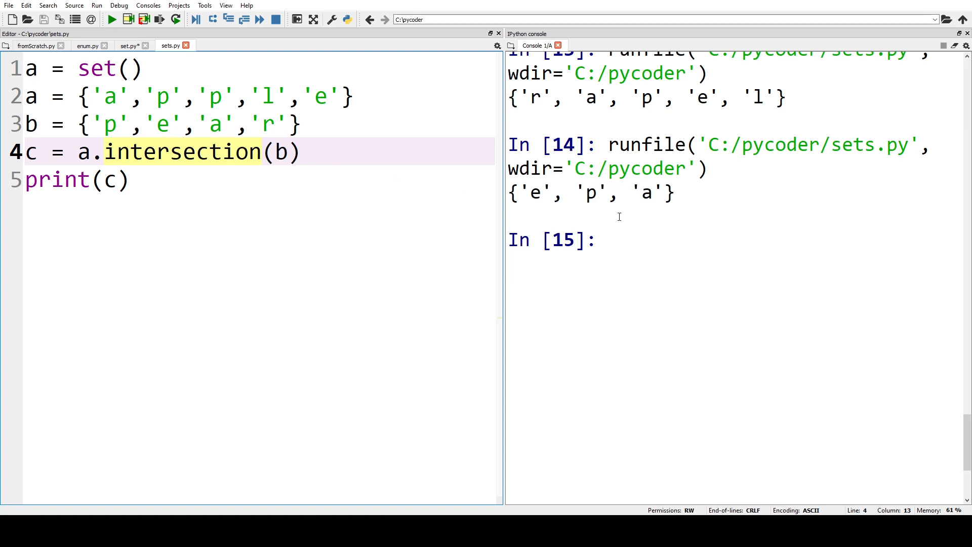
mouse_move(164, 123)
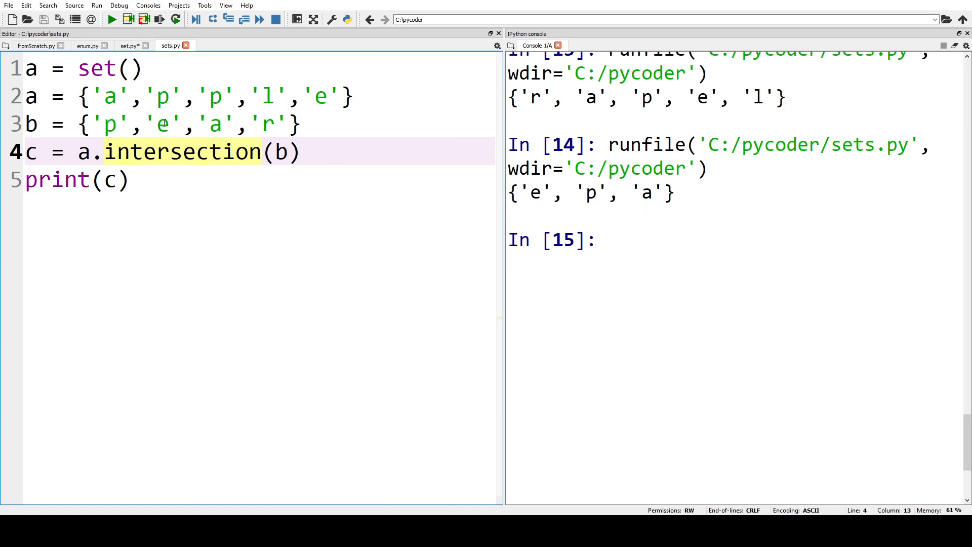
double_click(215, 124)
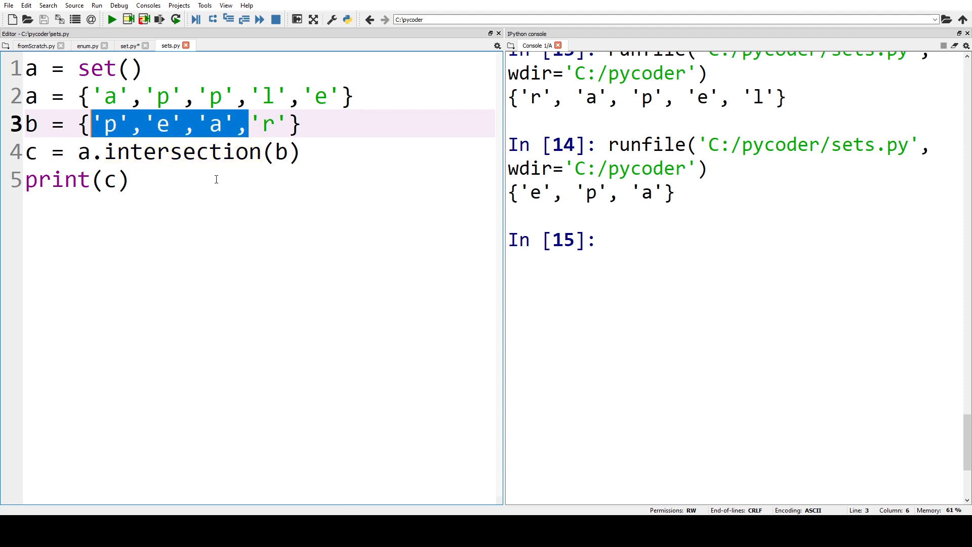
mouse_move(228, 159)
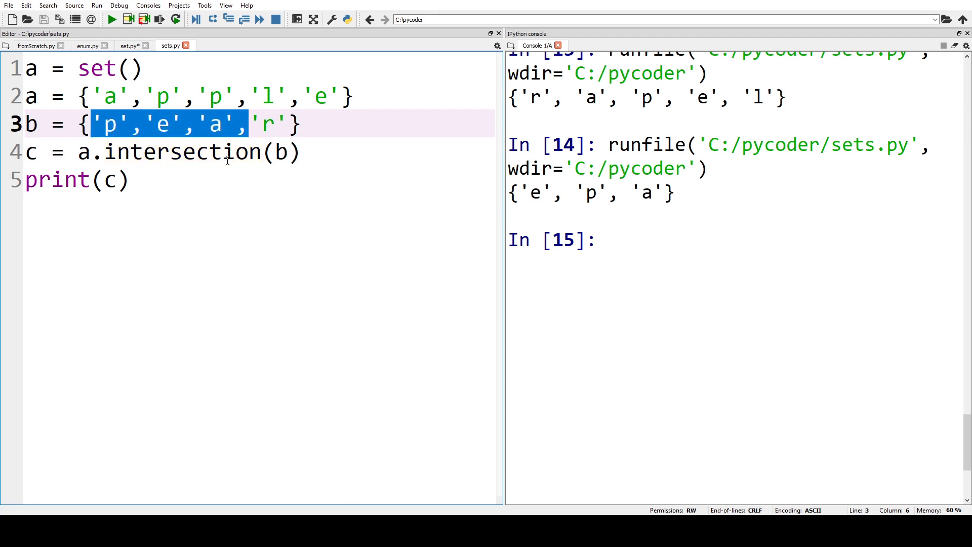
- Replace intersection with difference and run, printing a minus b as {'l'}
double_click(183, 151)
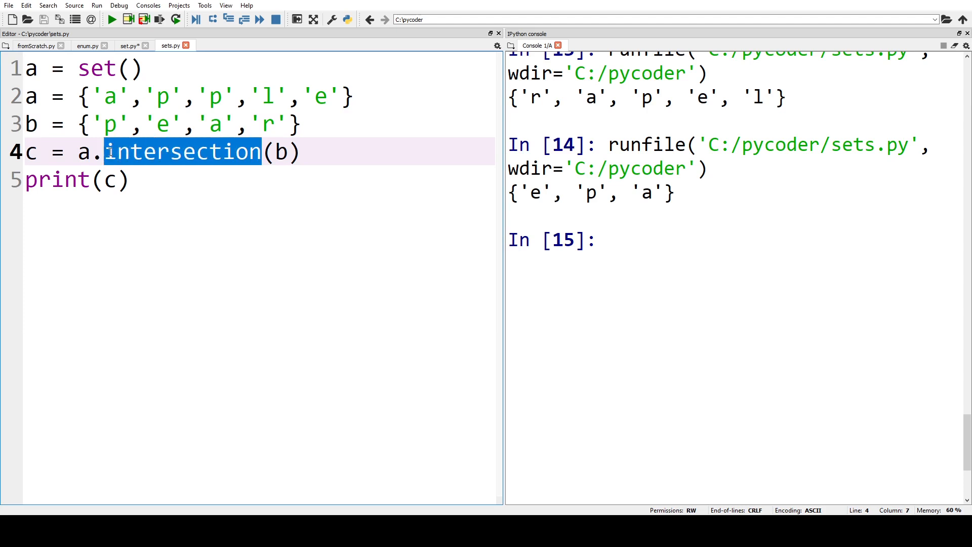
text(diffe)
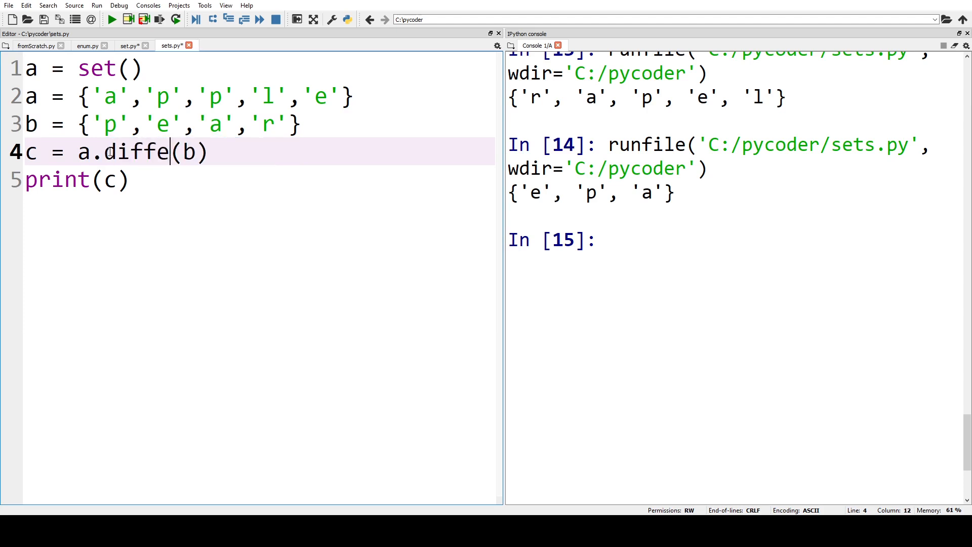
text(rence)
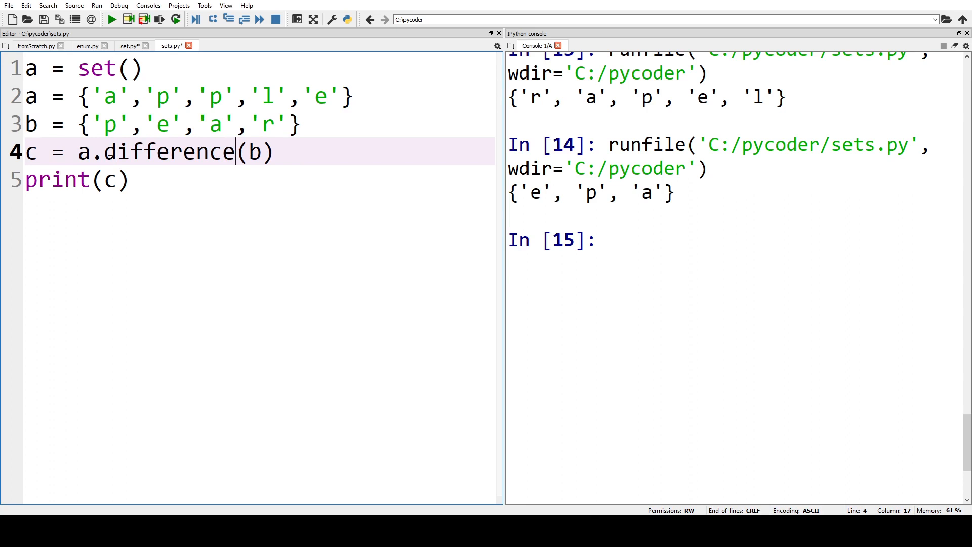
mouse_move(602, 246)
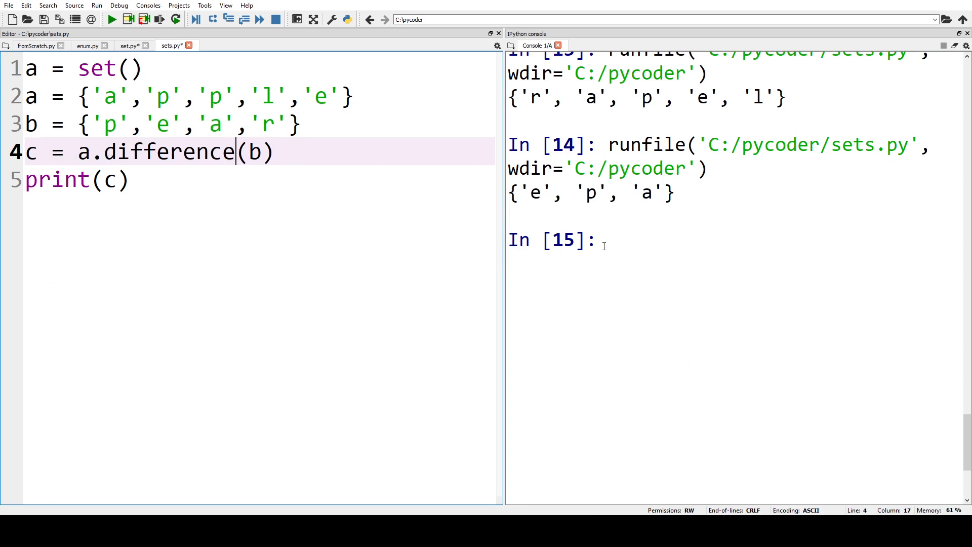
click(110, 19)
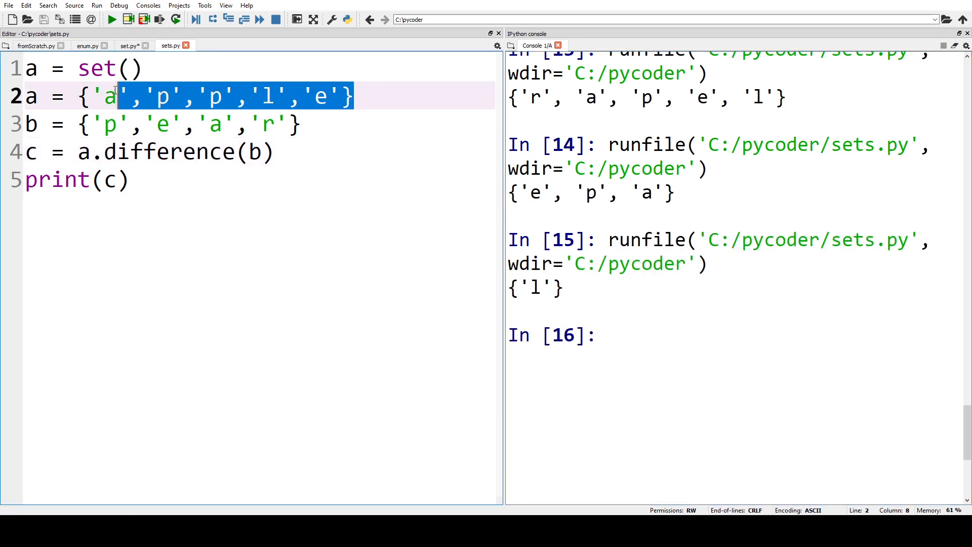
- Change line 4 to c = b.difference(a) and rerun, printing {'r'}
click(298, 124)
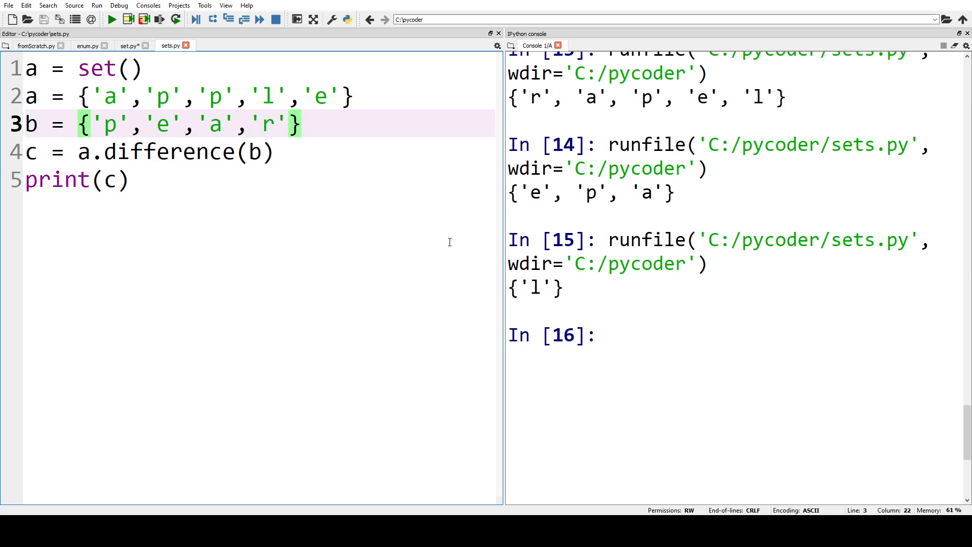
mouse_move(83, 154)
text(b)
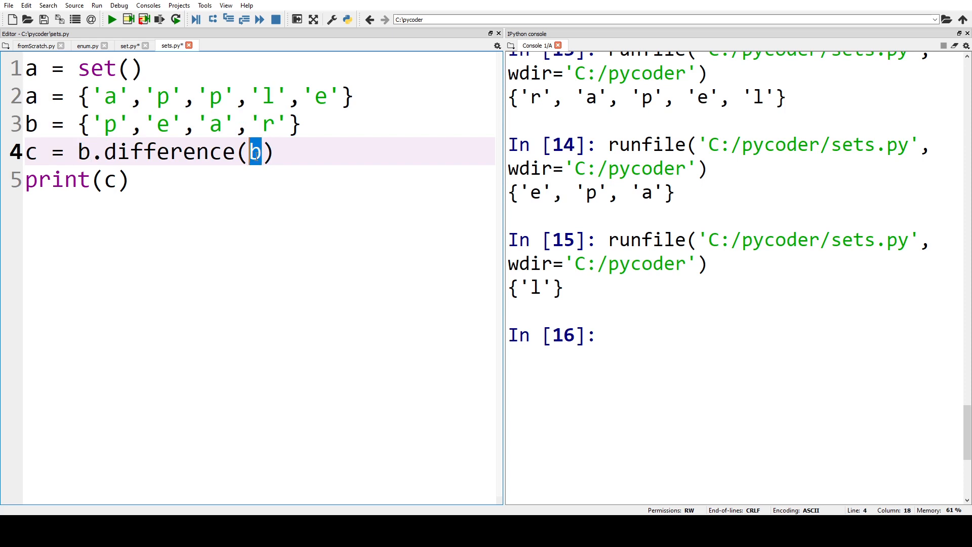
text(a)
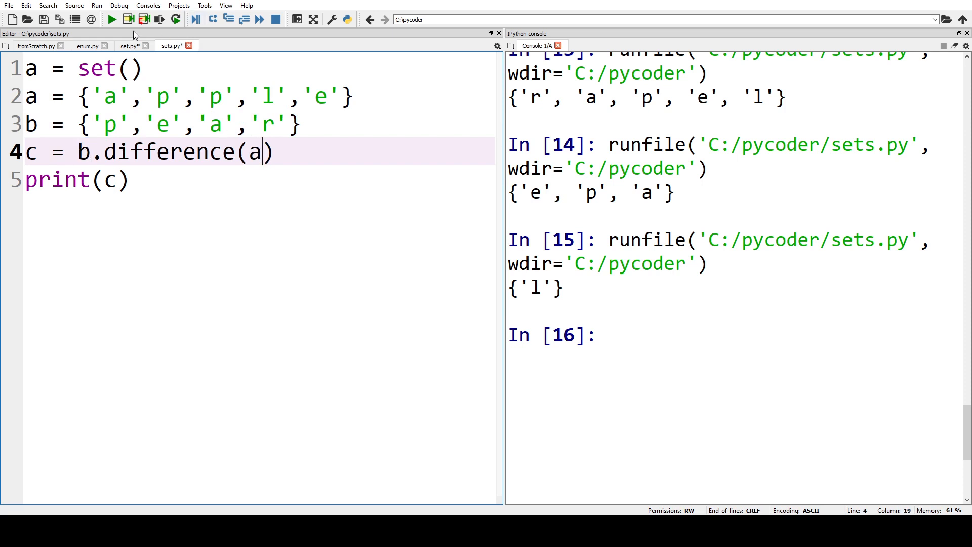
click(111, 20)
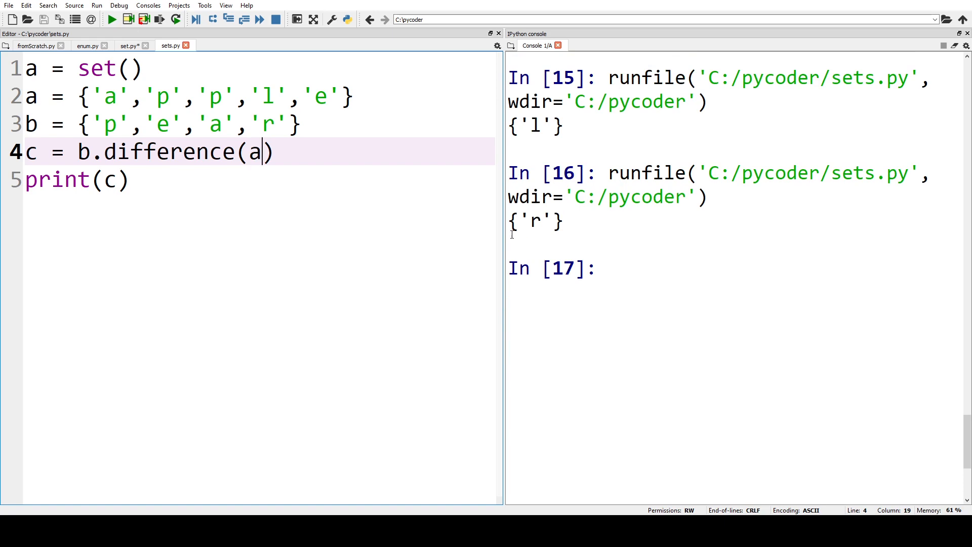
click(130, 179)
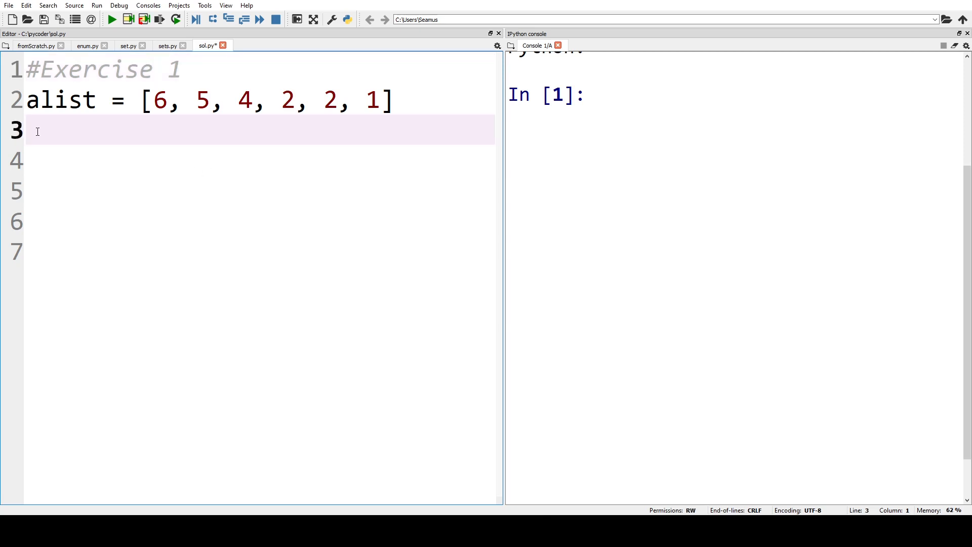
- Write x = list(set(alist)) and print(x) in sol.py to dedupe alist
text(x =)
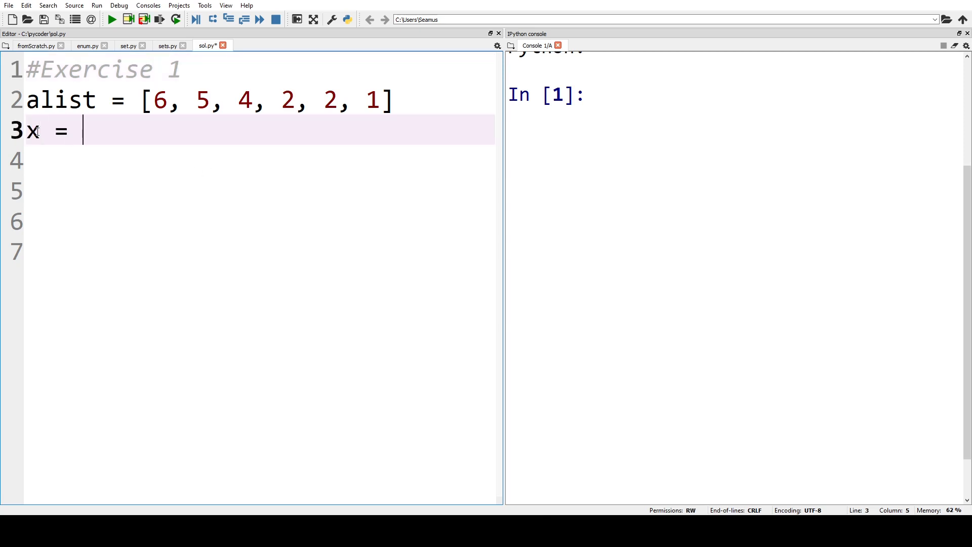
text(li)
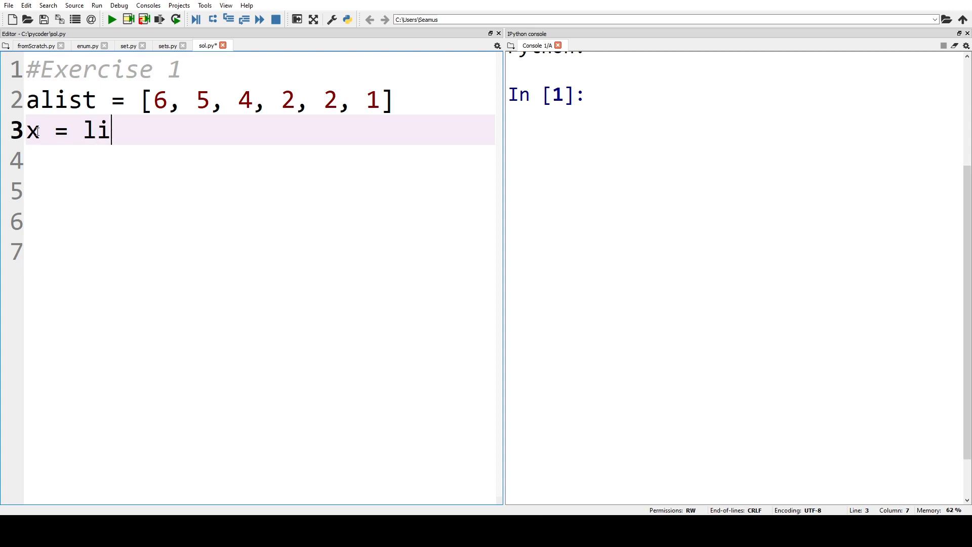
text(st())
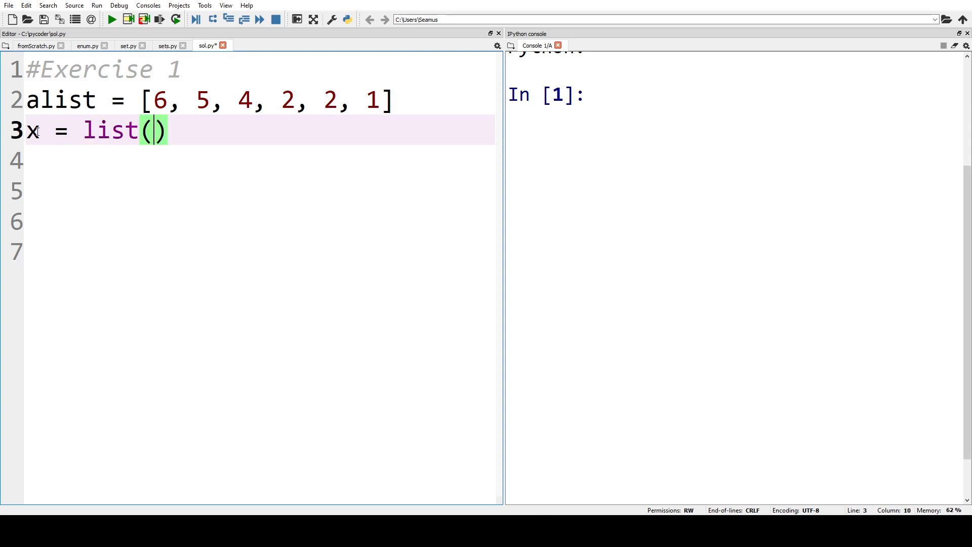
text(set())
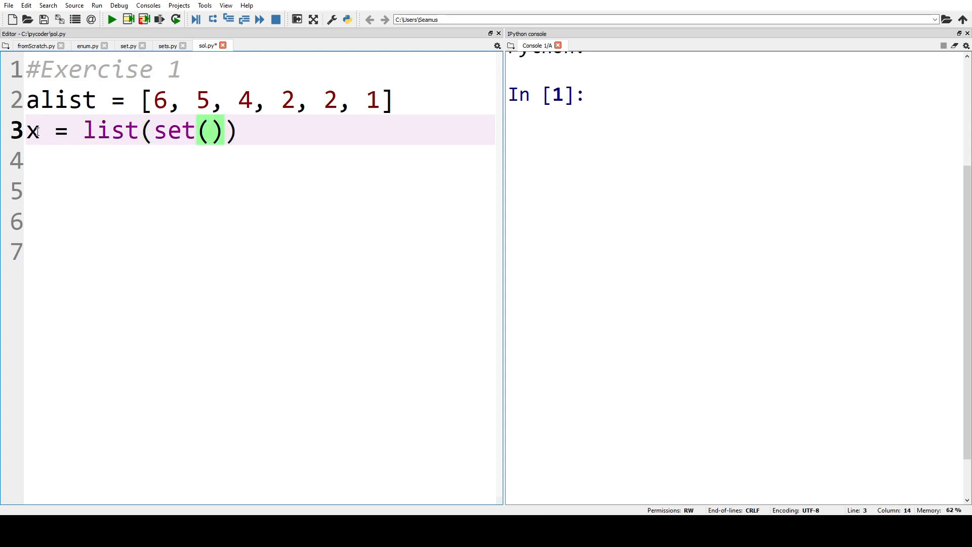
text(alist)
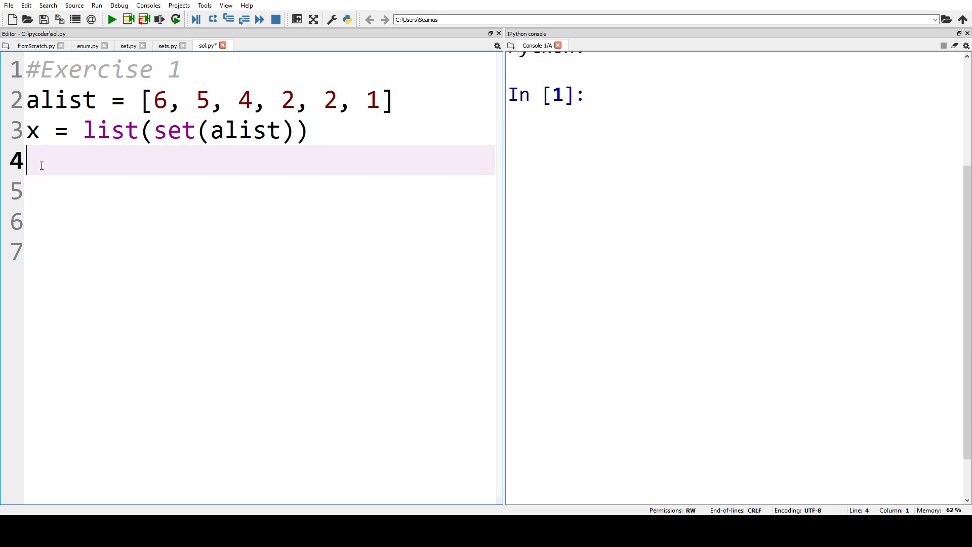
text(print)
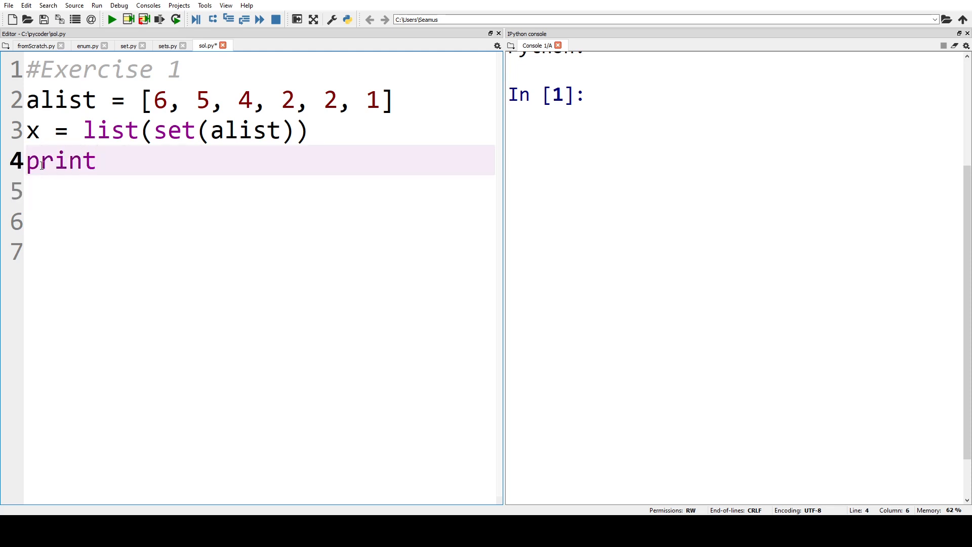
text((x))
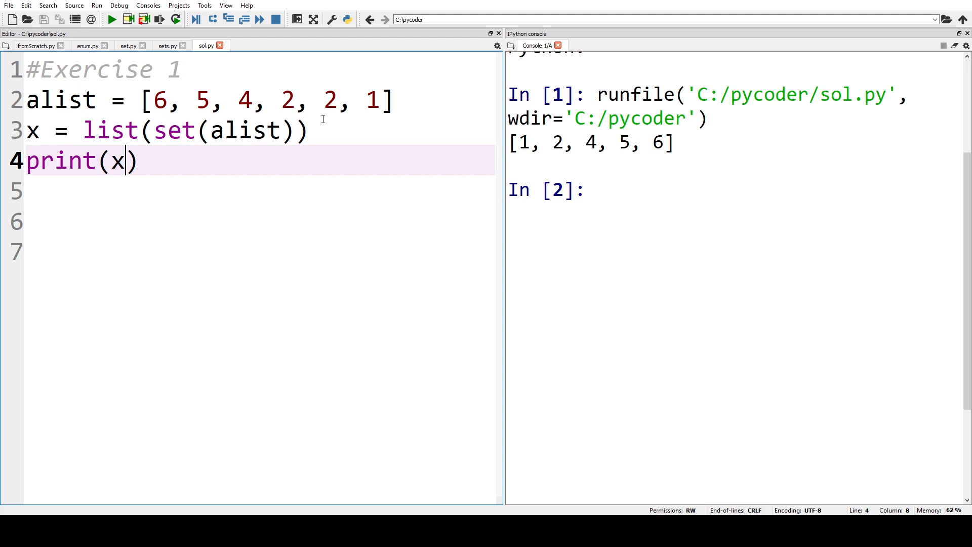
mouse_move(176, 138)
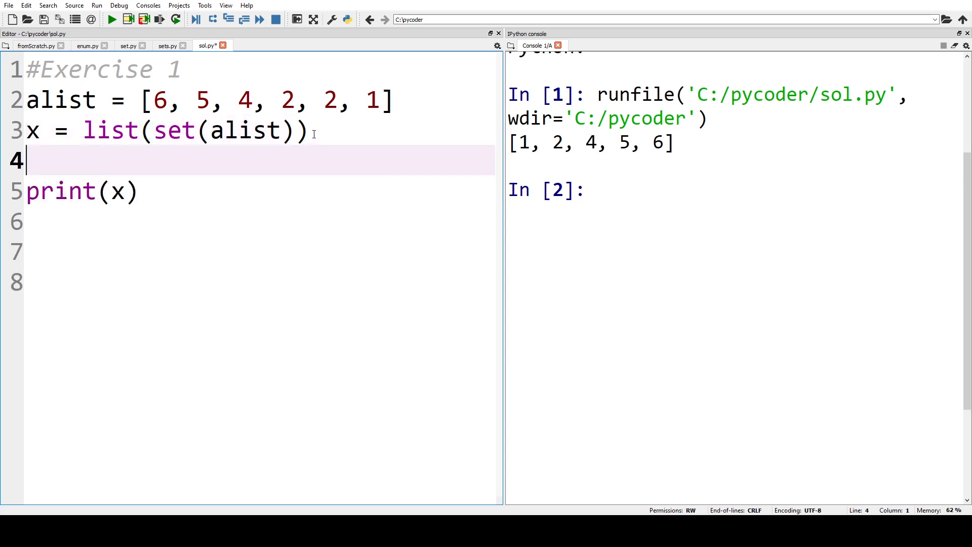
- Add y = list(dict.fromkeys(alist)), print y, and run to get [6, 5, 4, 2, 1]
text(y = list(dict.fromkeys(alist)))
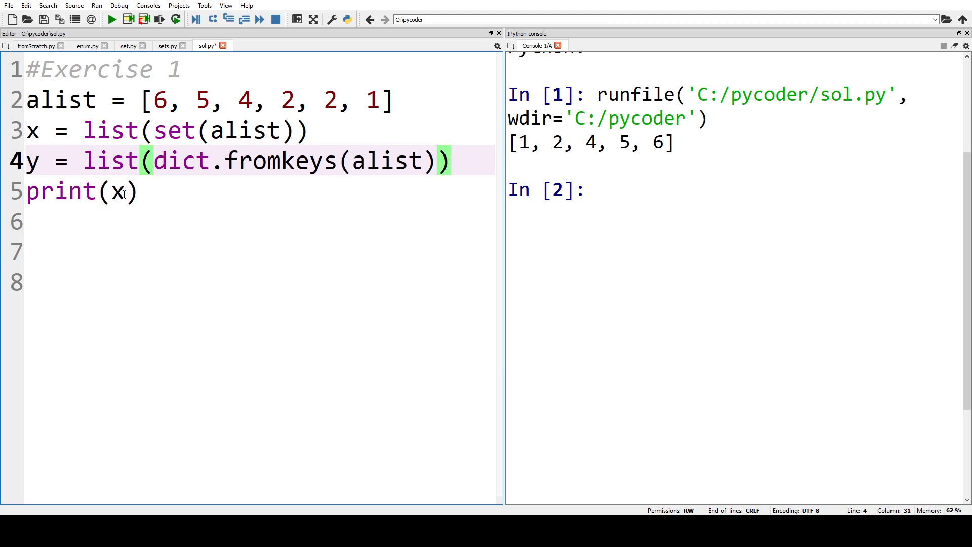
double_click(118, 191)
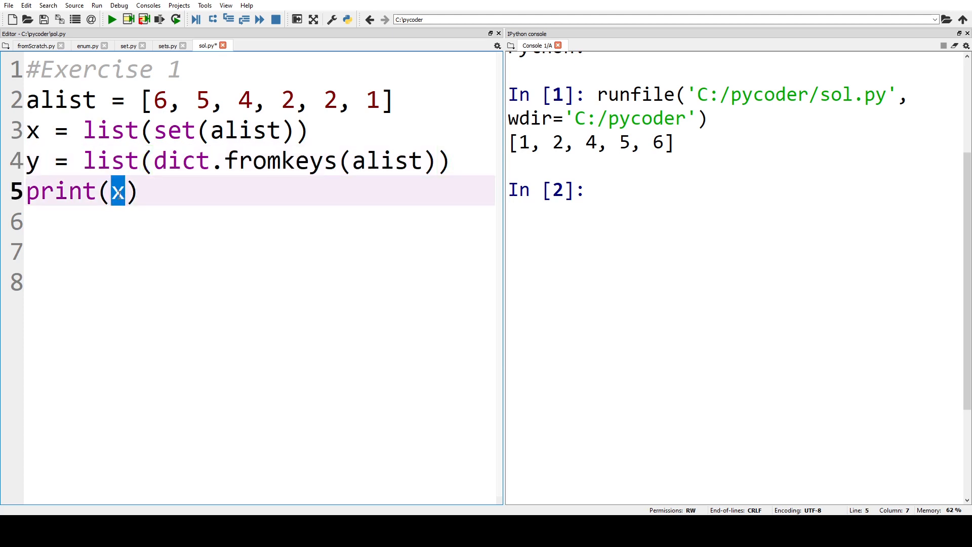
text(y)
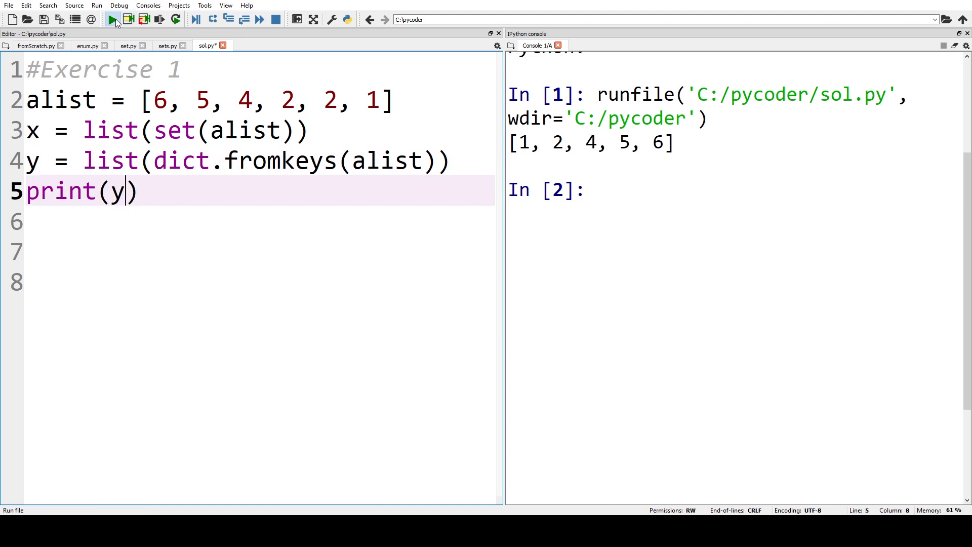
click(113, 19)
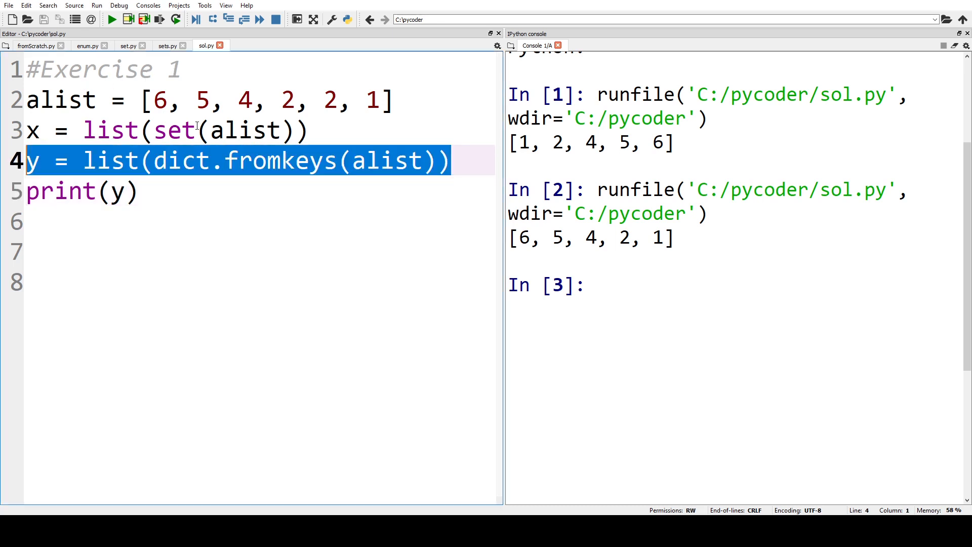
click(180, 69)
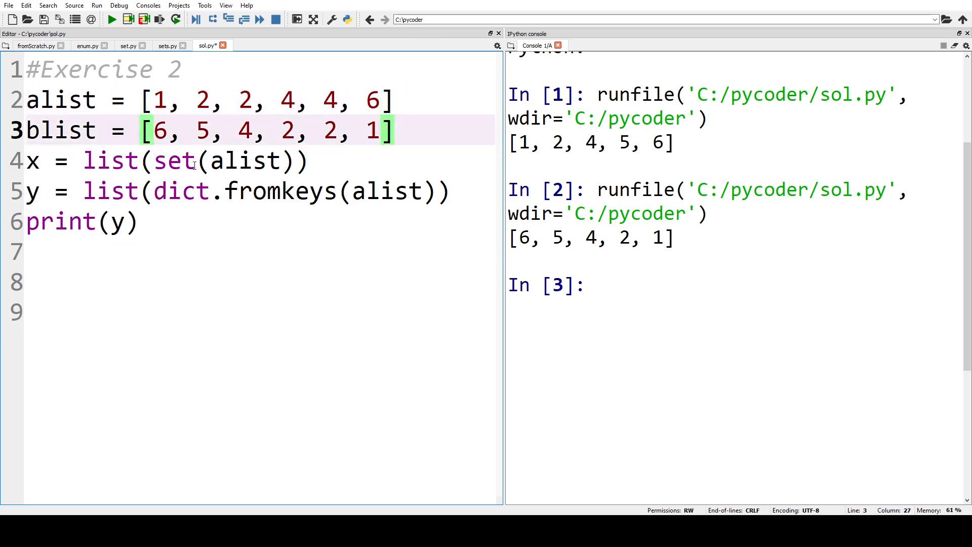
- Delete lines 4–5 and write x = alist.union(blist) on line 4, printing x
drag(26, 160, 453, 190)
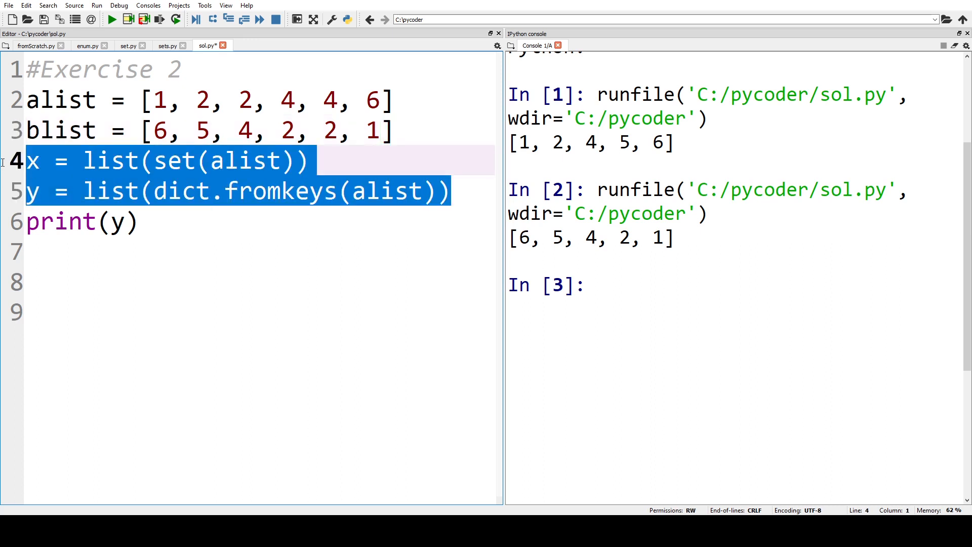
key(Delete)
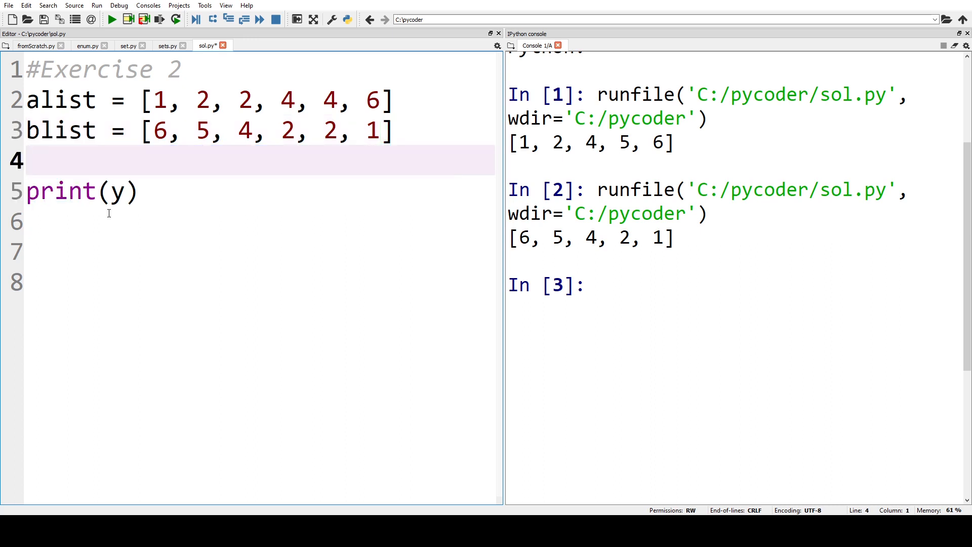
text(x =)
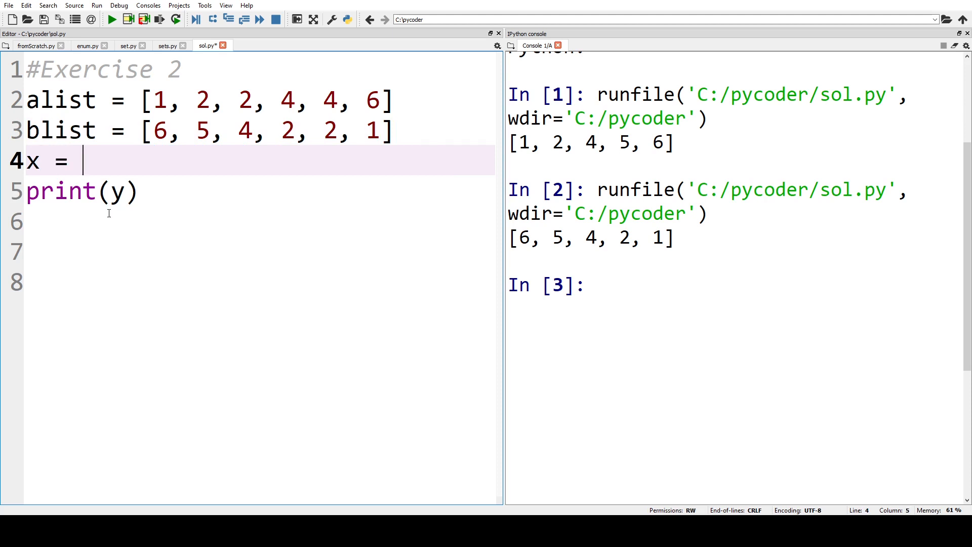
text(un)
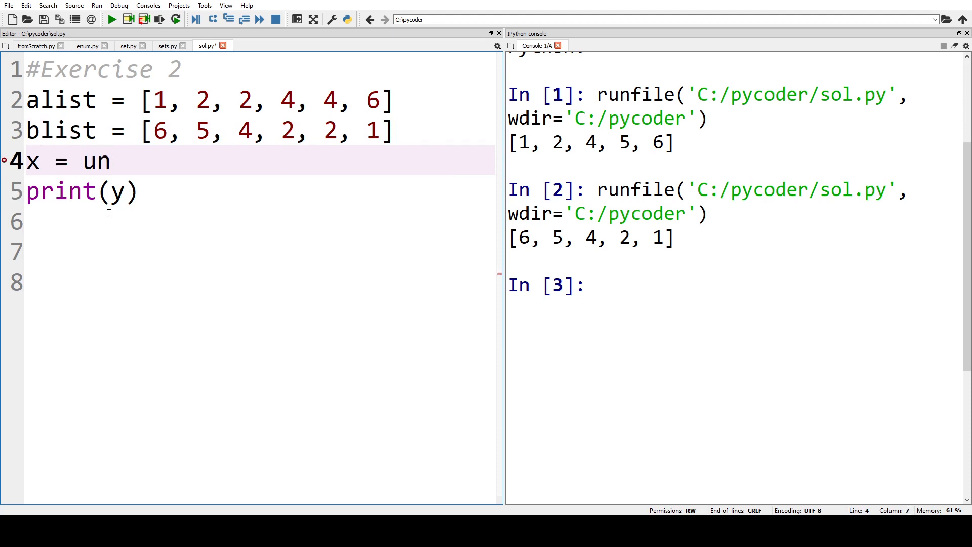
text(ion)
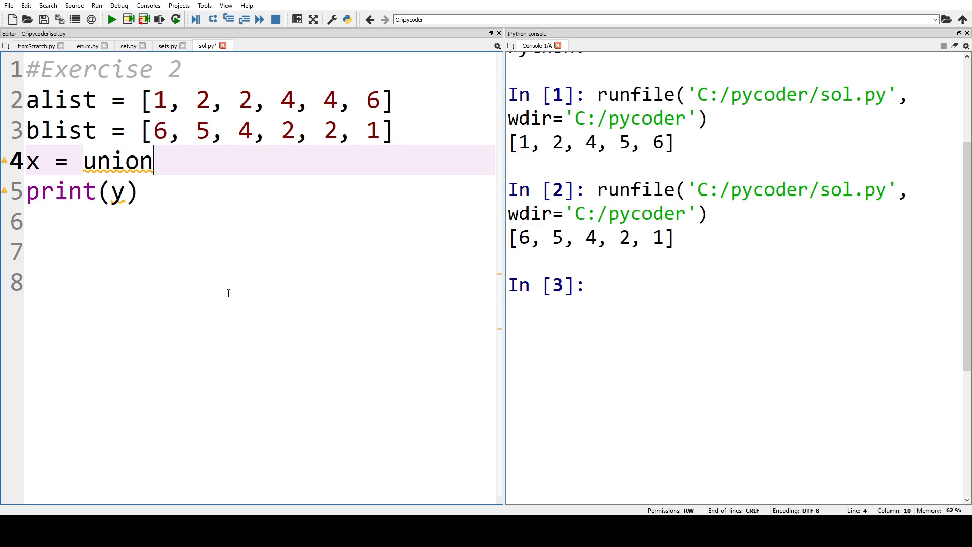
double_click(118, 160)
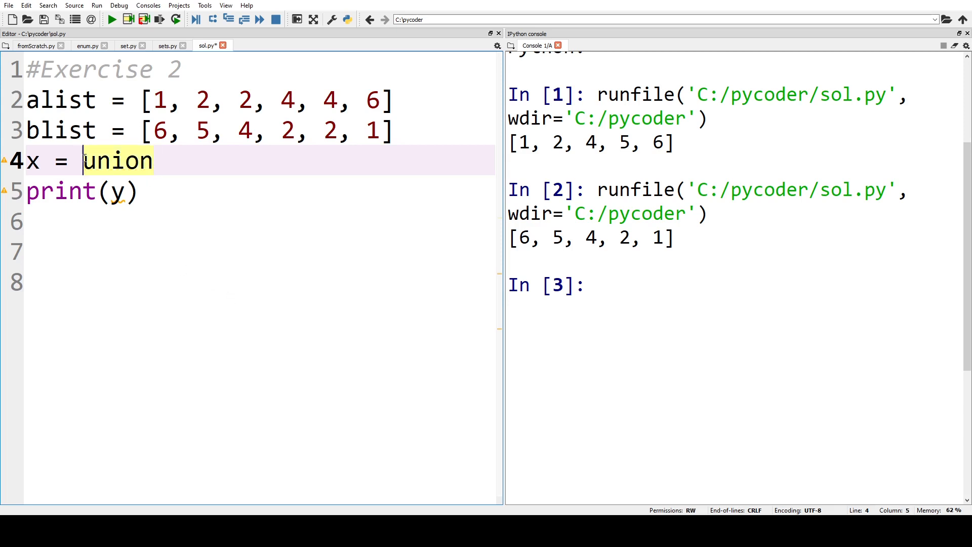
text(alist)
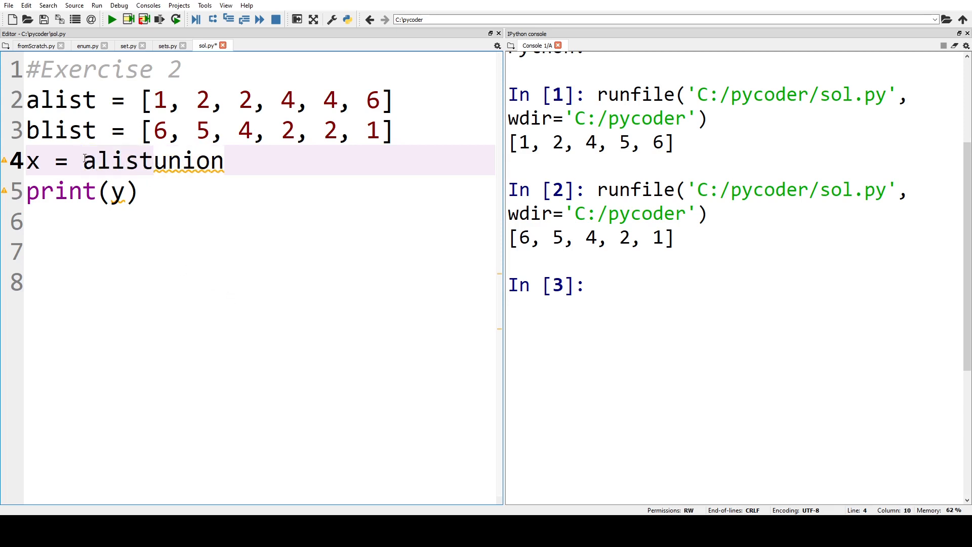
text(.)
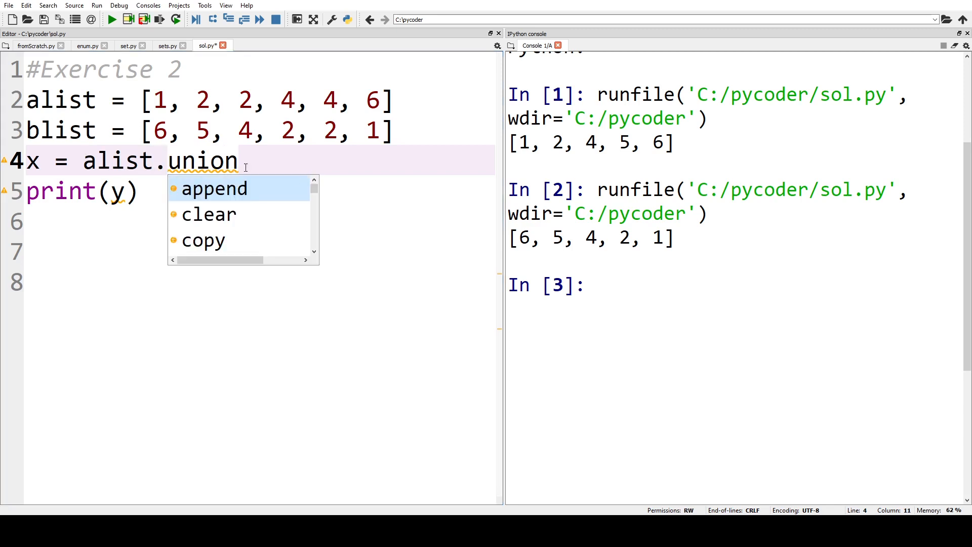
text((blist)
click(259, 190)
text(x)
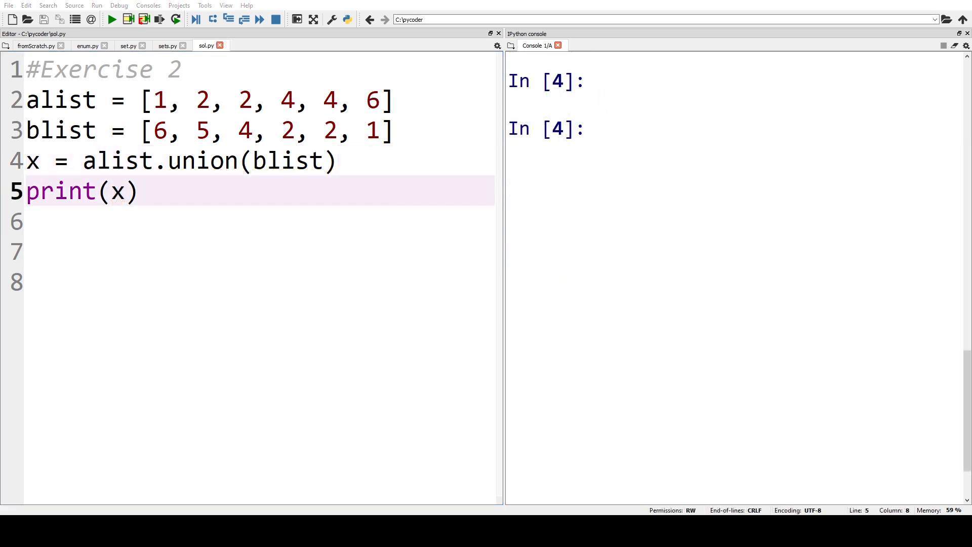
mouse_move(253, 161)
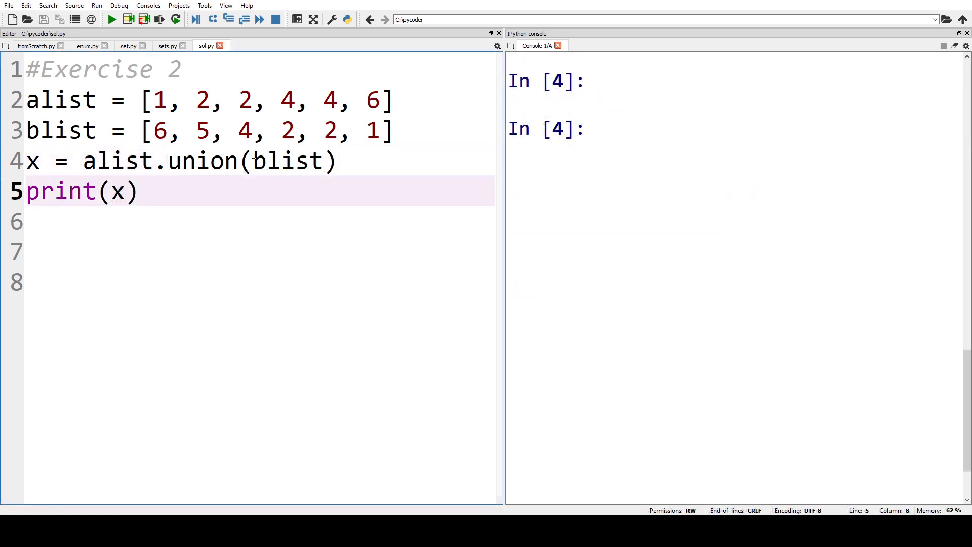
- Wrap both lists as set(alist).union(set(blist)) and run, printing {1, 2, 4, 5, 6}
text(set()
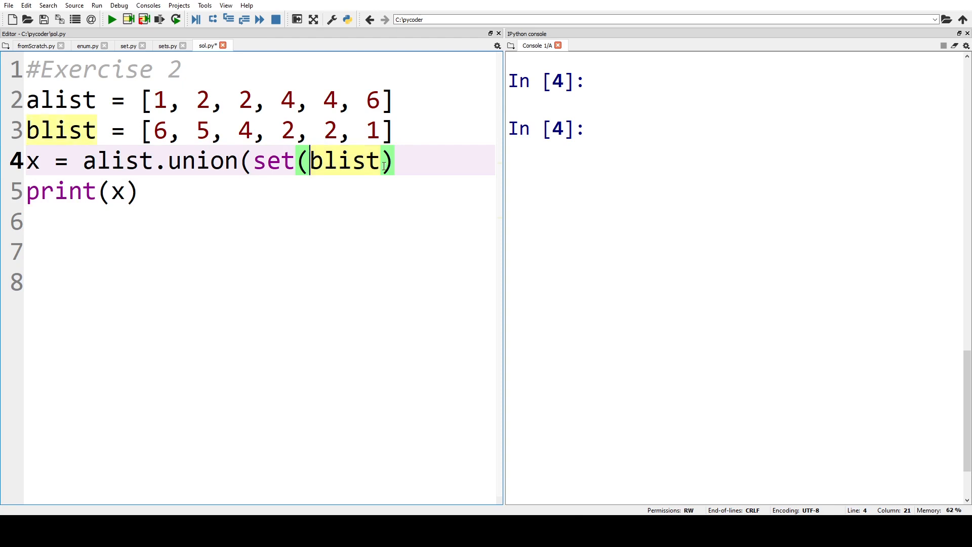
text())
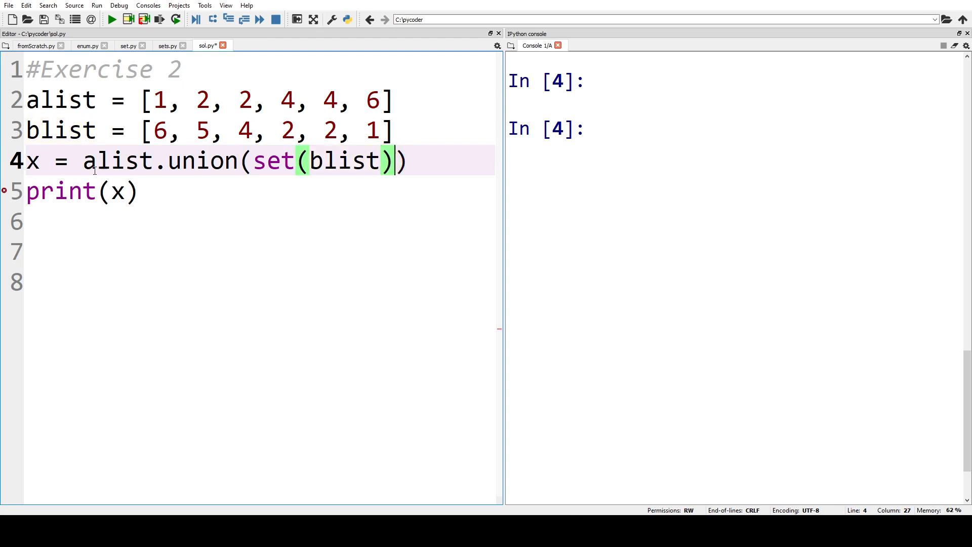
text(set)
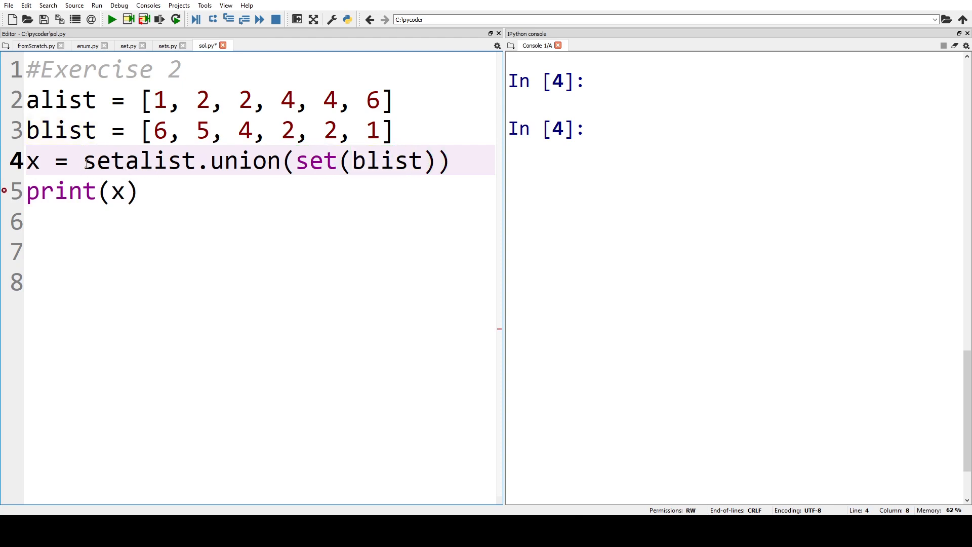
text(()
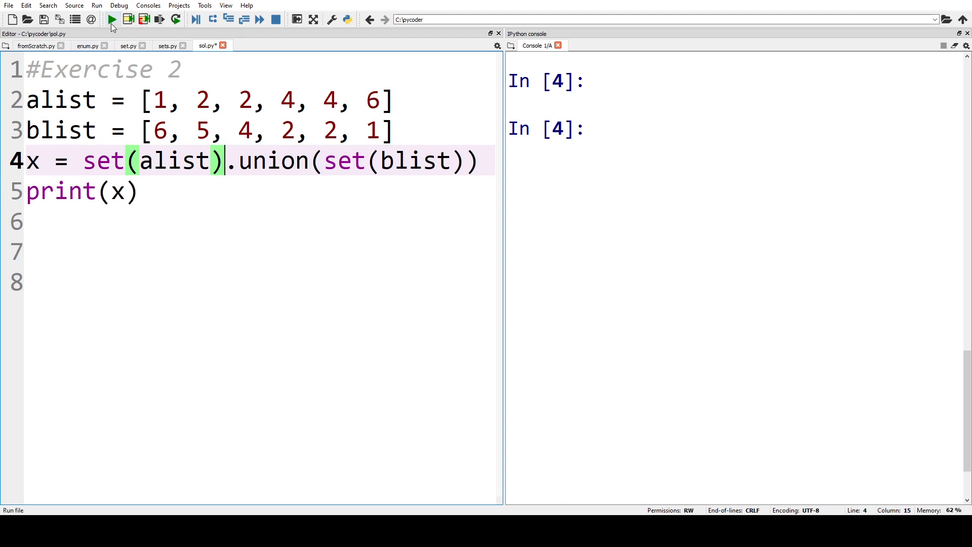
click(110, 20)
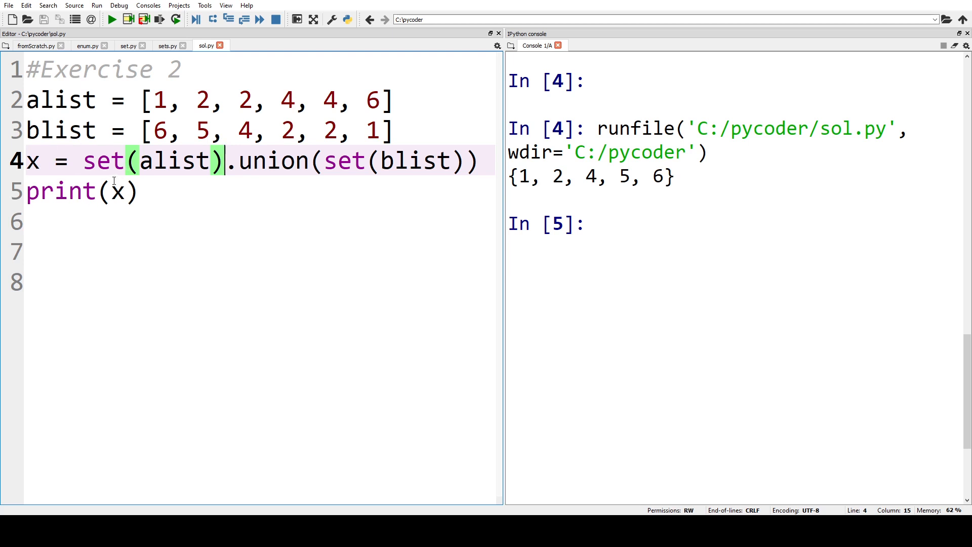
mouse_move(248, 171)
text(3)
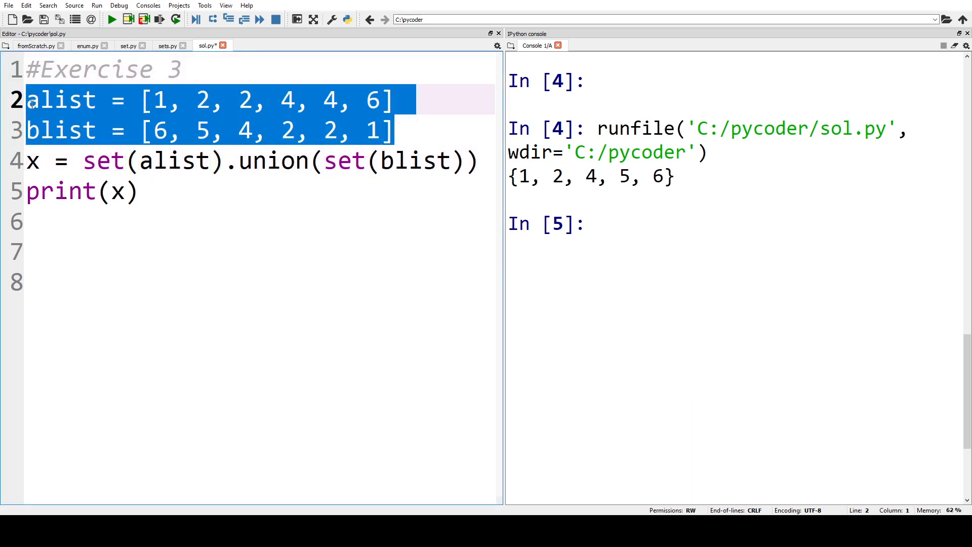
- Define X = [1, 2, 3, 4, 5, 6] and Y, union them, and print {1, 2, 3, 4, 5, 6, 8, 10}
text(X = [1, 2, 3, 4, 5, 6])
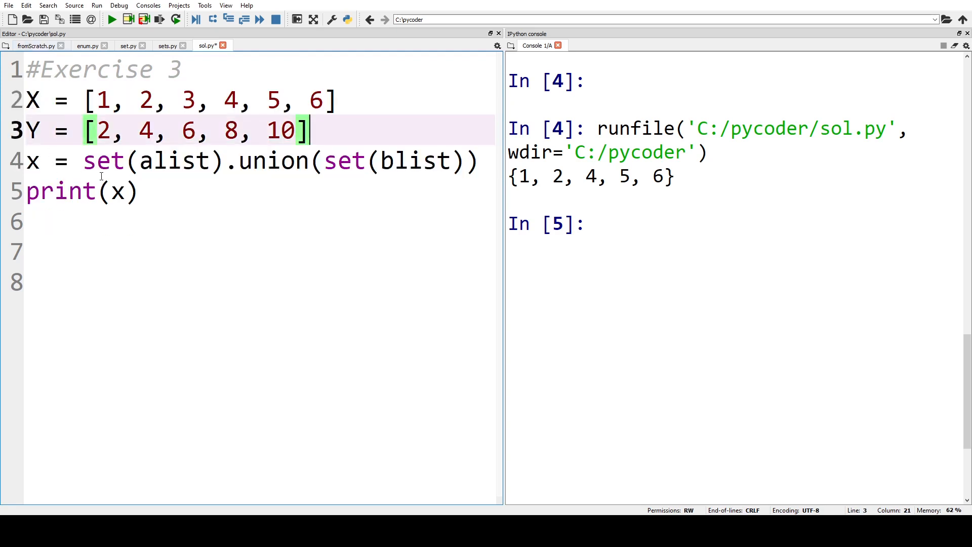
double_click(174, 161)
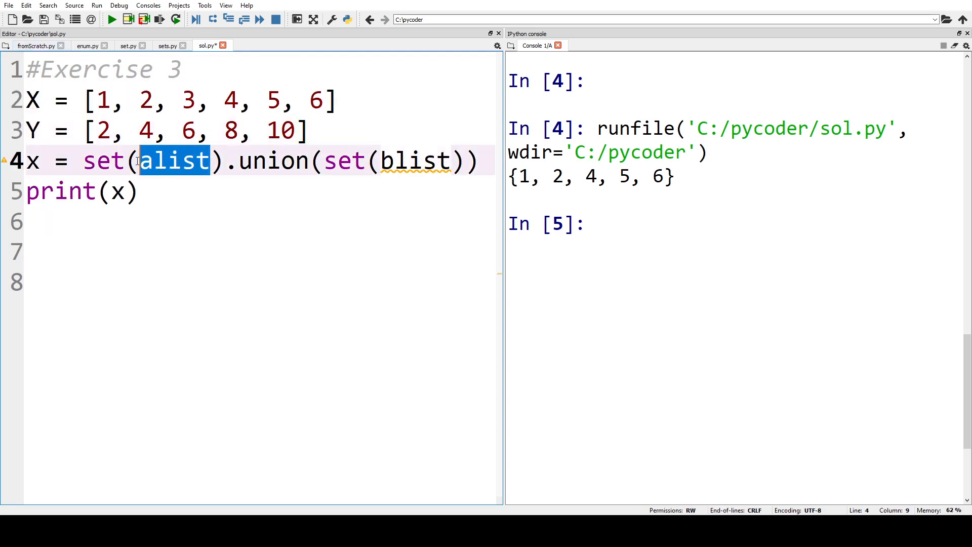
text(X)
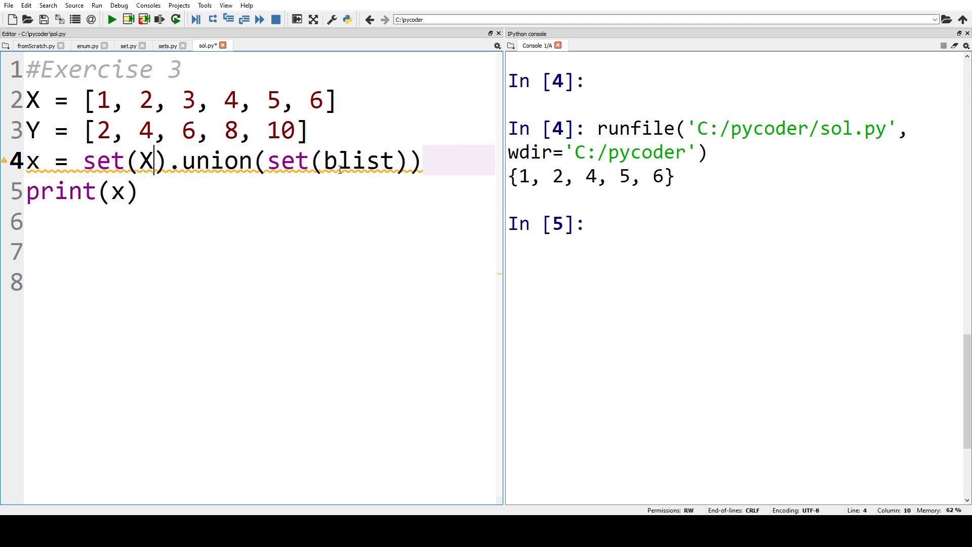
text(Y)
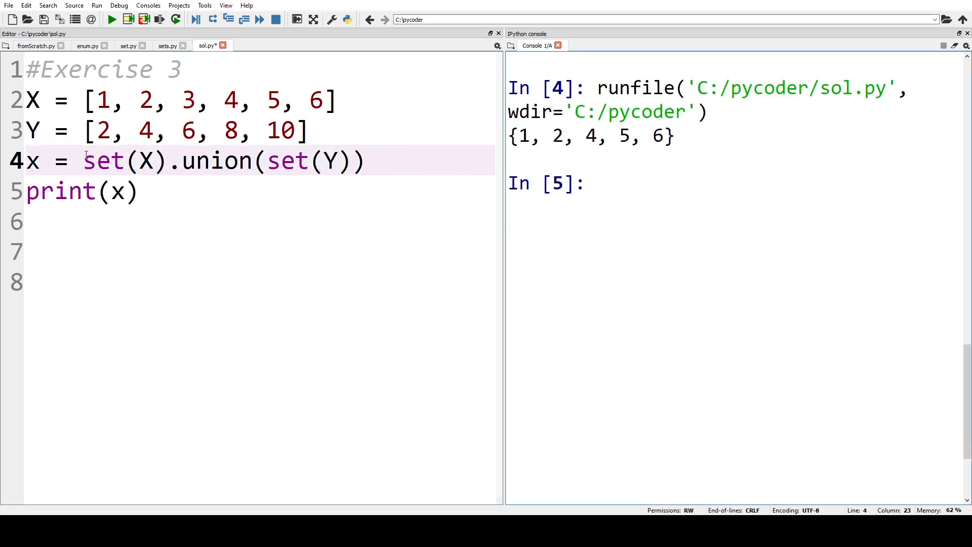
click(111, 19)
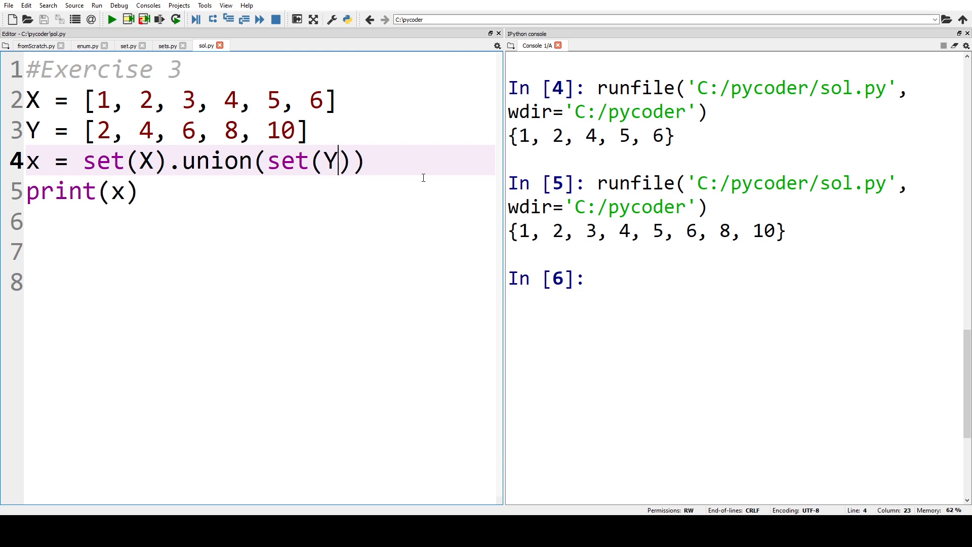
double_click(223, 161)
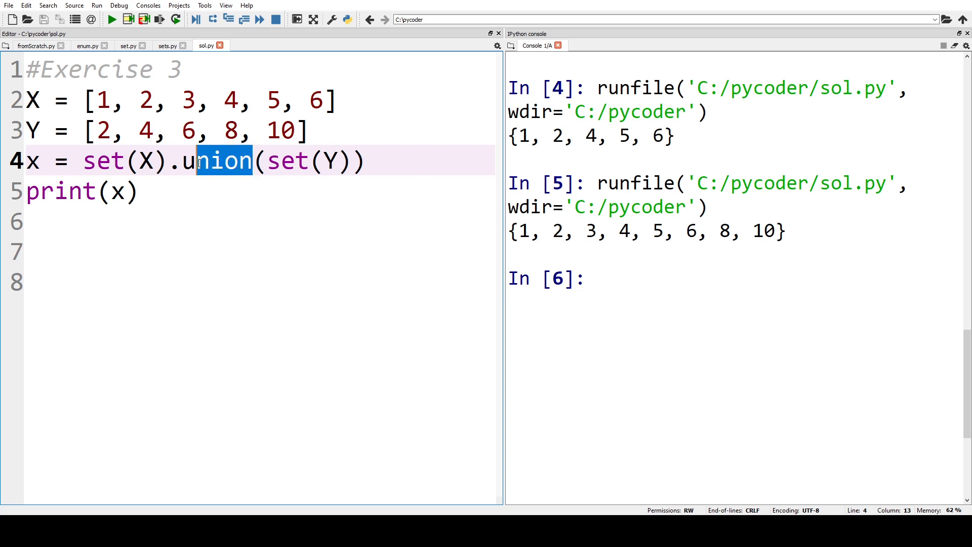
- Change line 4 to set(X).intersection(set(Y)) and run, printing {2, 4, 6}
text(i)
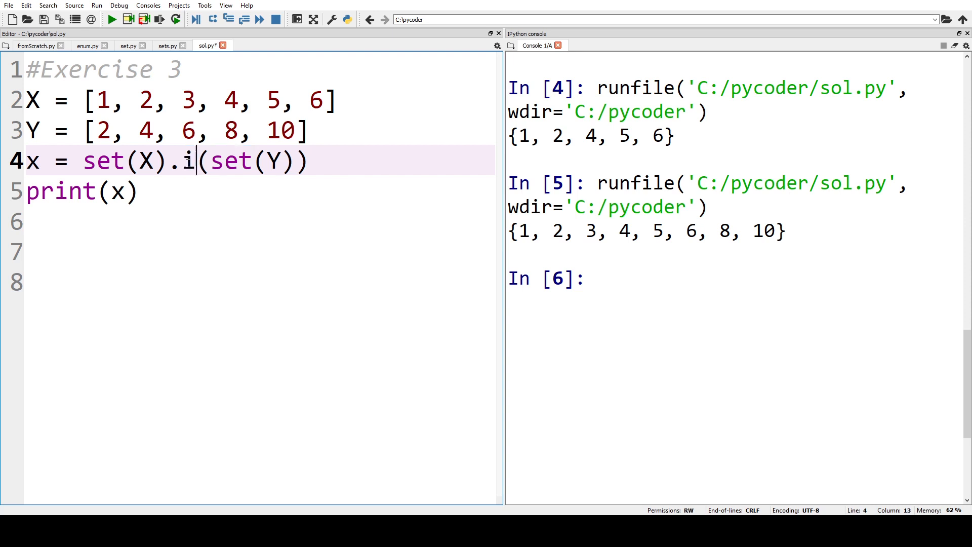
text(nterse)
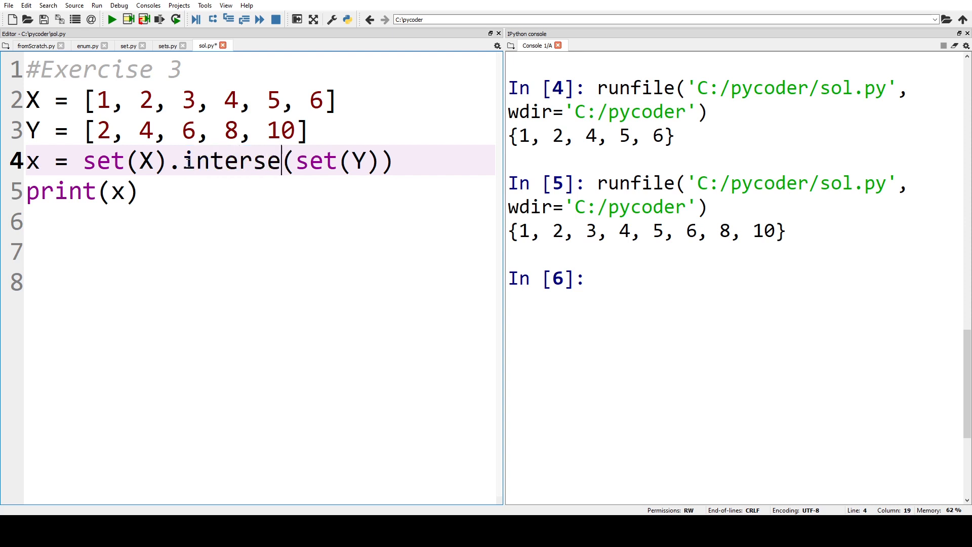
text(ction)
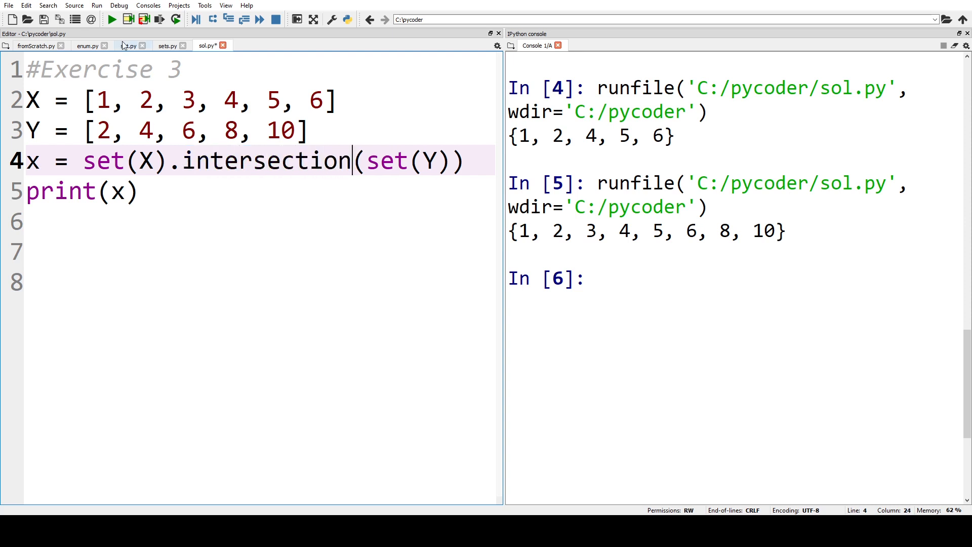
click(110, 19)
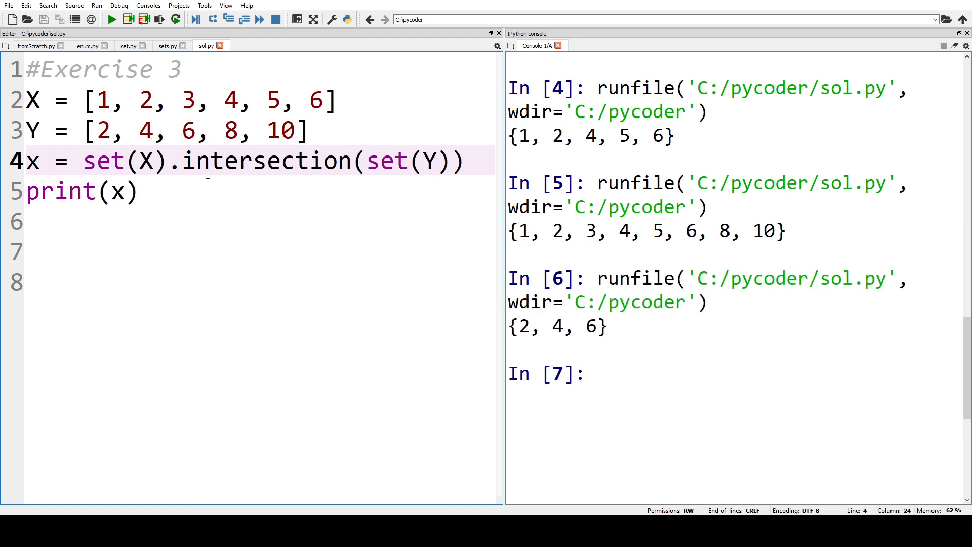
mouse_move(132, 176)
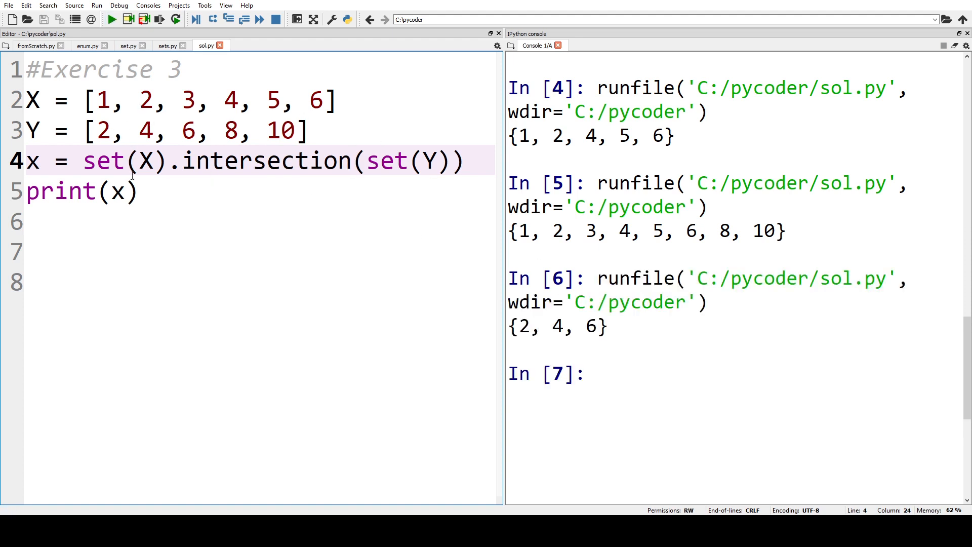
double_click(279, 160)
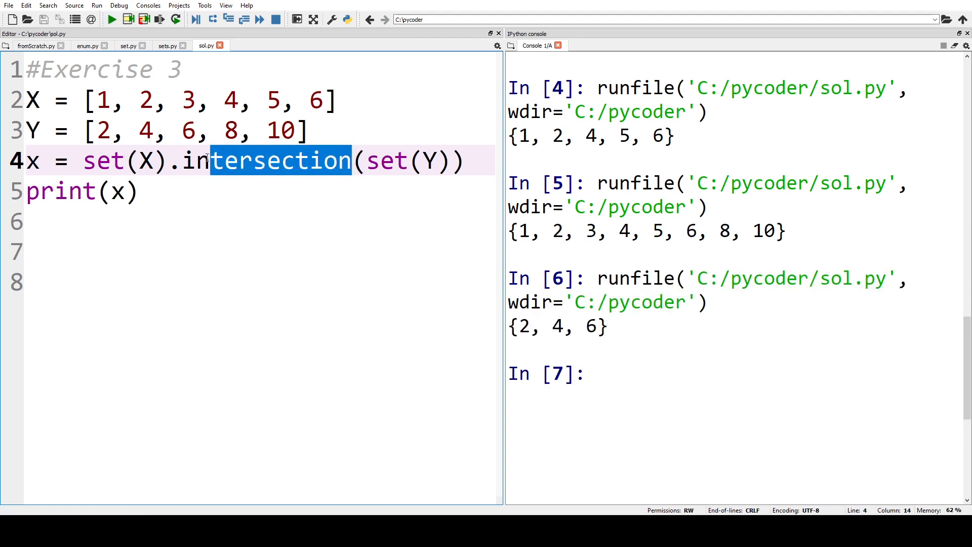
- Switch line 4 to set(X).difference(set(Y)) and run, printing {1, 3, 5}
text(diff)
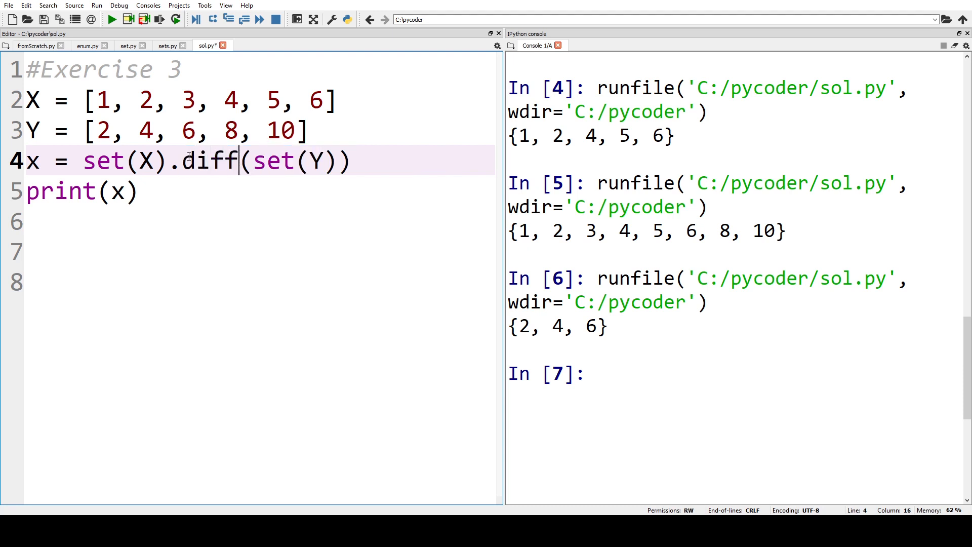
text(erence)
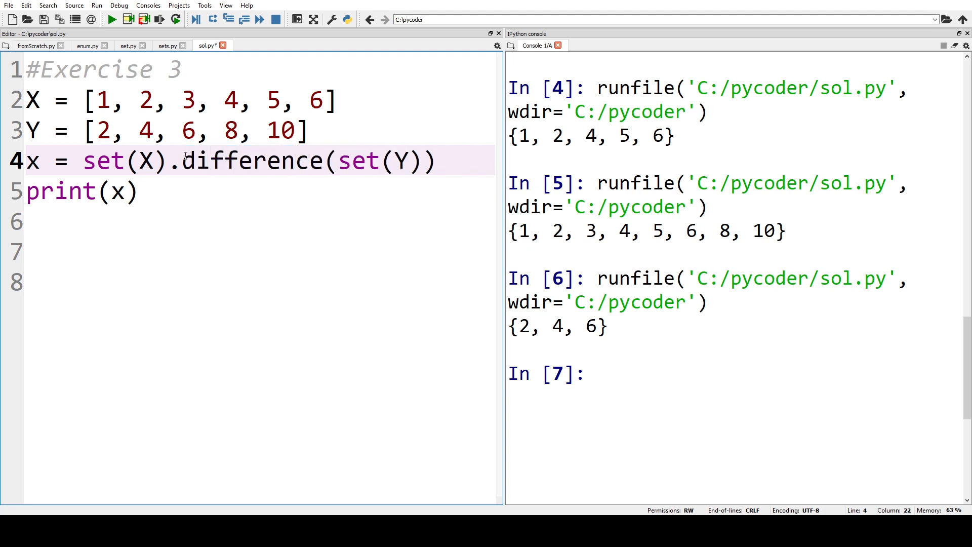
click(111, 20)
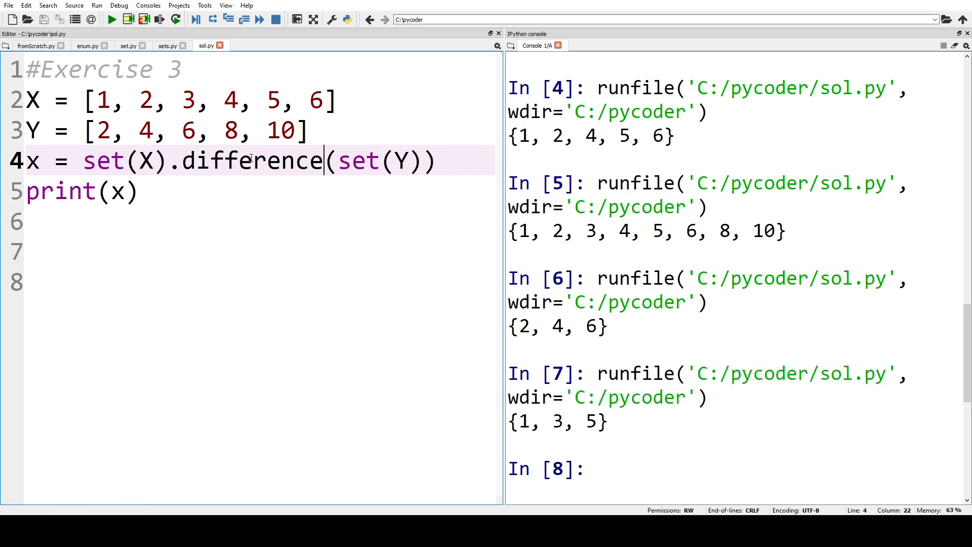
scroll(down, 3)
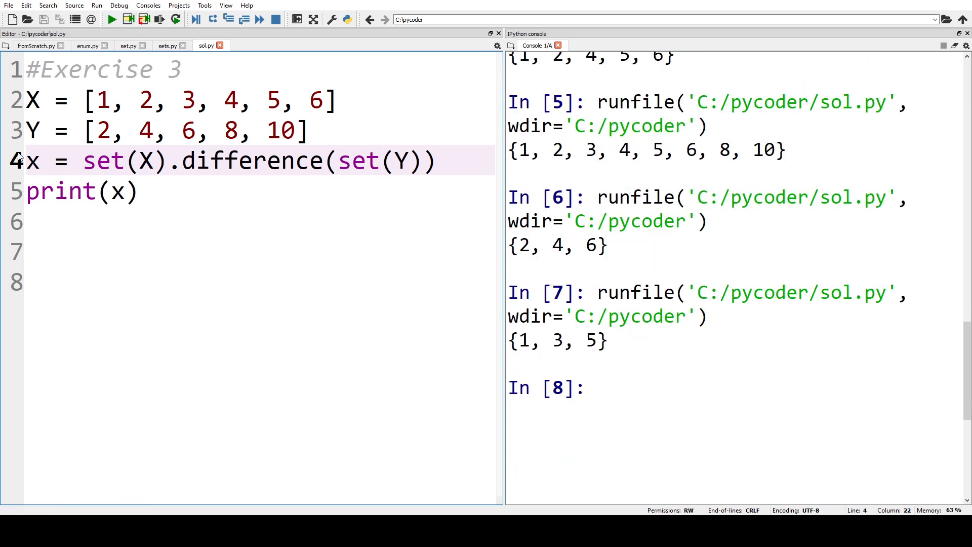
- Swap X and Y in the difference line and run, printing {8, 10}
double_click(147, 160)
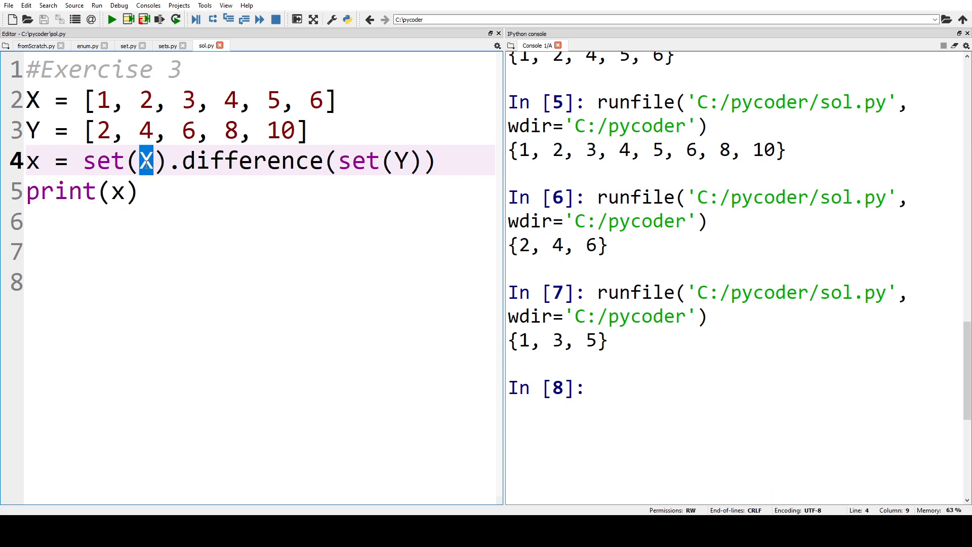
text(Y)
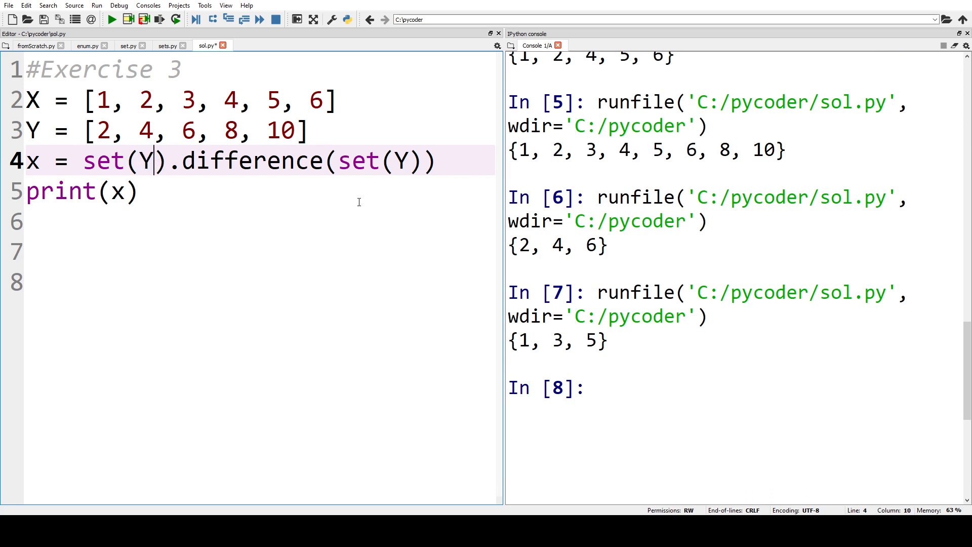
double_click(401, 161)
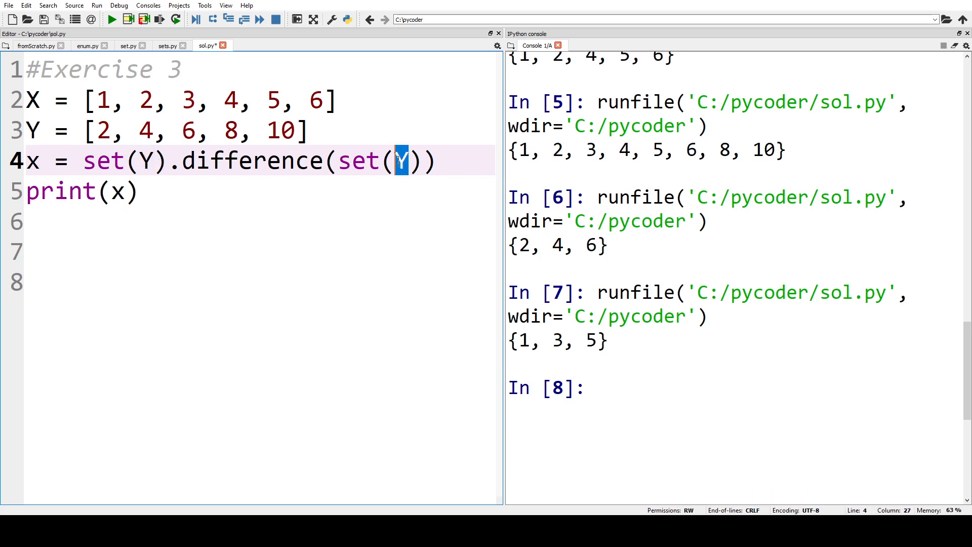
text(X)
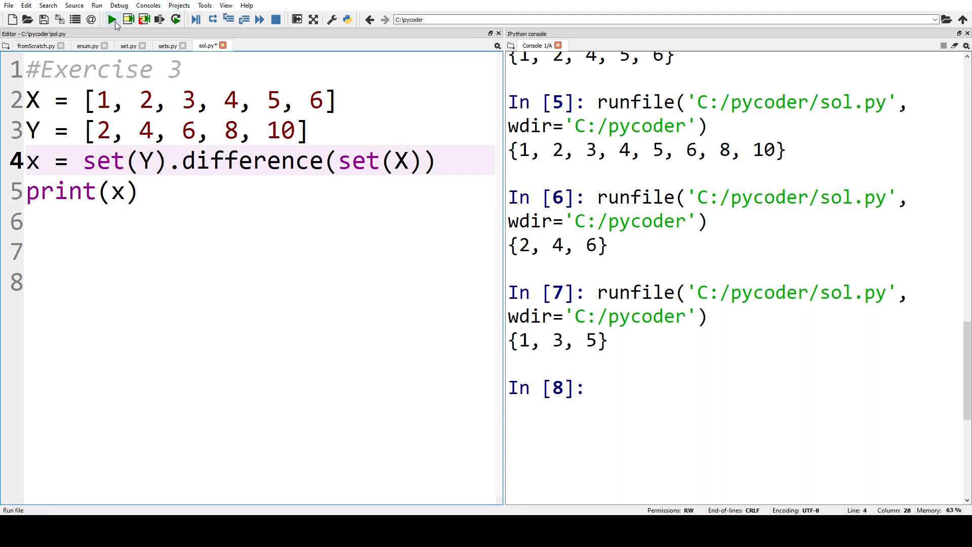
click(112, 19)
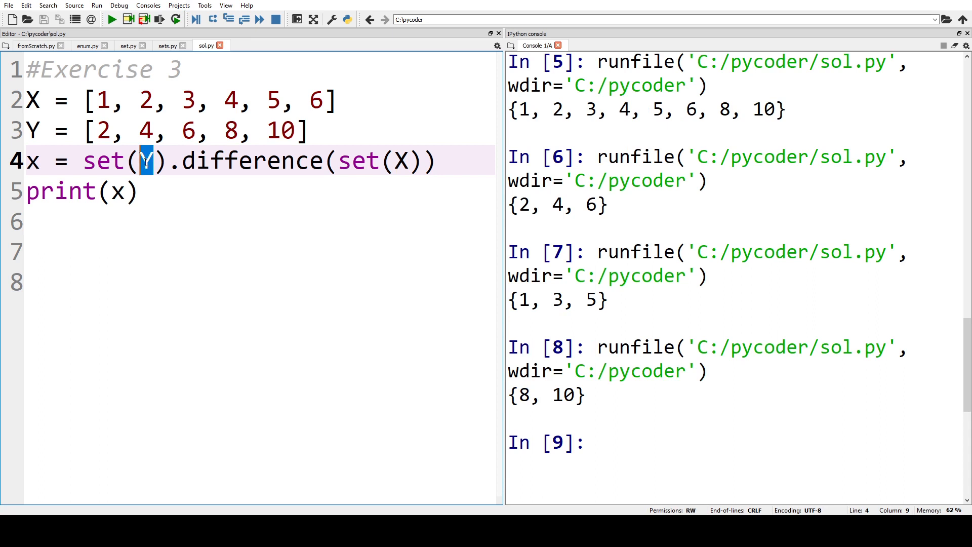
- Restore the X minus Y difference order and run the script again
text(X)
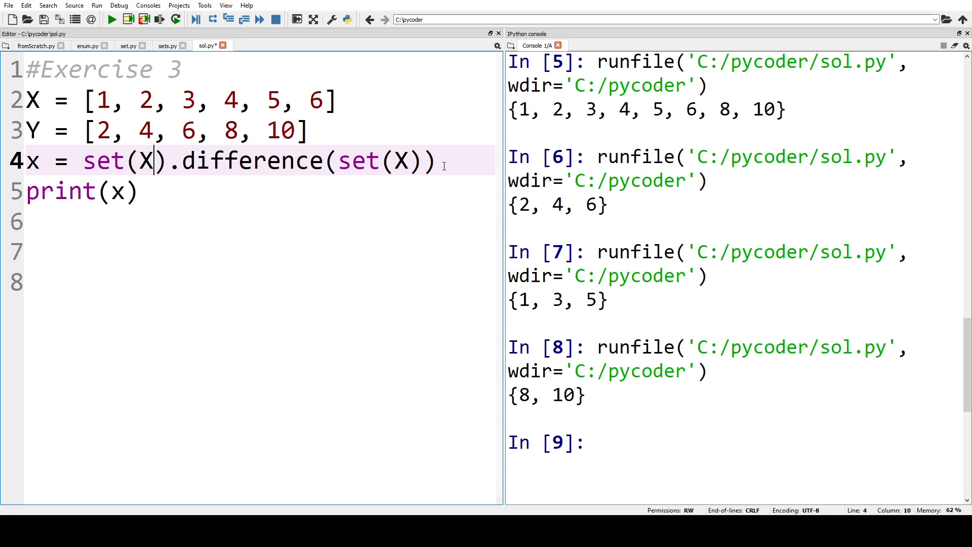
double_click(399, 160)
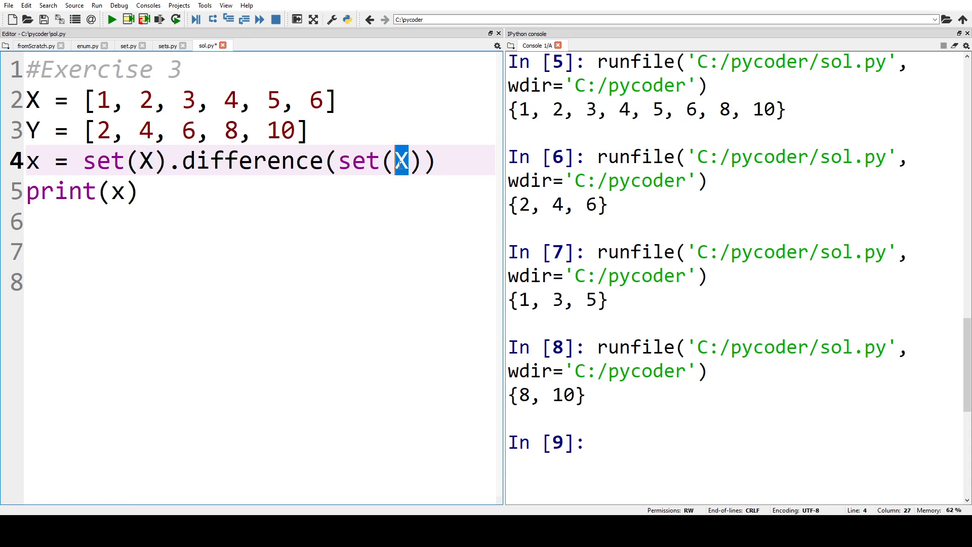
text(Y)
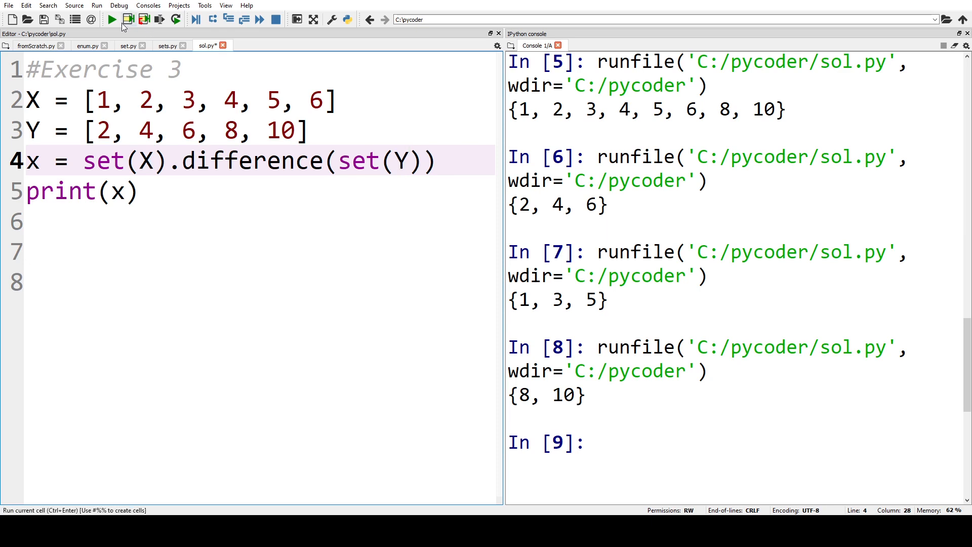
click(111, 19)
text(4)
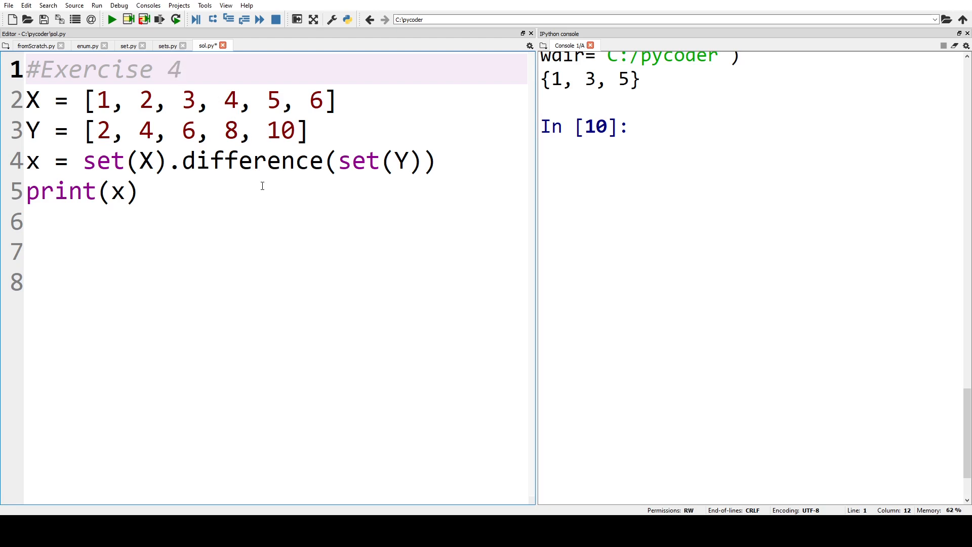
- Define alist = ['h', 'e', 'l', 'l', 'o'], remove the old Exercise 3 code, and start 'for i in alist:'
text(alist = ['h', 'e', 'l', 'l', 'o'])
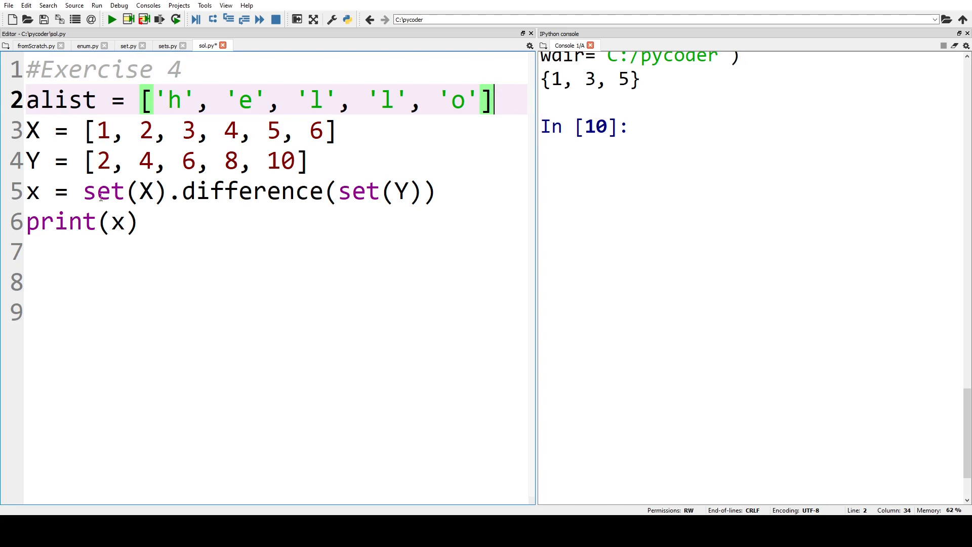
drag(31, 131, 141, 222)
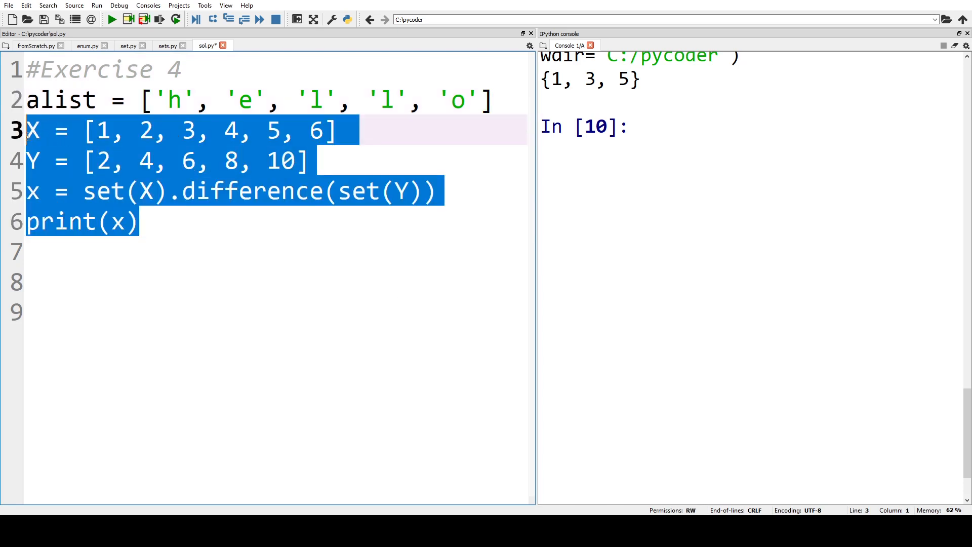
text(for)
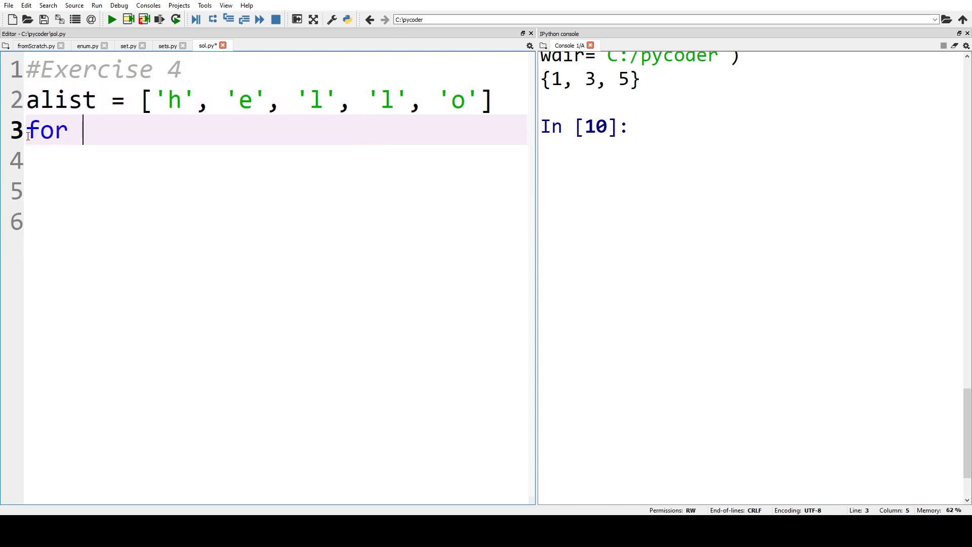
text(i in)
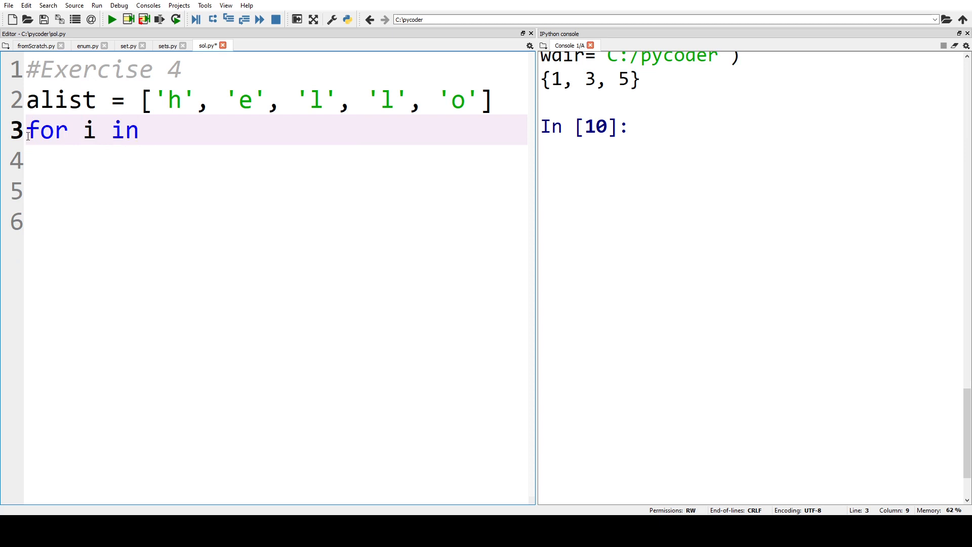
text(alist)
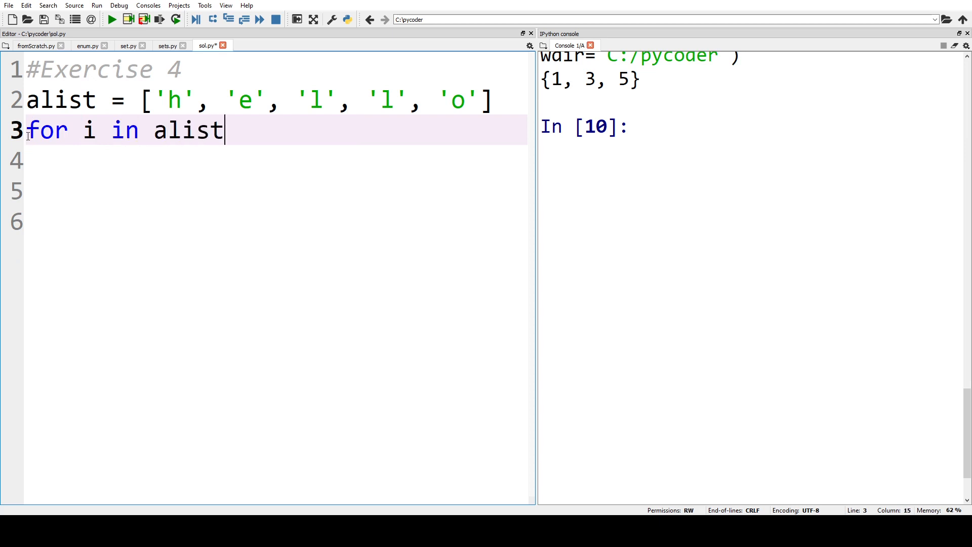
text(:)
click(276, 160)
text(prin)
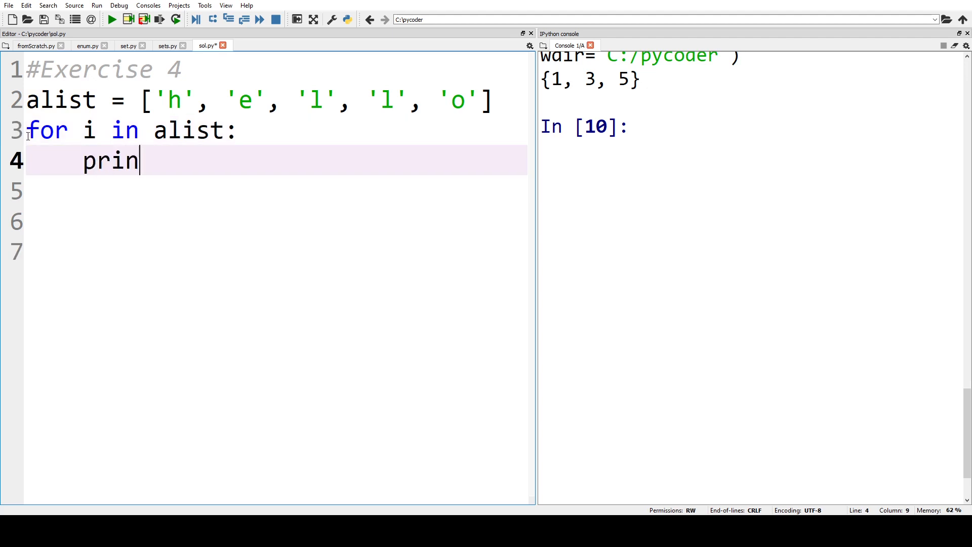
- Print each letter with alist.count(i) inside the loop and run the script
text(t(i))
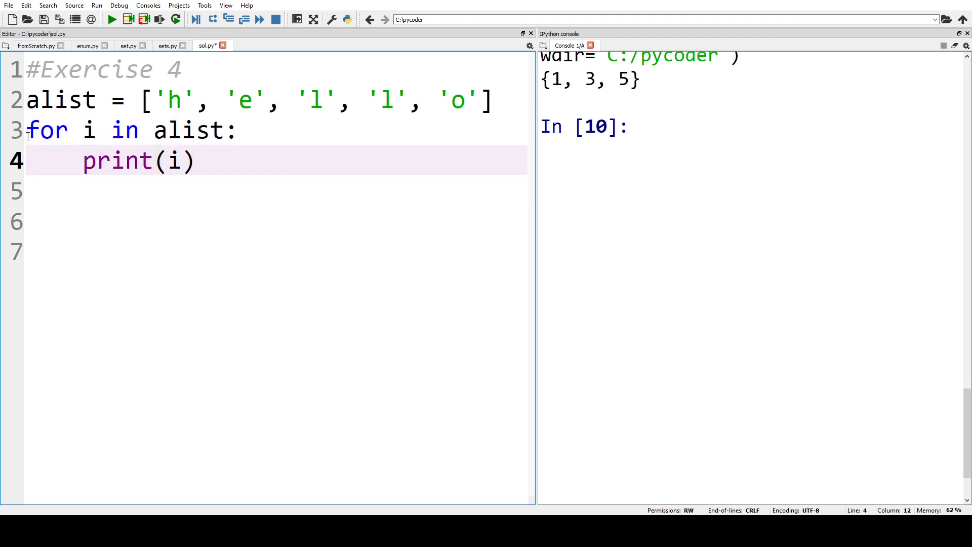
text(,)
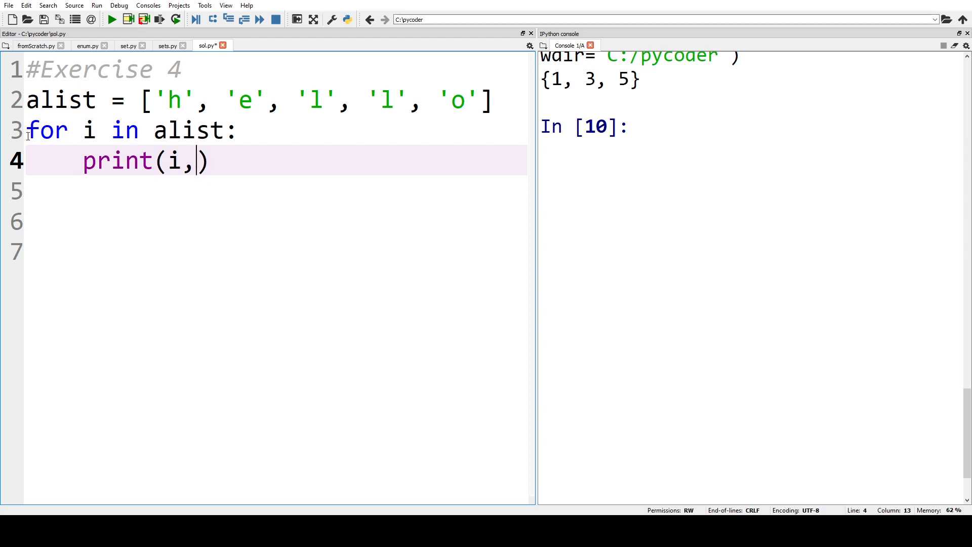
text(alist)
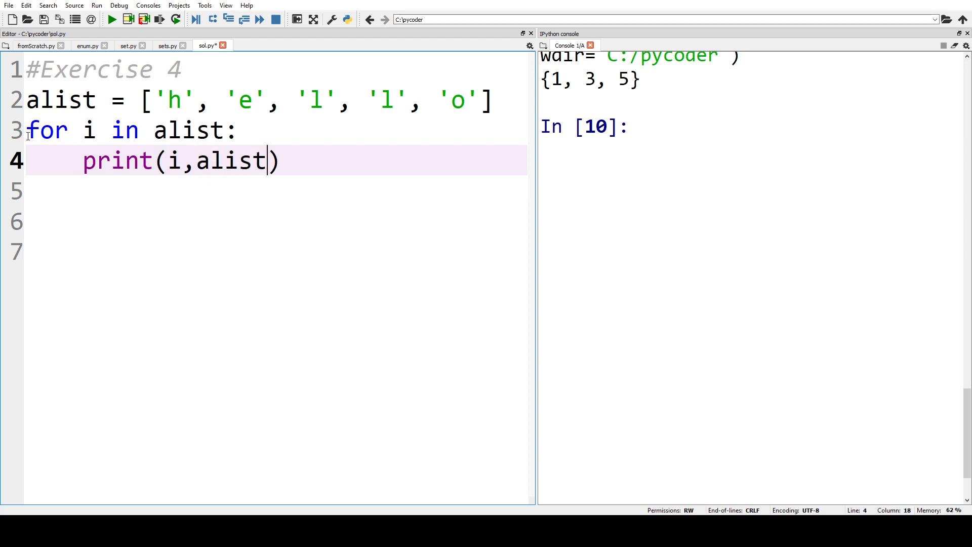
text(.count)
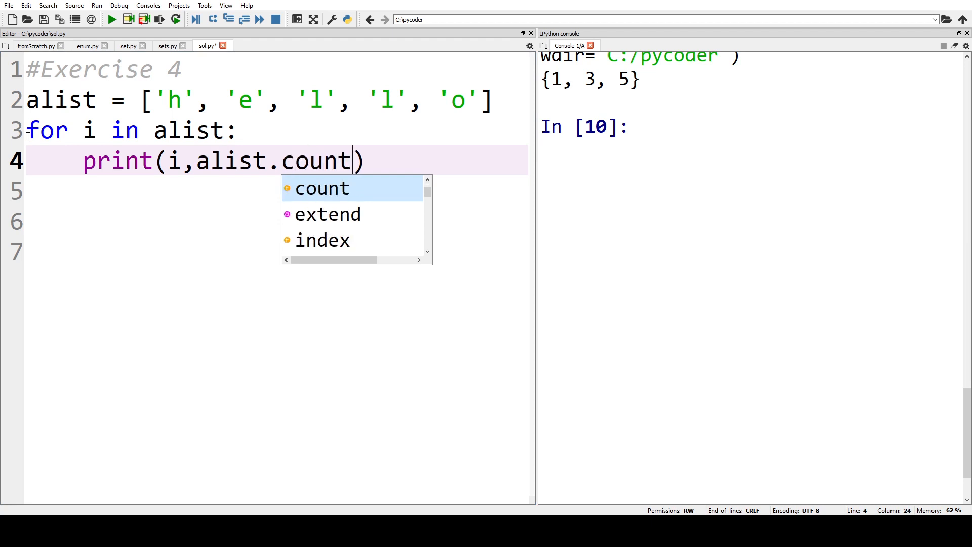
text((i))
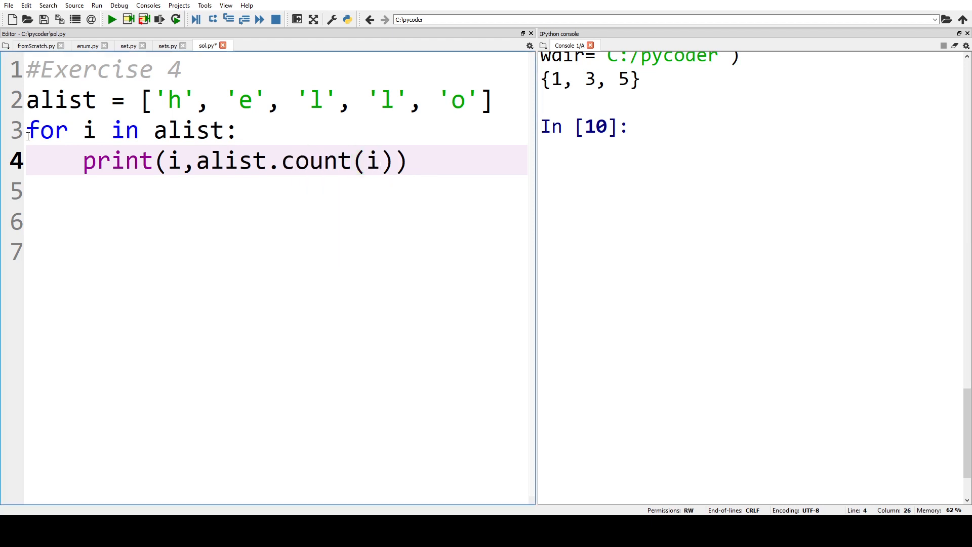
click(381, 160)
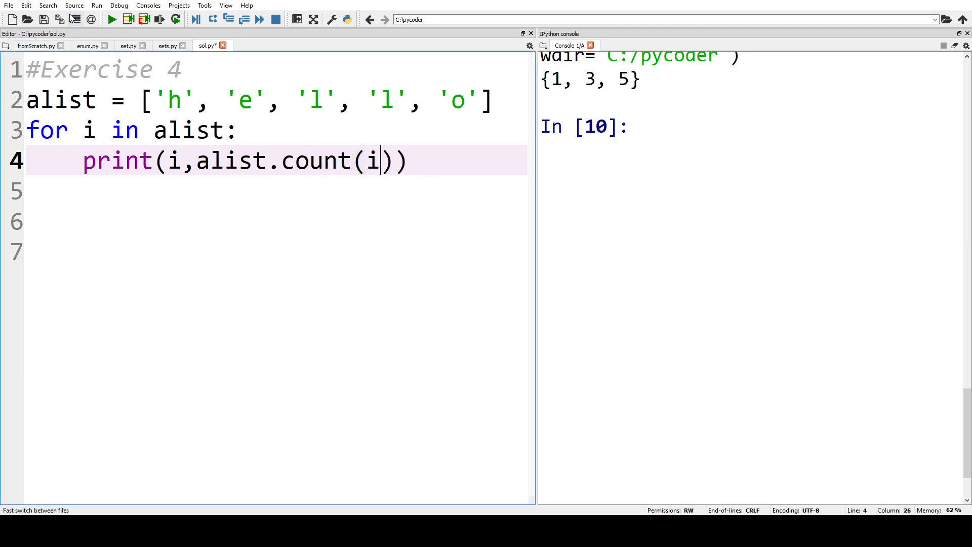
click(110, 19)
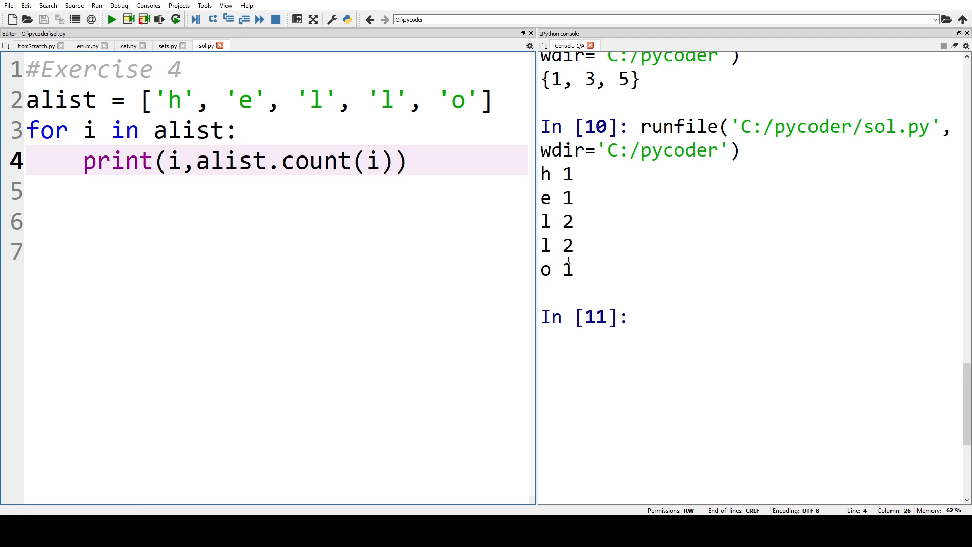
- Change the loop header to iterate over set(alist) and rerun the script
drag(542, 222, 576, 245)
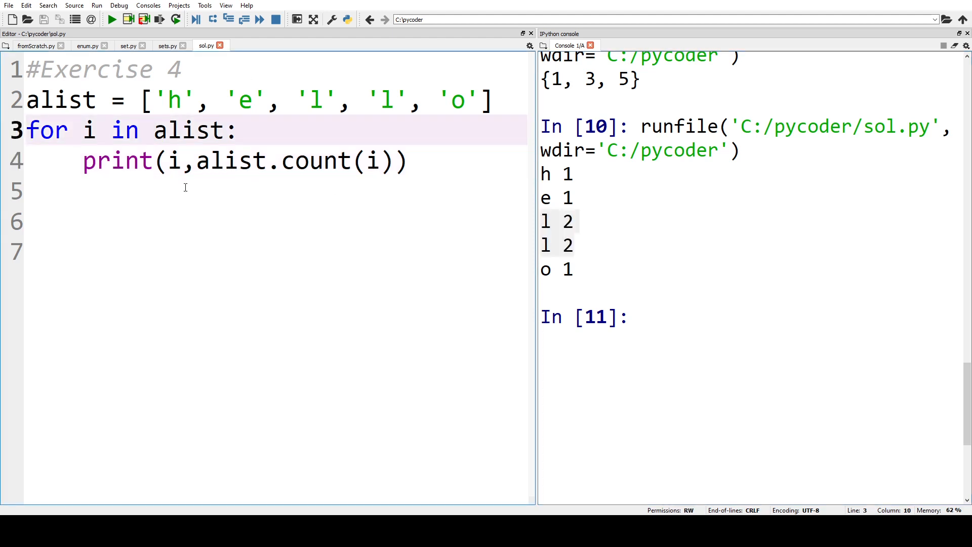
text(set()
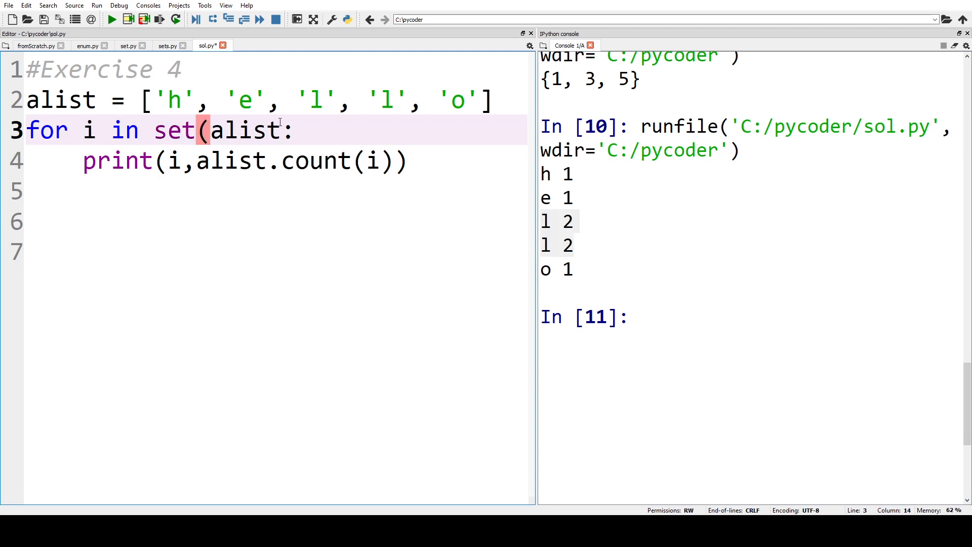
click(290, 130)
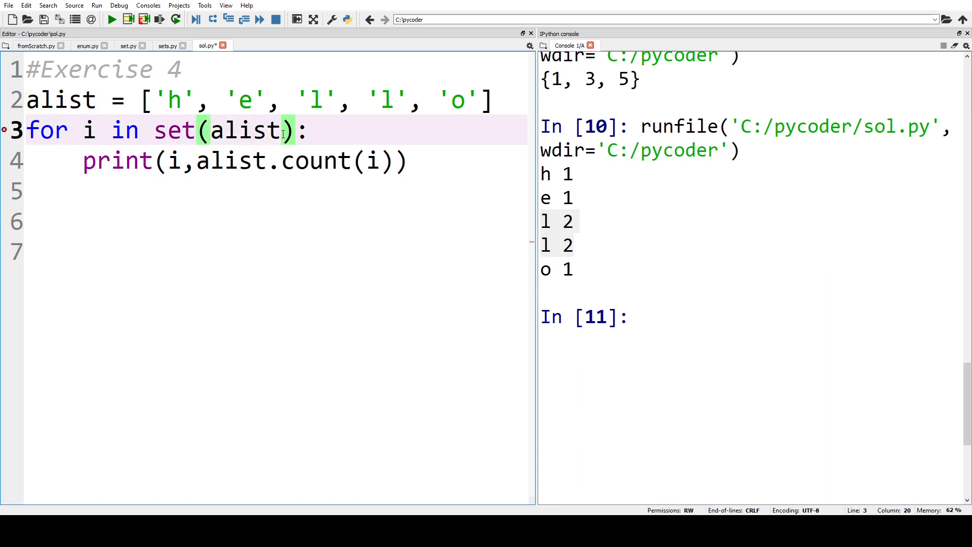
click(111, 19)
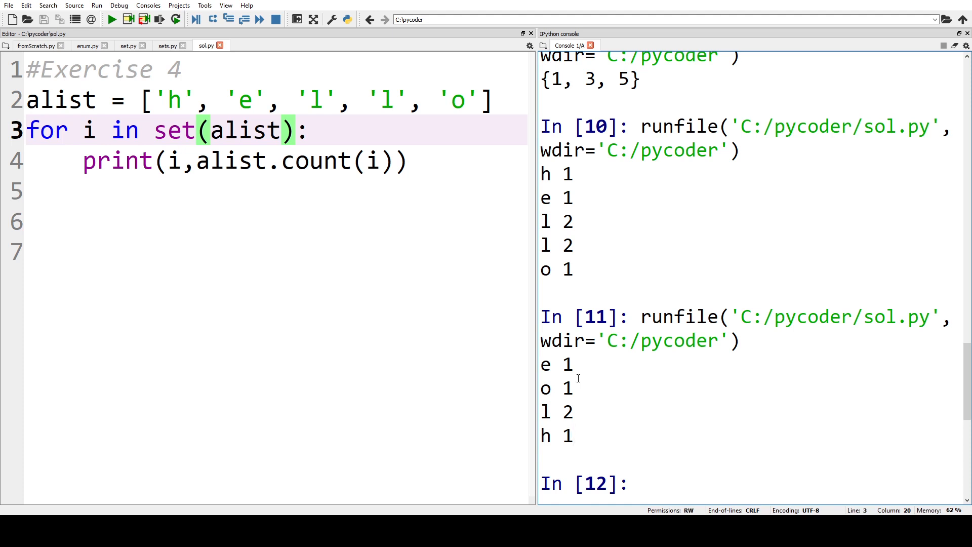
mouse_move(568, 434)
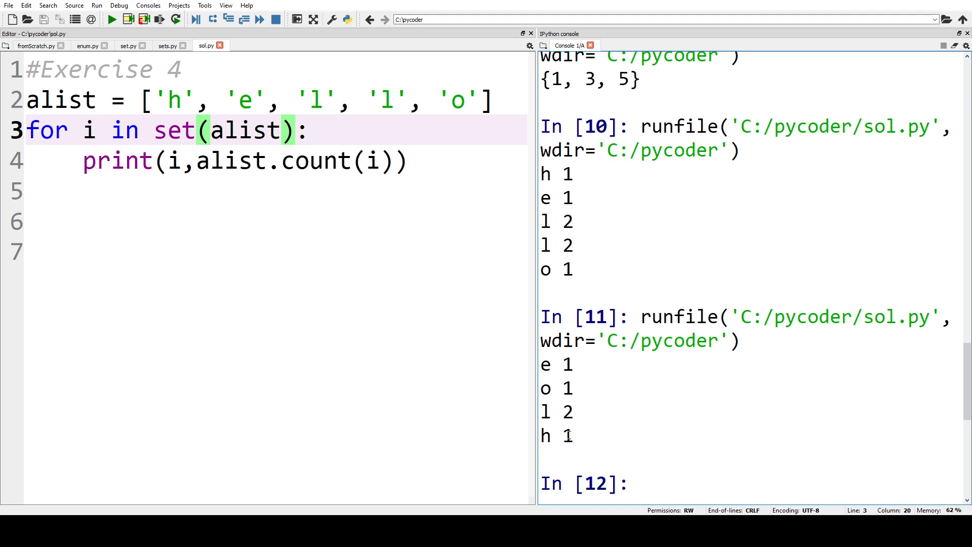
mouse_move(286, 454)
text(a = 'hello')
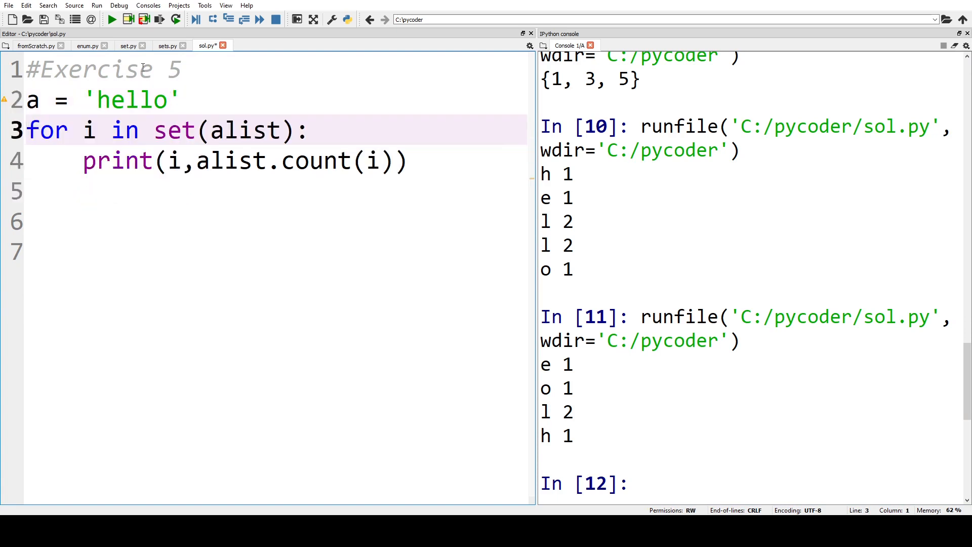
- Replace alist with a in the loop header, then place the cursor on empty line 6
double_click(243, 130)
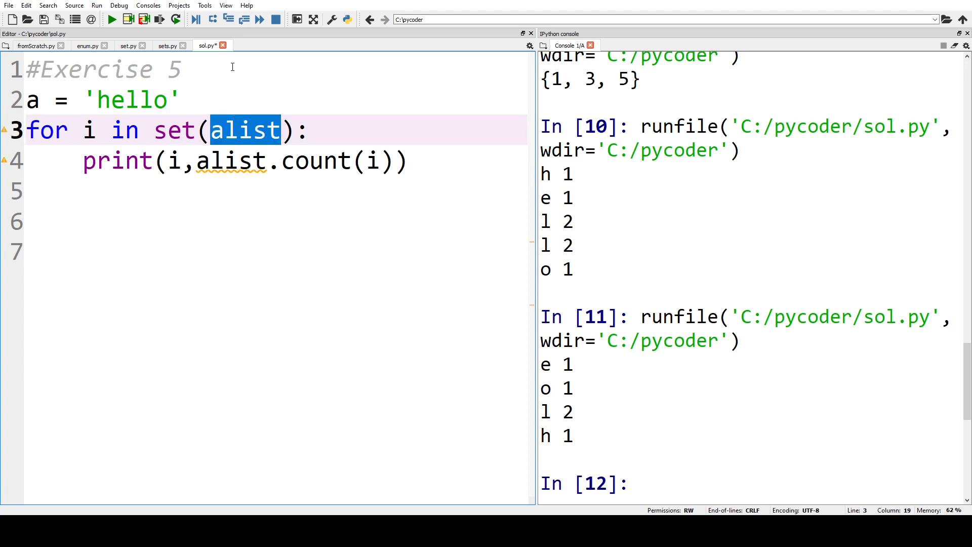
text(a)
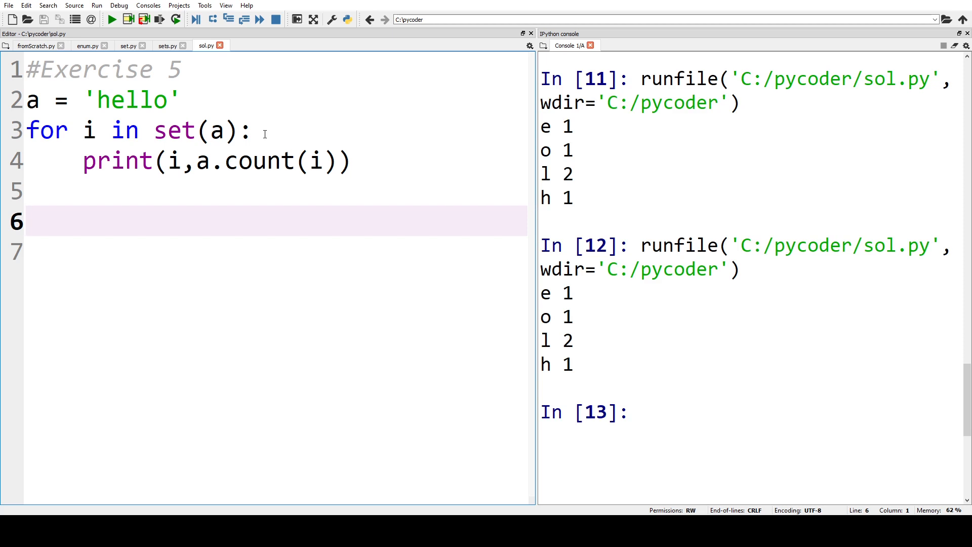
click(26, 222)
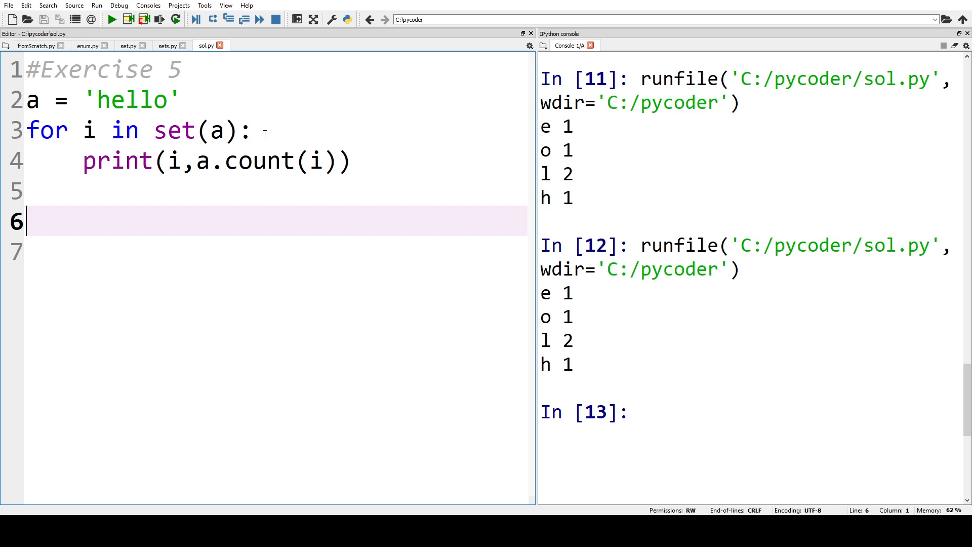